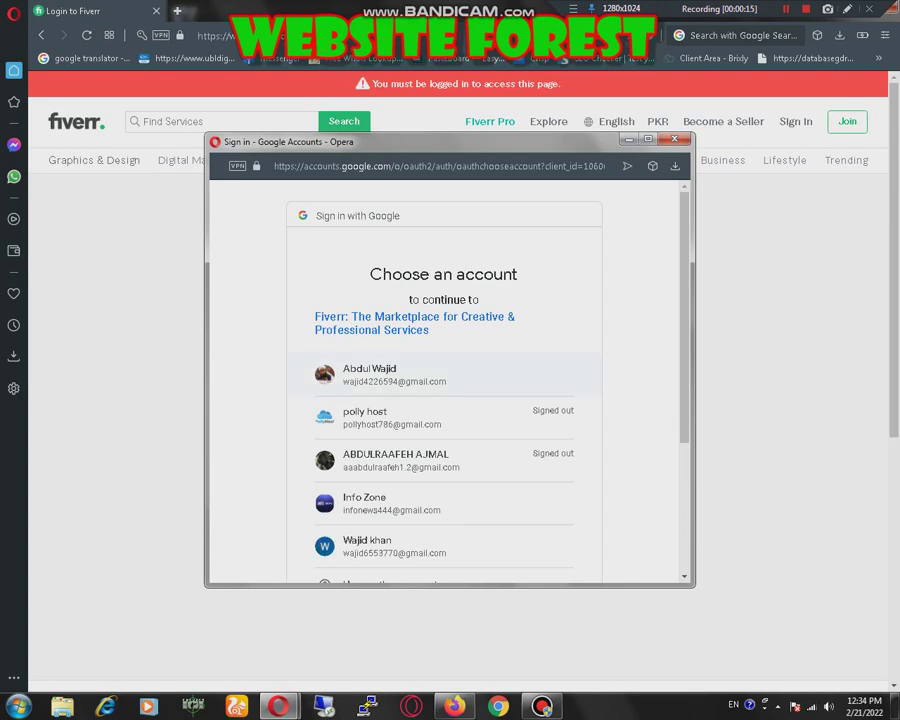
Scroll the Google account chooser to pick the account for Fiverr sign-up.
scroll(down, 3)
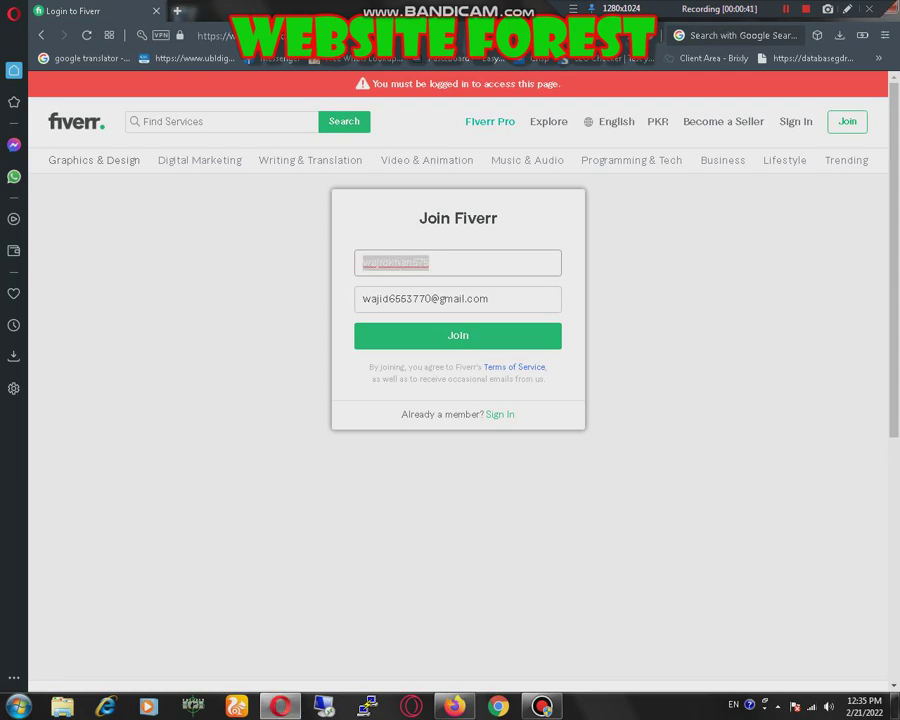
Replace the taken username with Iwillcreatesite and submit the Join form.
text(worl)
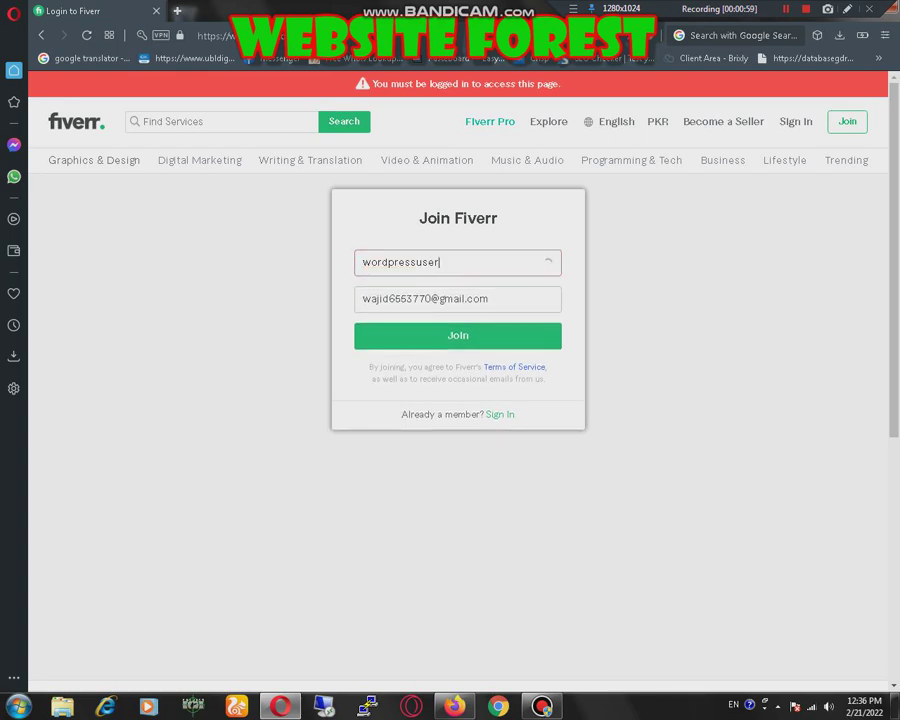
click(457, 335)
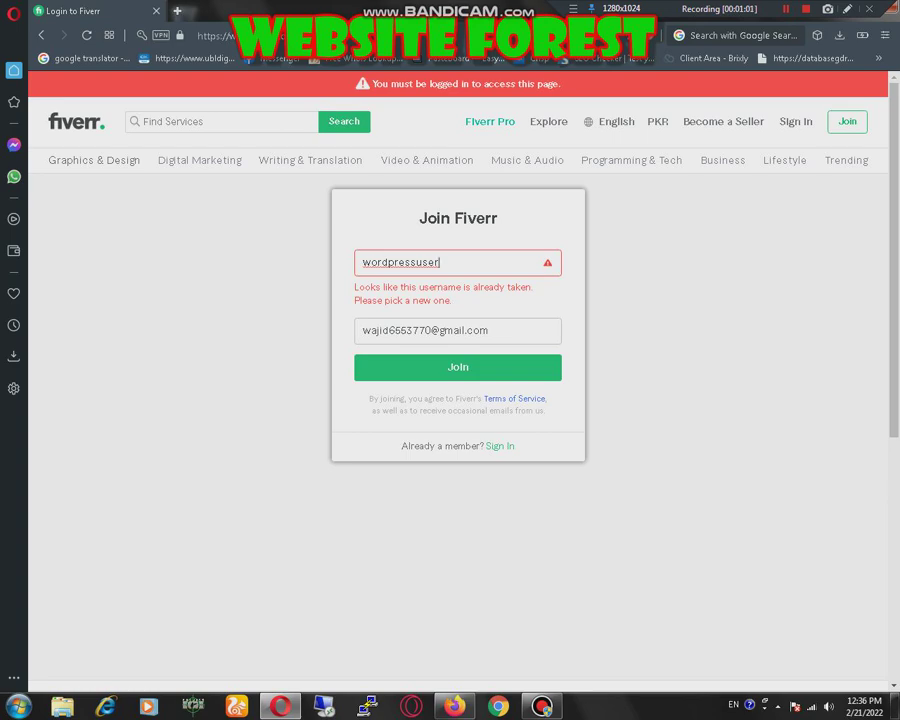
key(BackSpace)
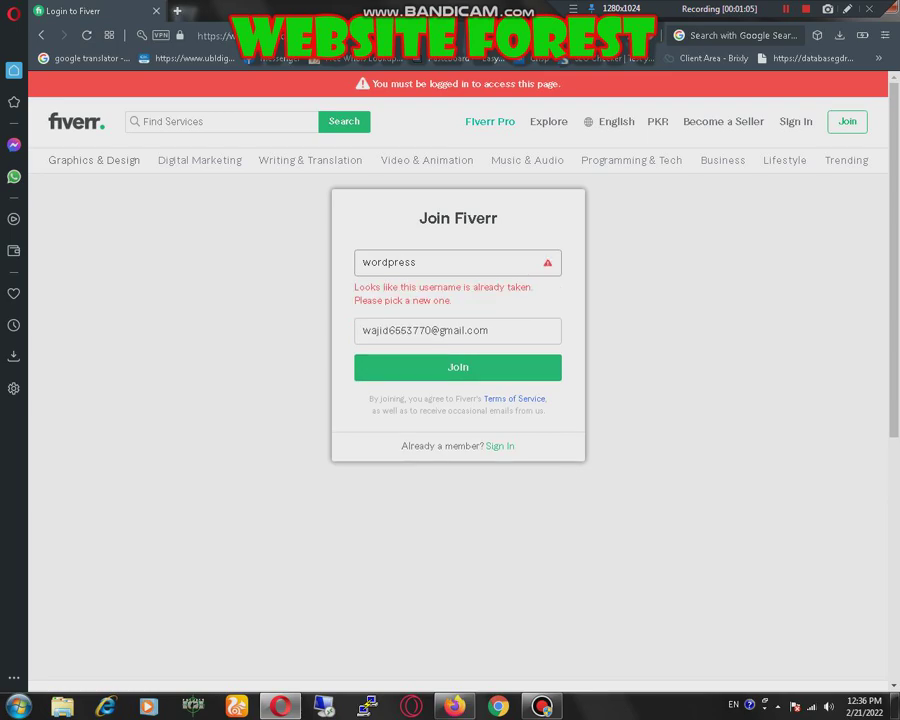
text(Iwillcreatesite)
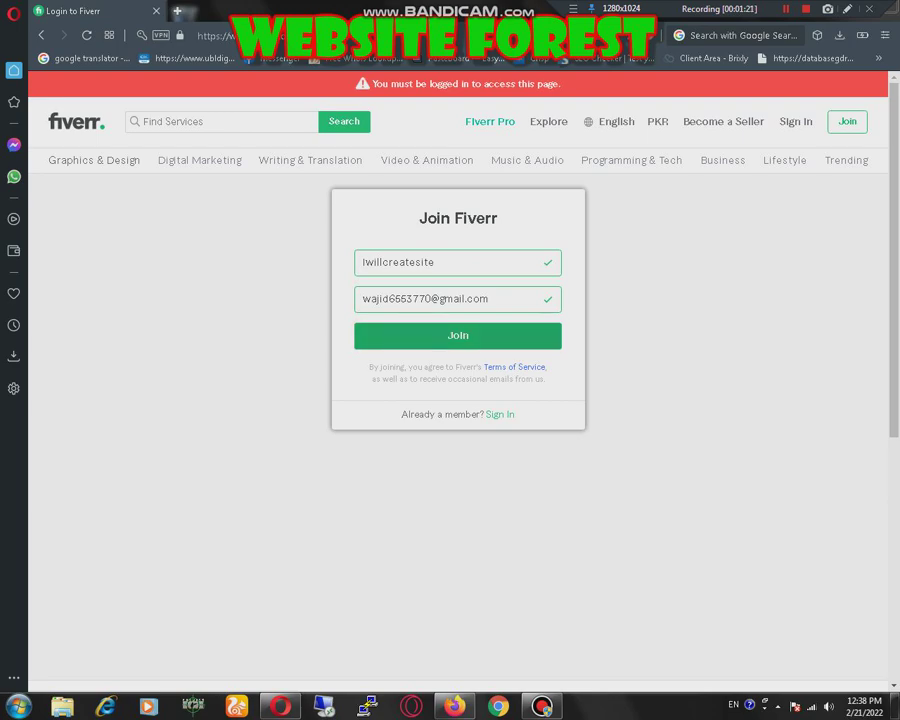
click(457, 335)
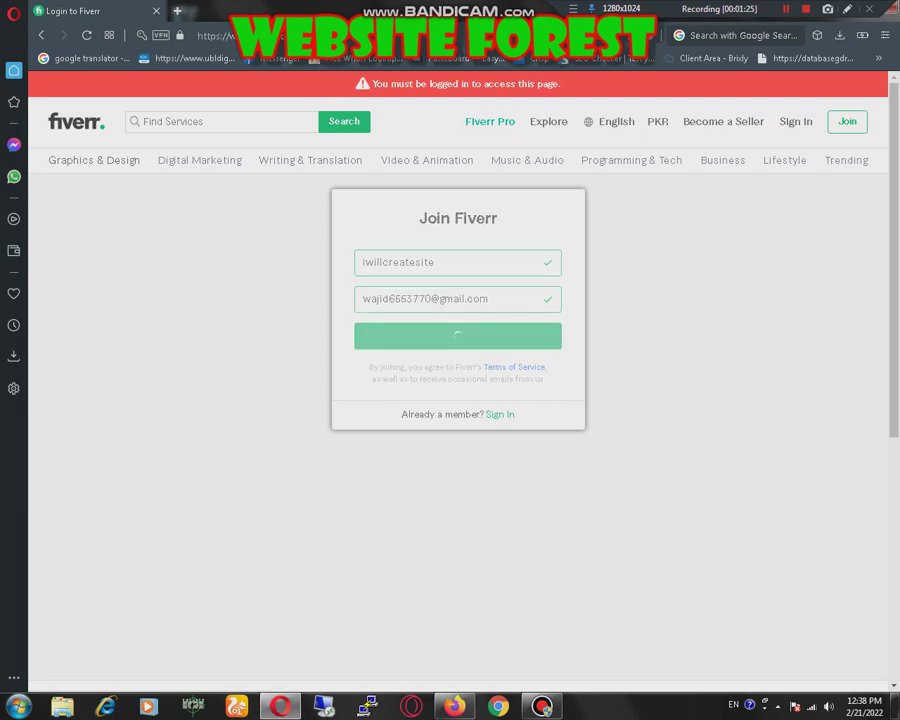
Let Join finish until the dashboard confirms 'Your account has been created.'.
click(457, 336)
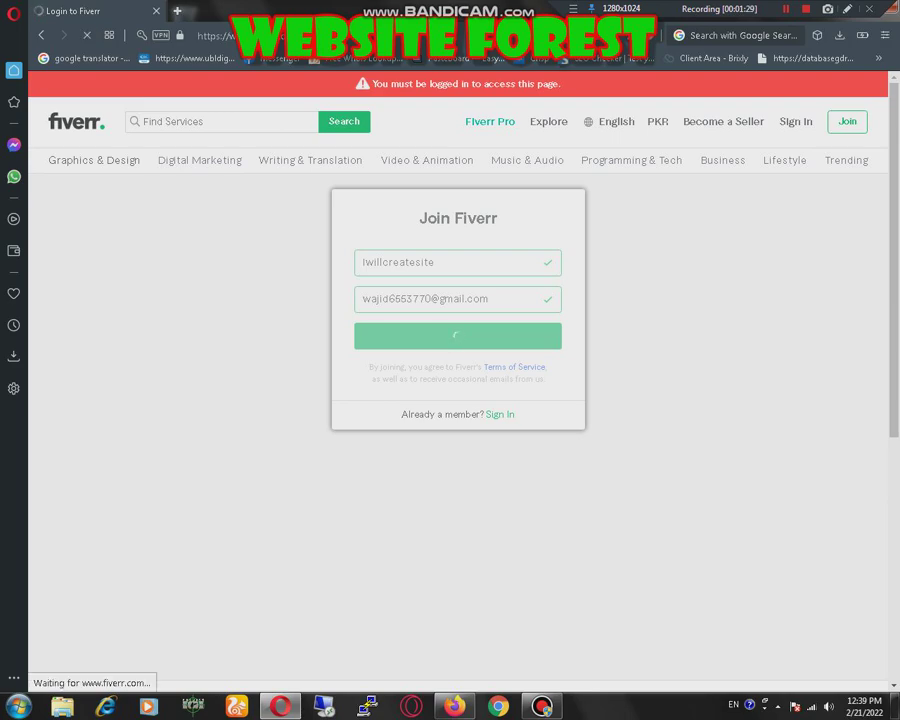
click(457, 335)
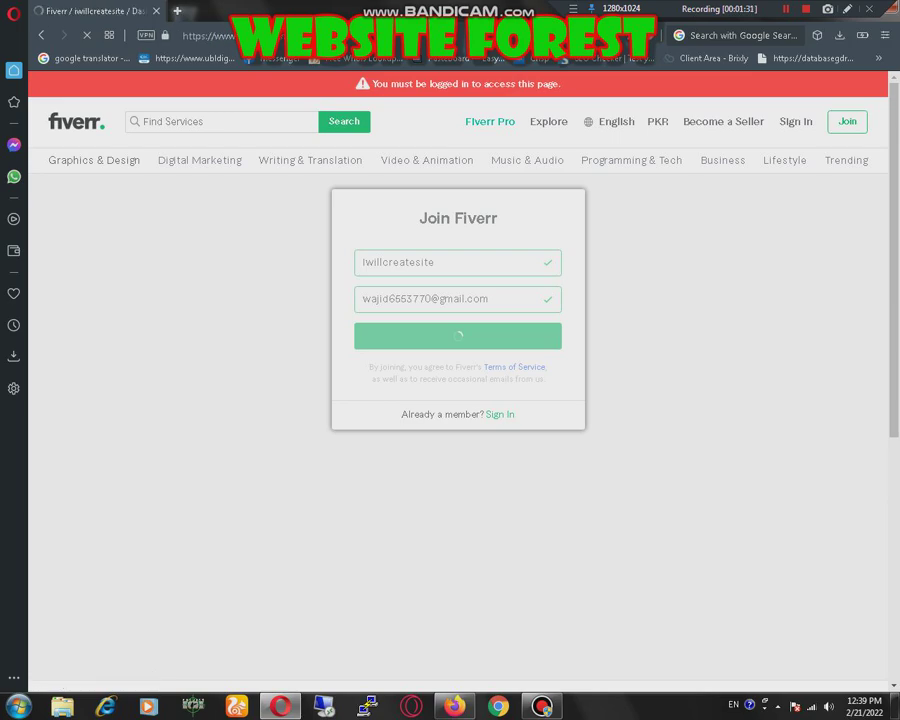
click(457, 336)
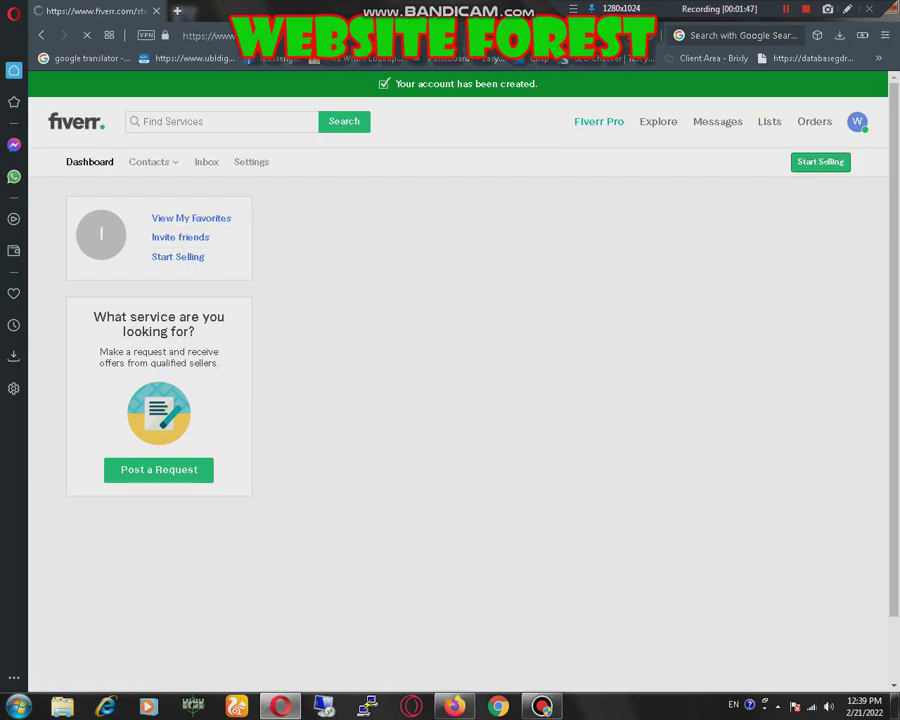
Go to Start Selling, return to the Dashboard via the profile menu, and begin seller setup.
click(820, 162)
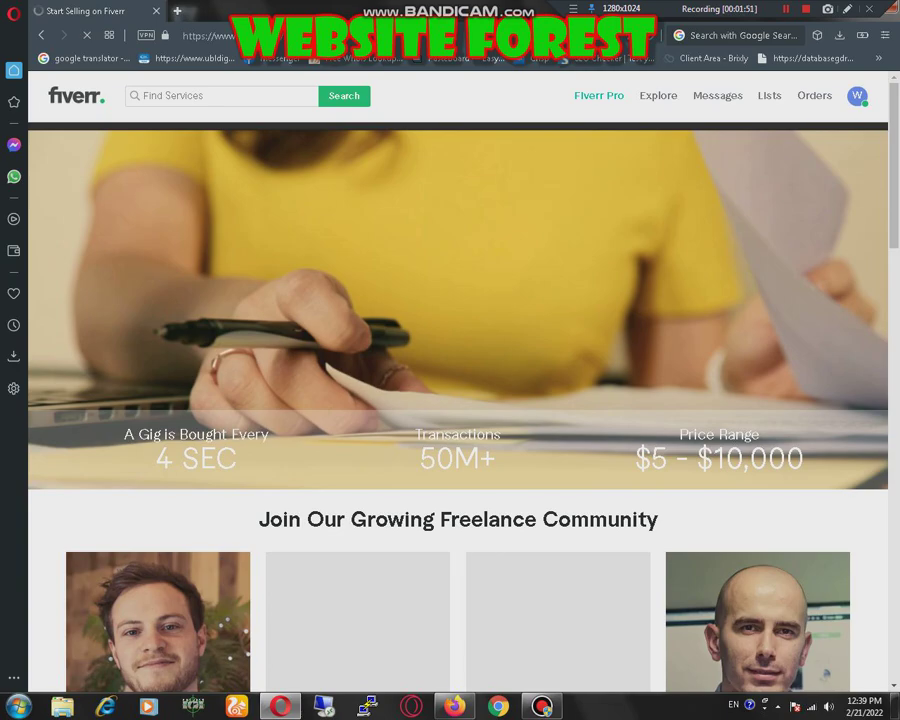
click(857, 95)
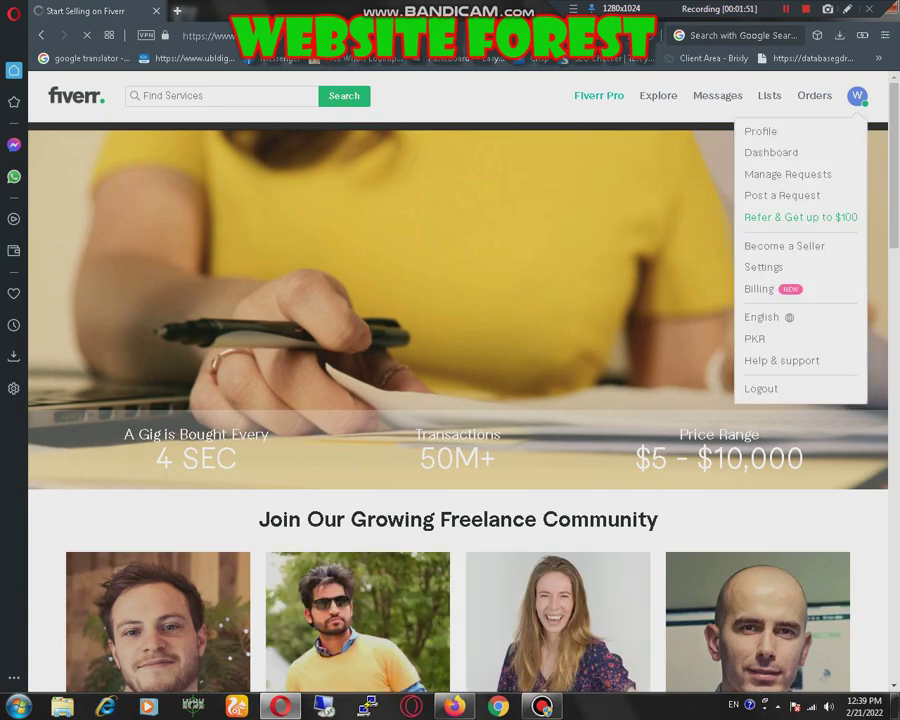
mouse_move(771, 152)
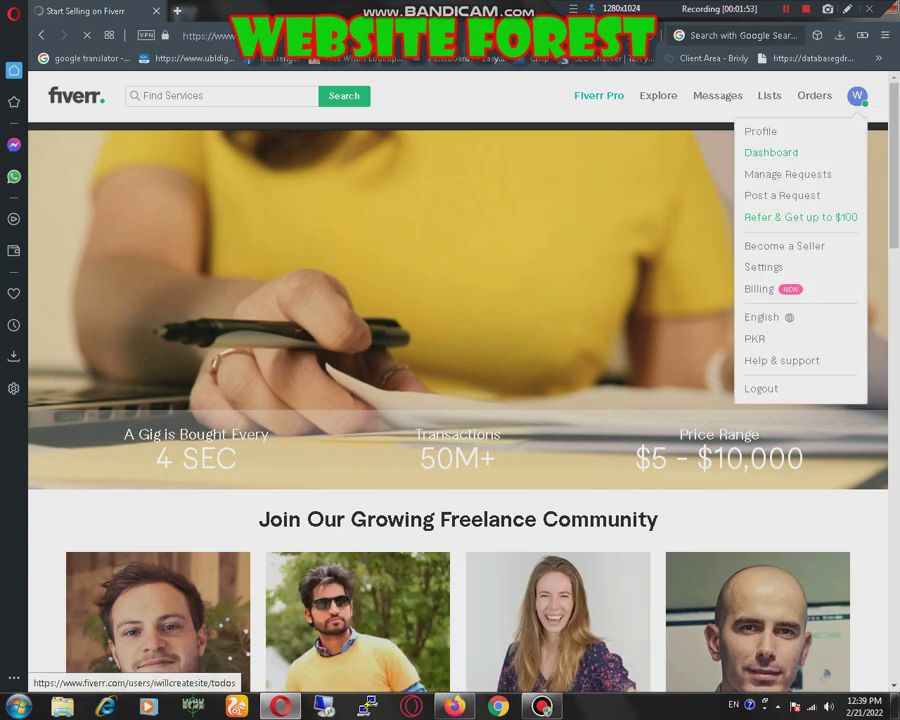
click(857, 95)
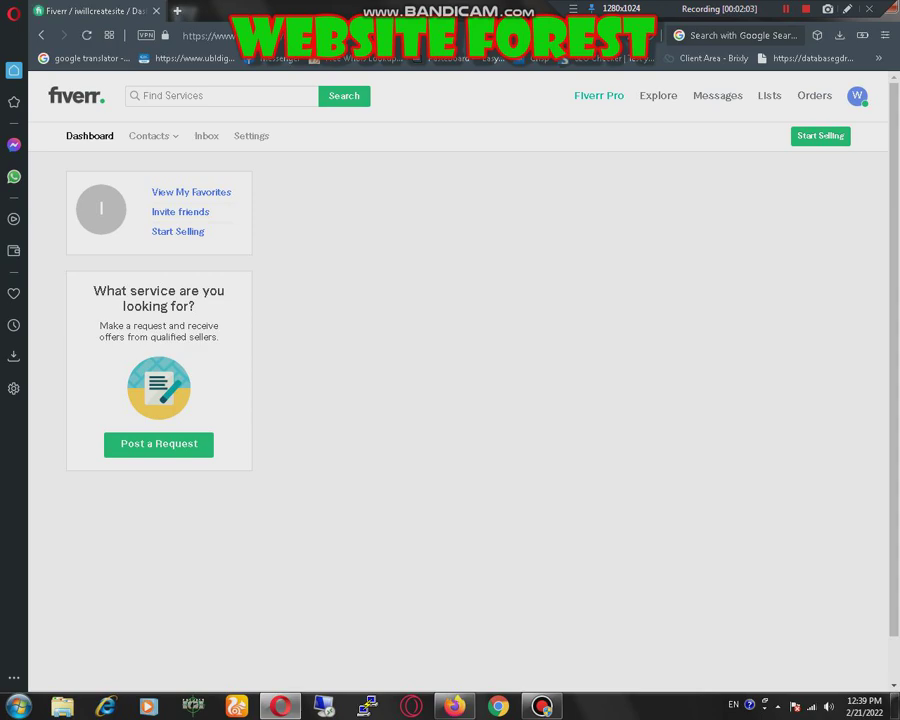
mouse_move(820, 135)
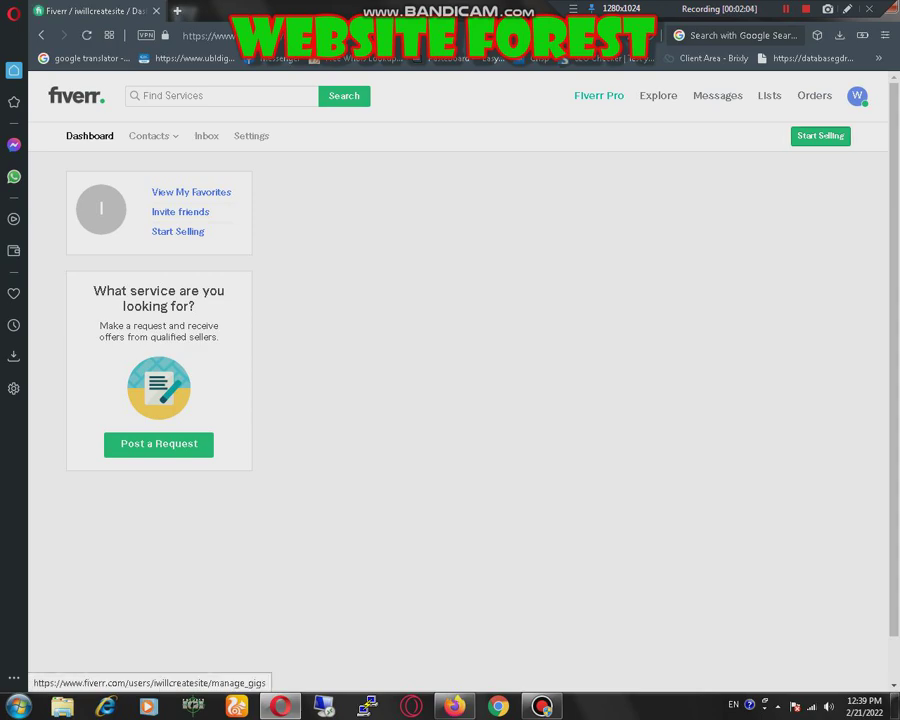
click(857, 95)
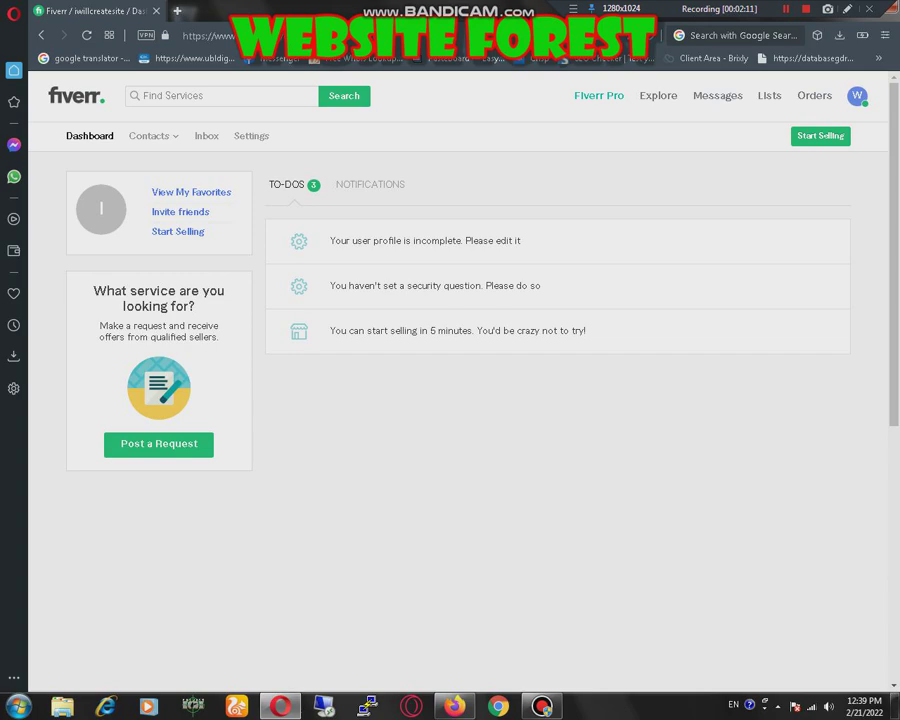
mouse_move(425, 240)
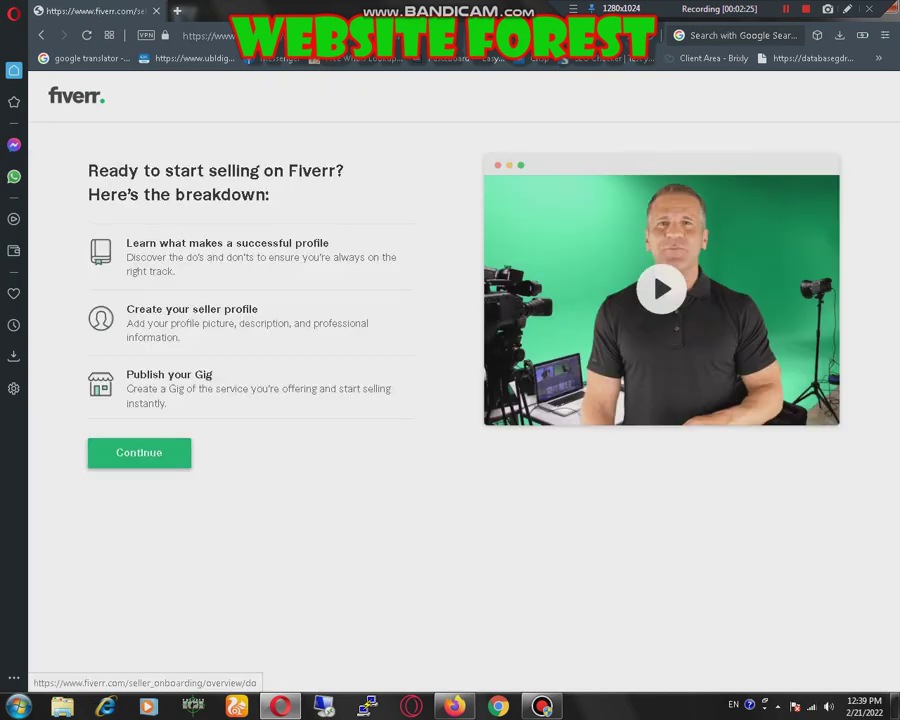
Continue through the overview, profile tips and 'steer clear of' pages to Personal Info.
click(138, 452)
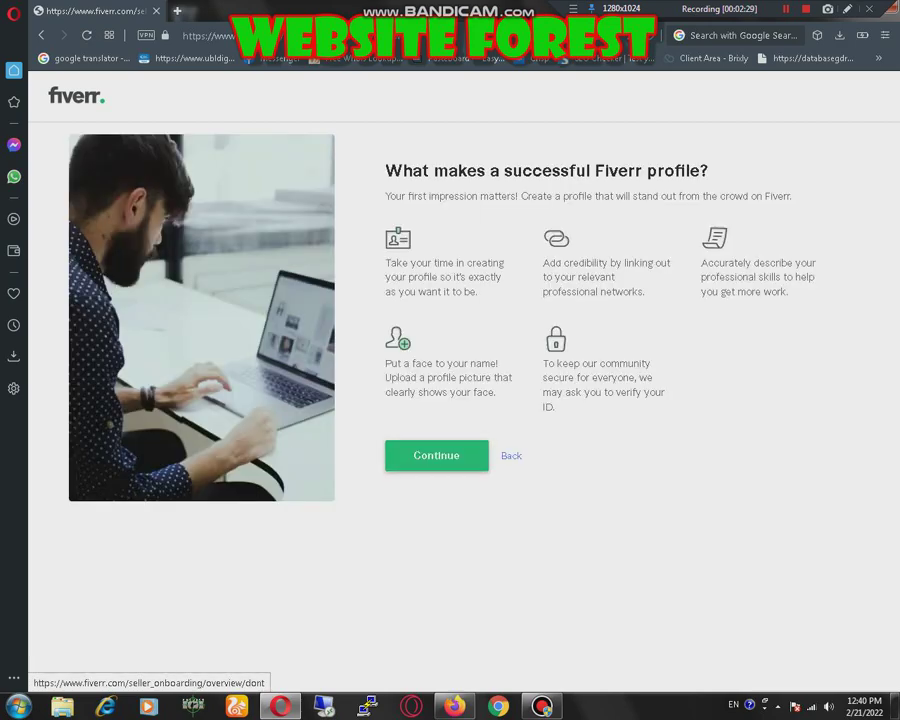
click(436, 455)
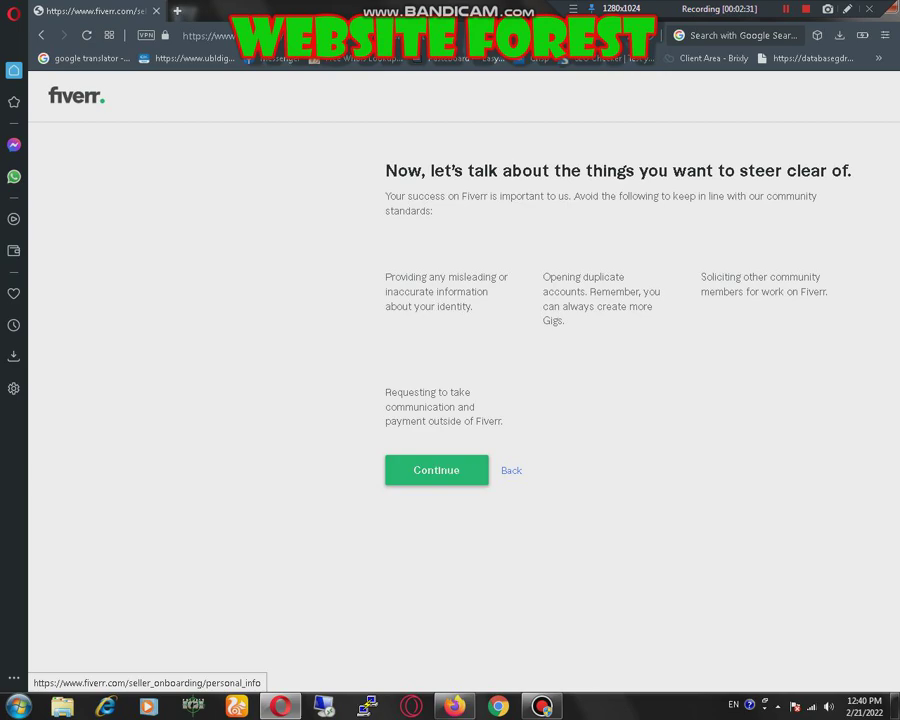
click(436, 470)
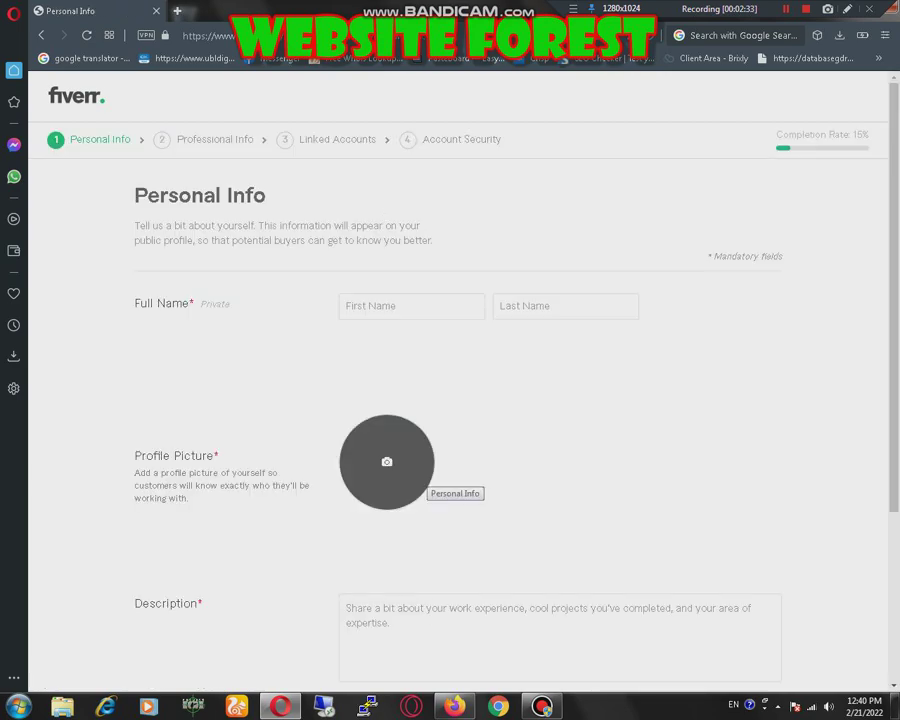
scroll(down, 3)
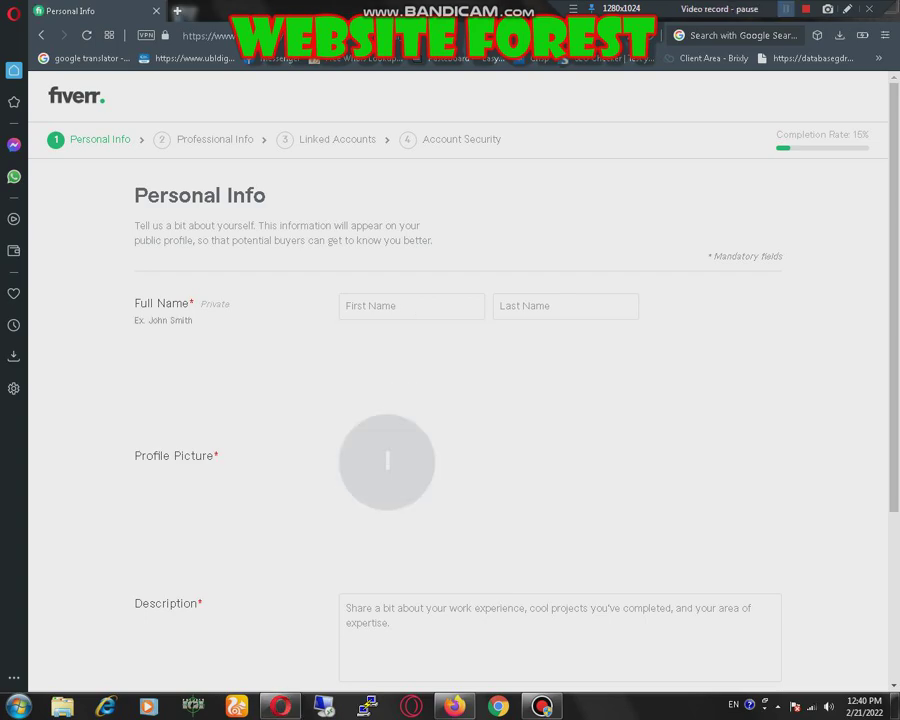
click(411, 305)
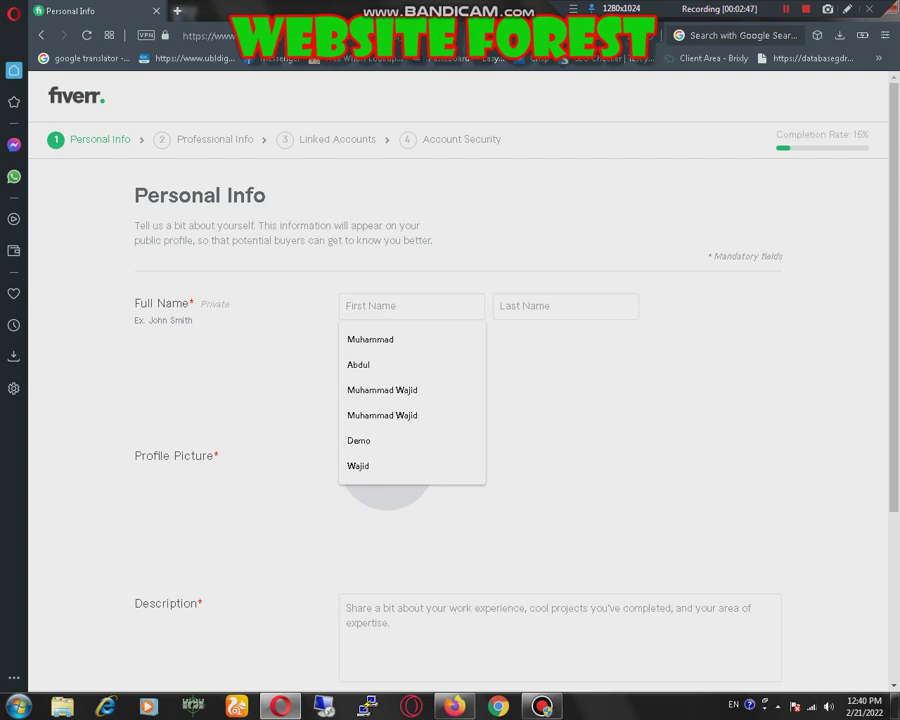
text(Al)
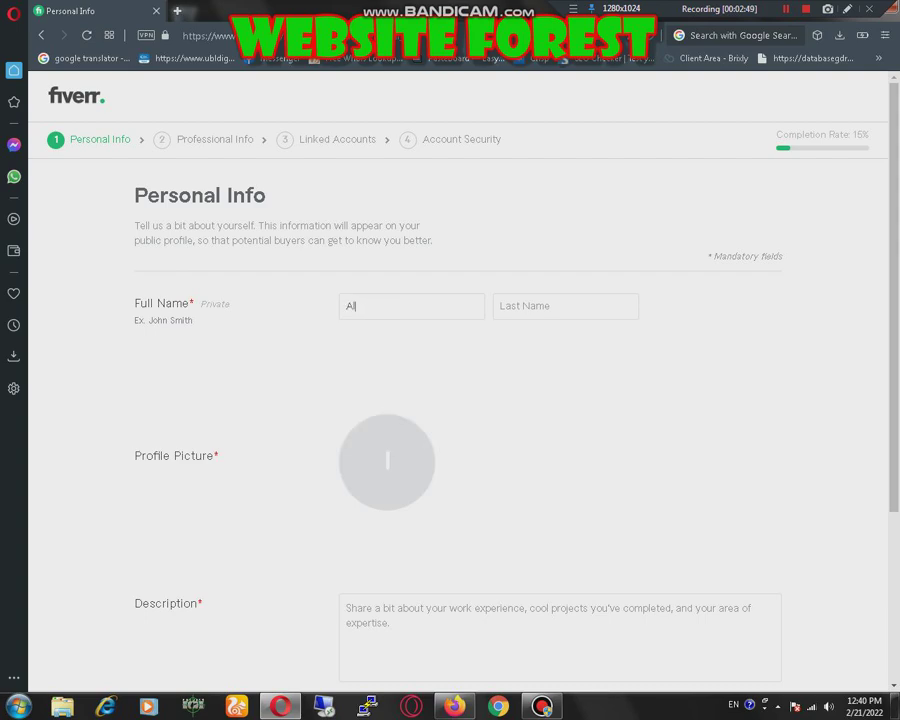
text(Khan)
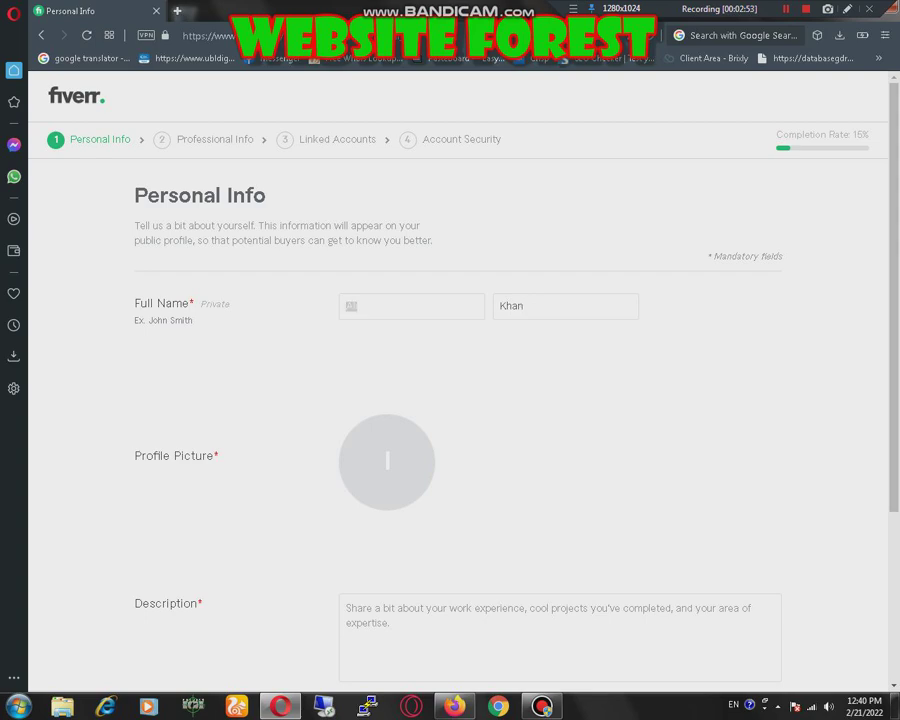
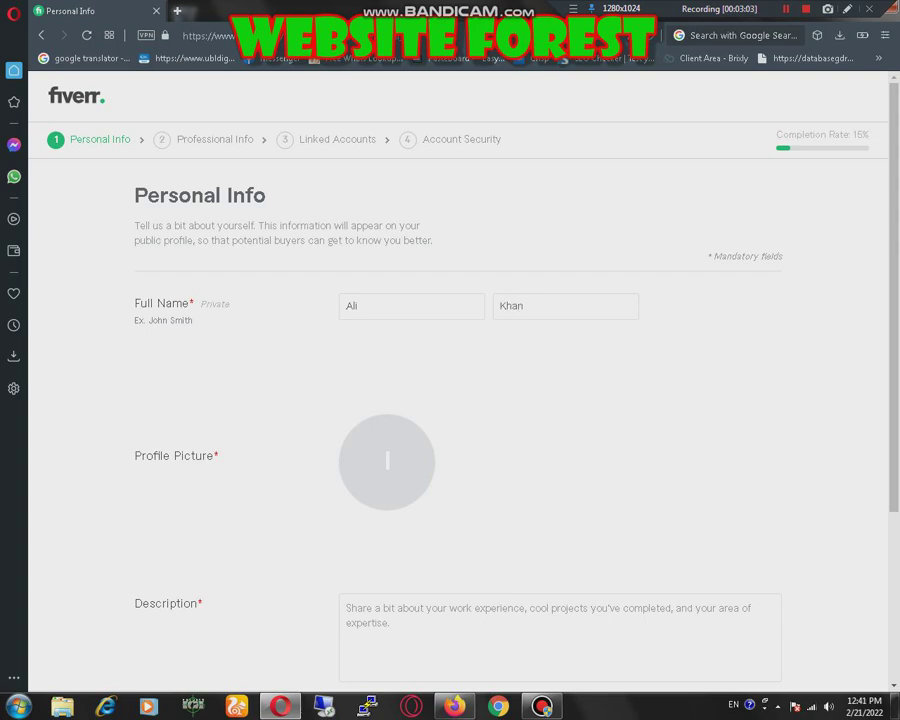
scroll(down, 3)
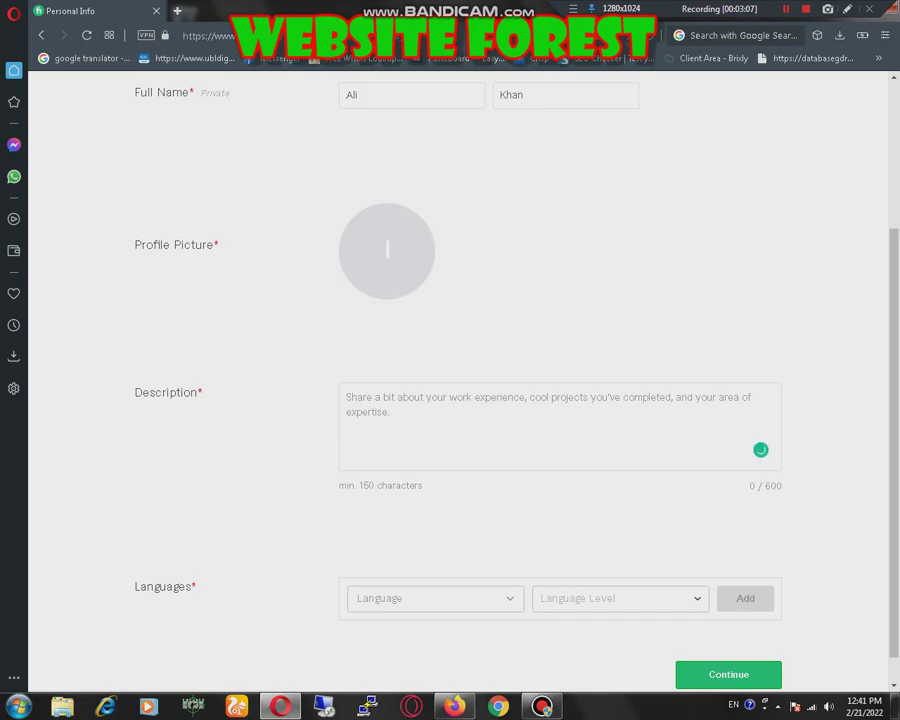
Write the description's opening about being a developer who removes bugs from your site.
text(I am)
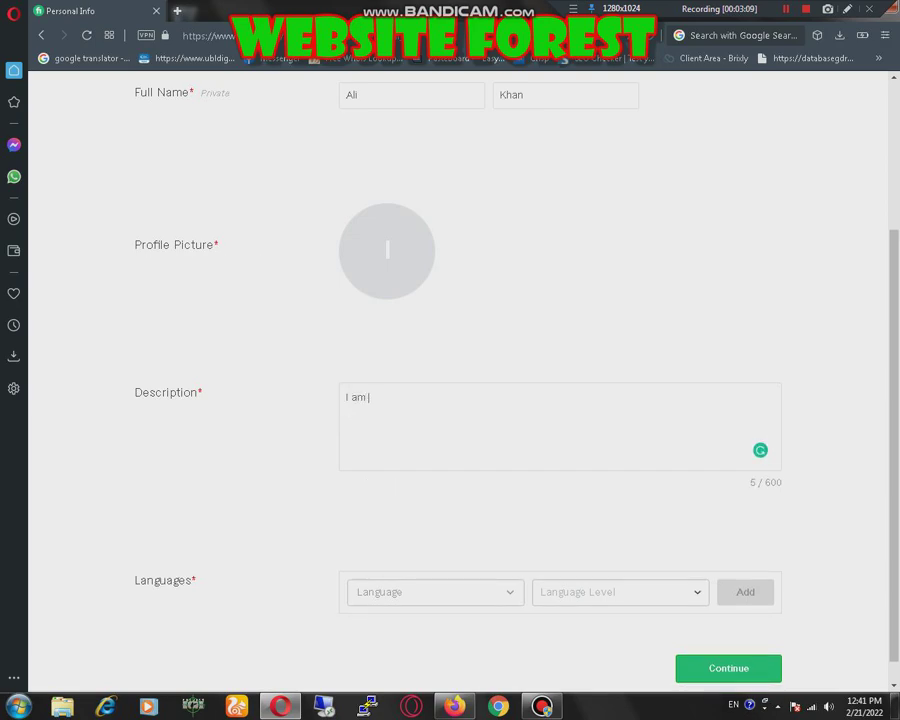
text(developer)
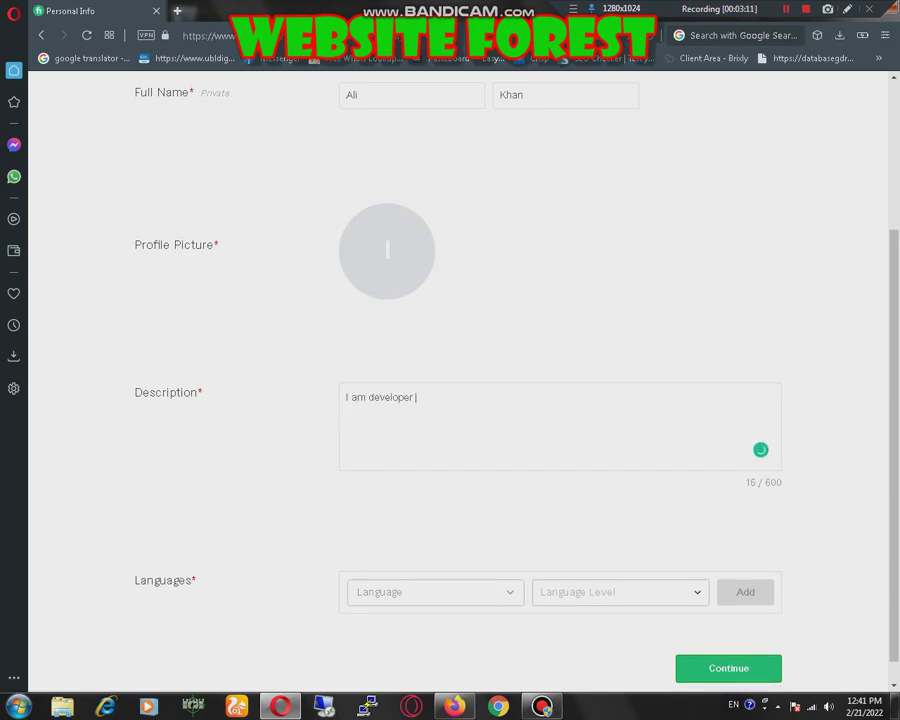
text(and i can r)
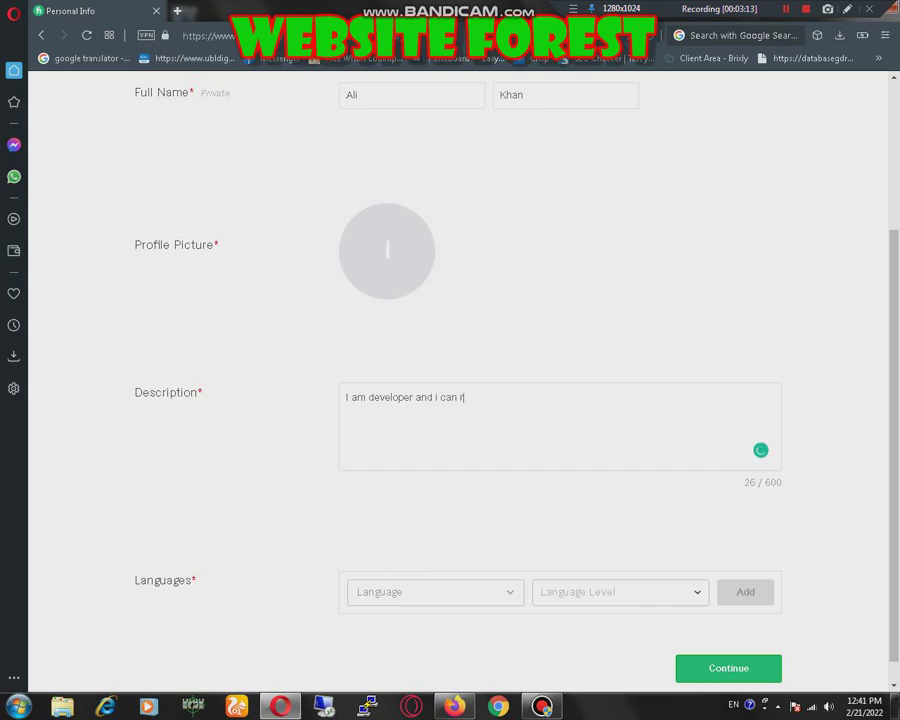
text(emove bu)
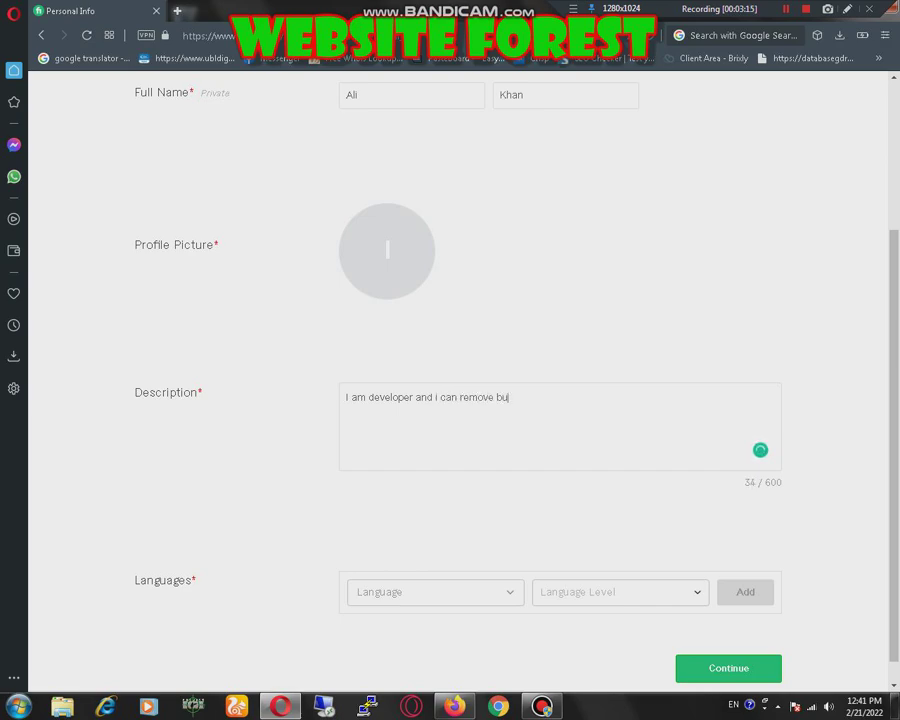
text(ges in)
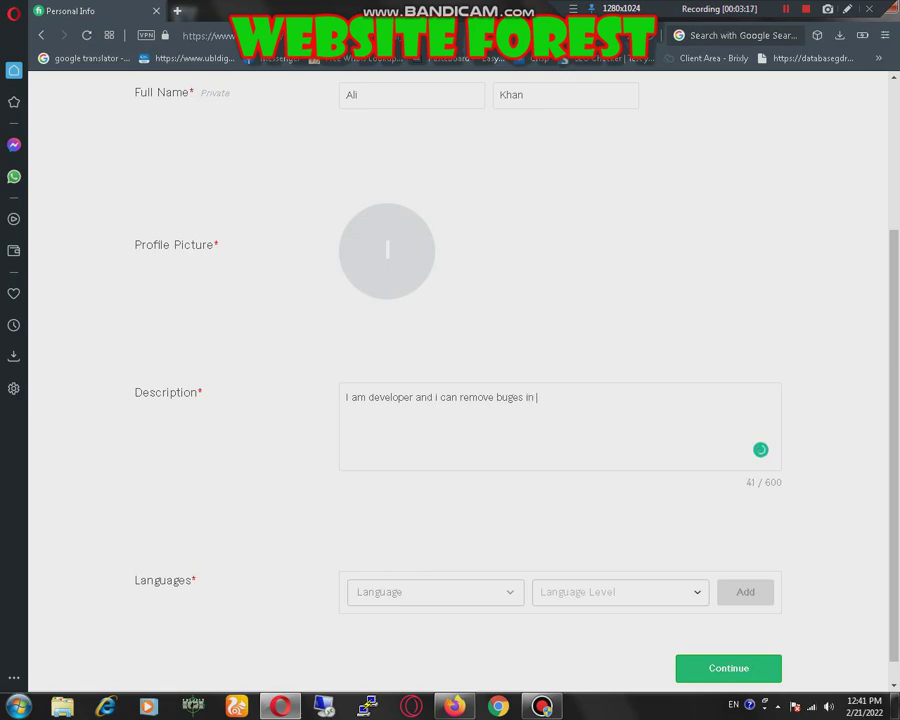
text(your site and)
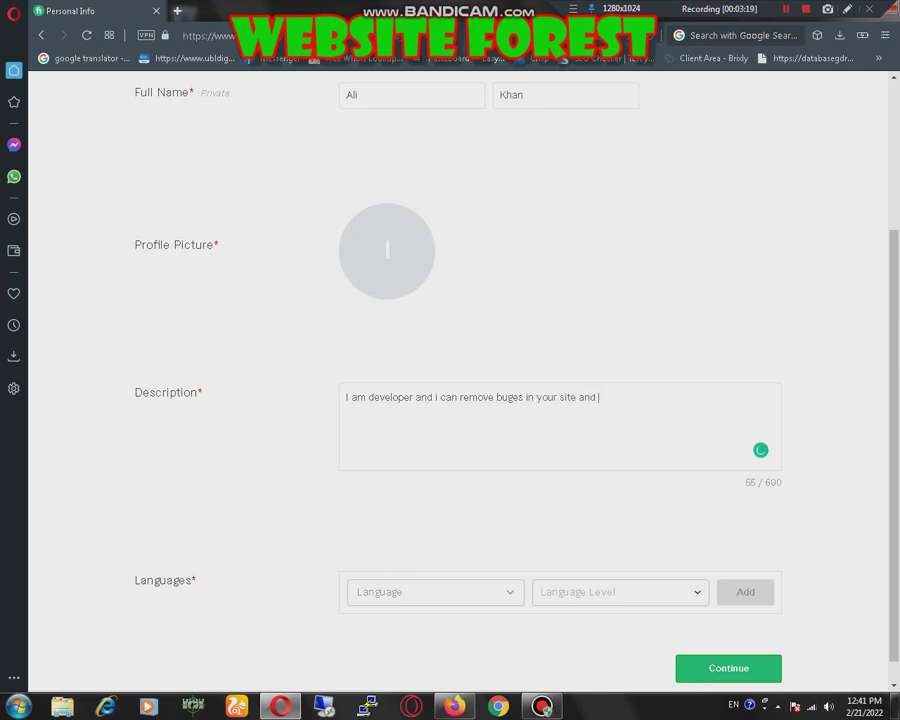
text(mage your site)
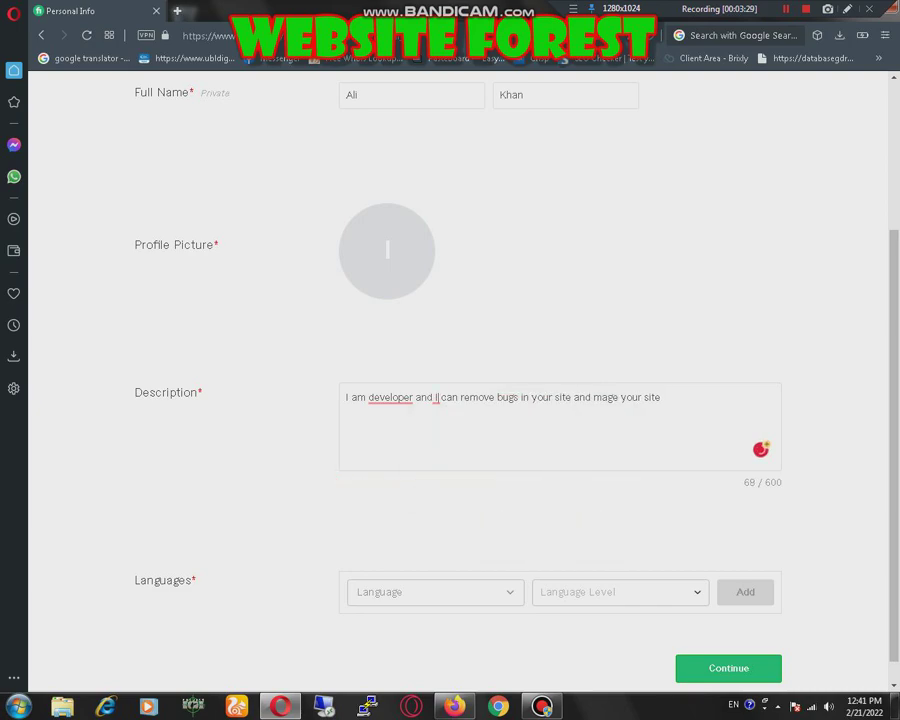
text(I)
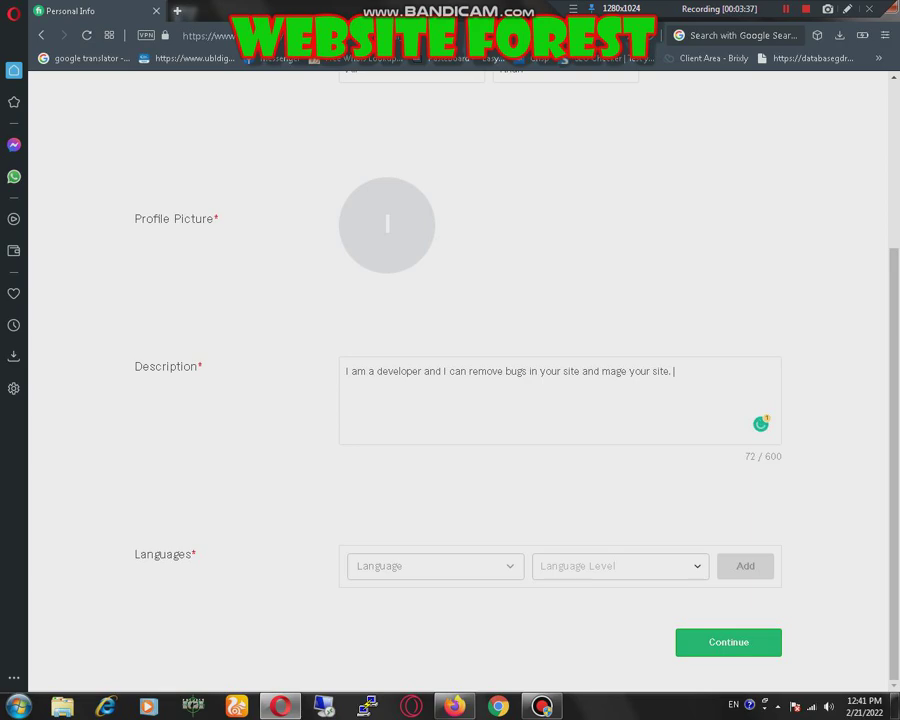
text(I am a)
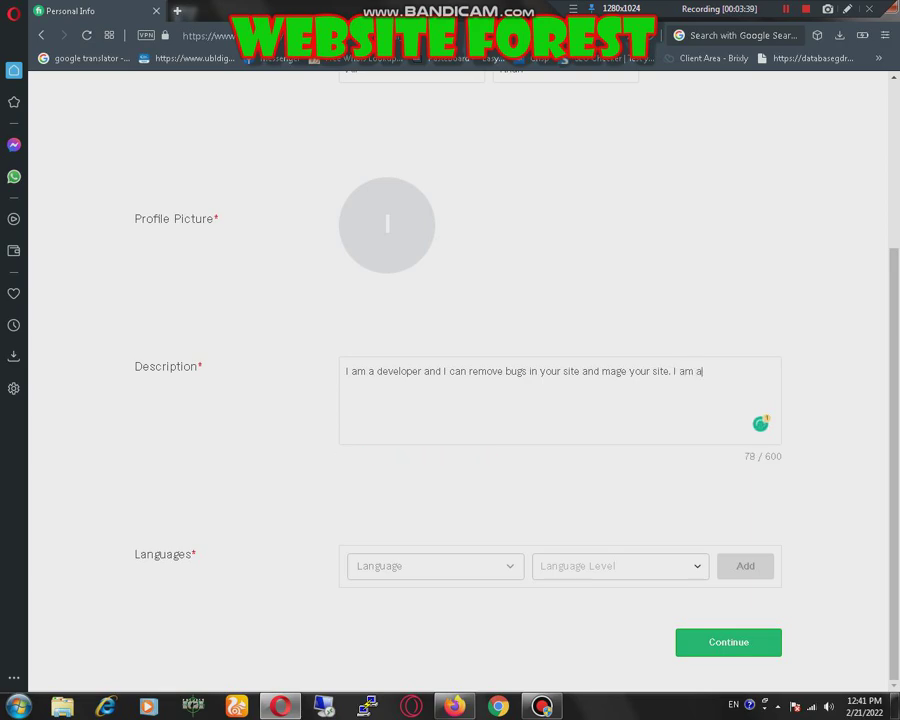
text(lso com)
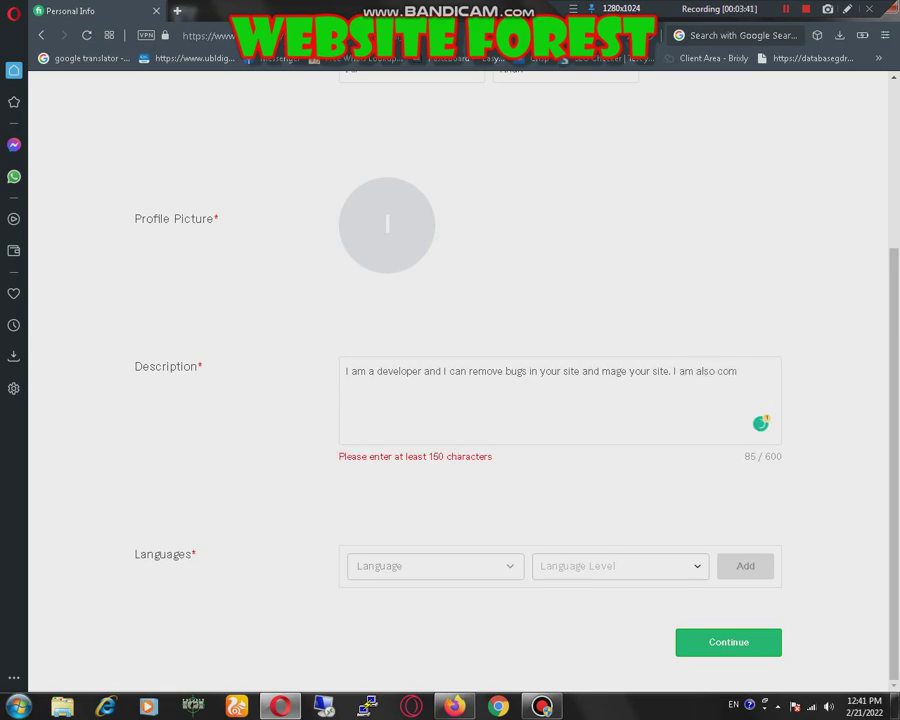
text(complete gripe a)
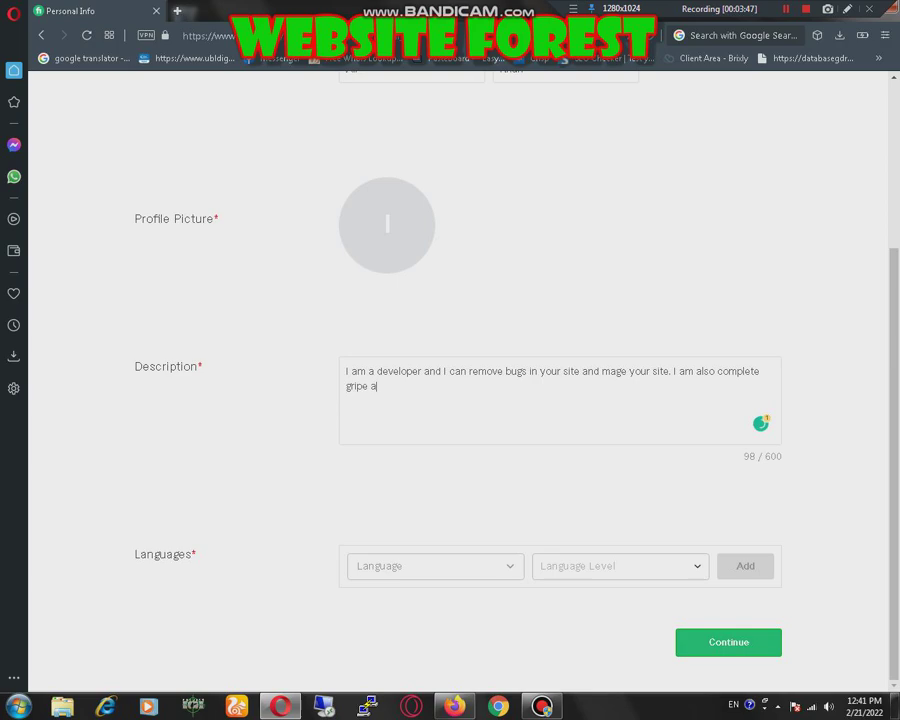
text(t)
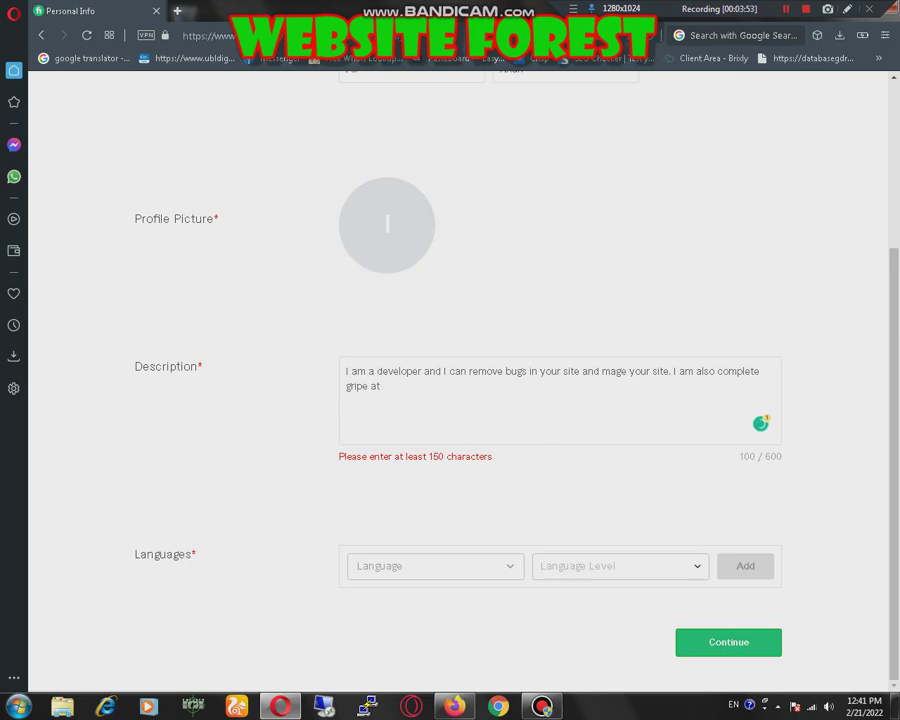
Add the SEO ranking in Google and email delivery sentences, accepting Grammarly's lowercase 'rank'.
text(SEO work to Rank your site)
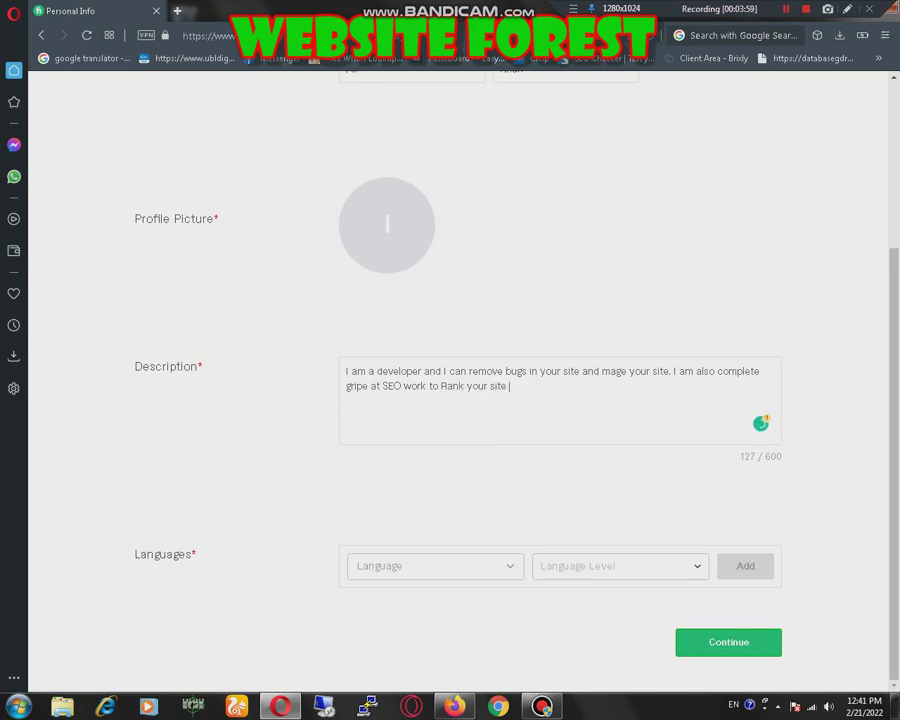
text(in g)
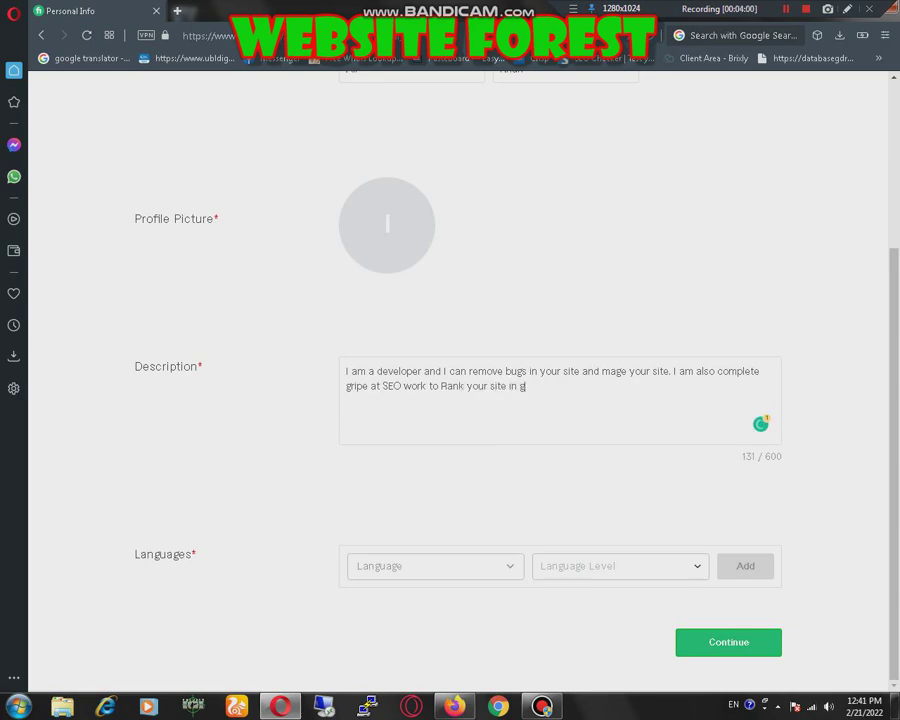
text(oogle. I will also help your)
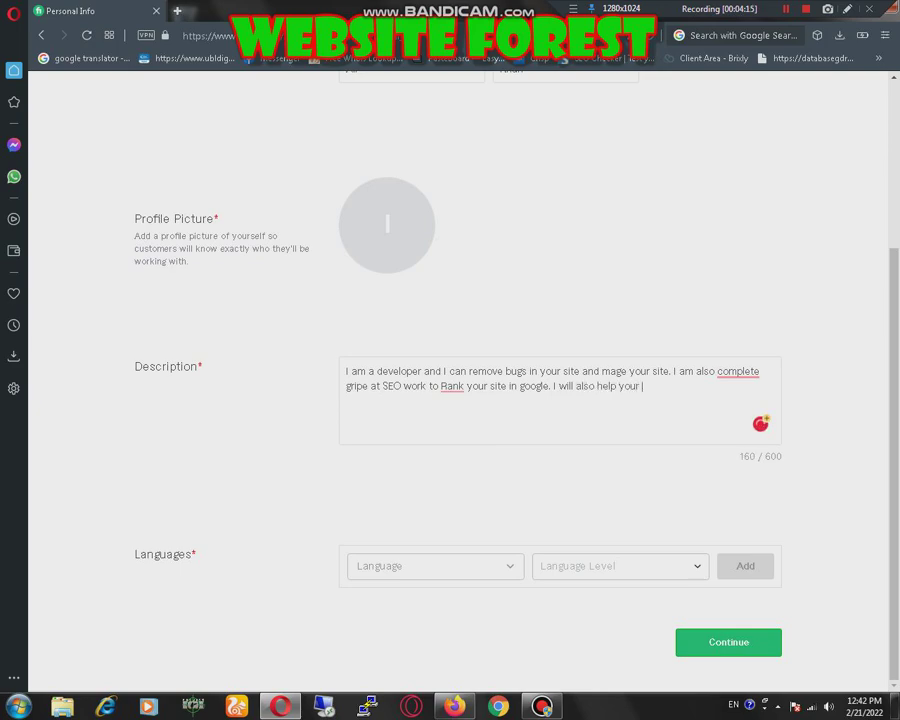
text(with email)
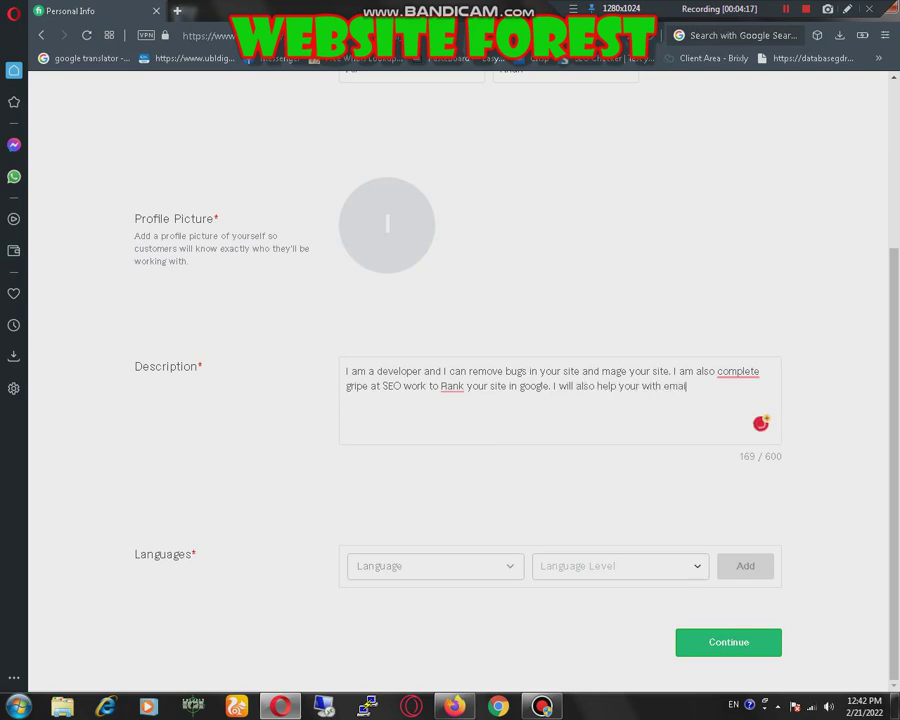
text(delivery and)
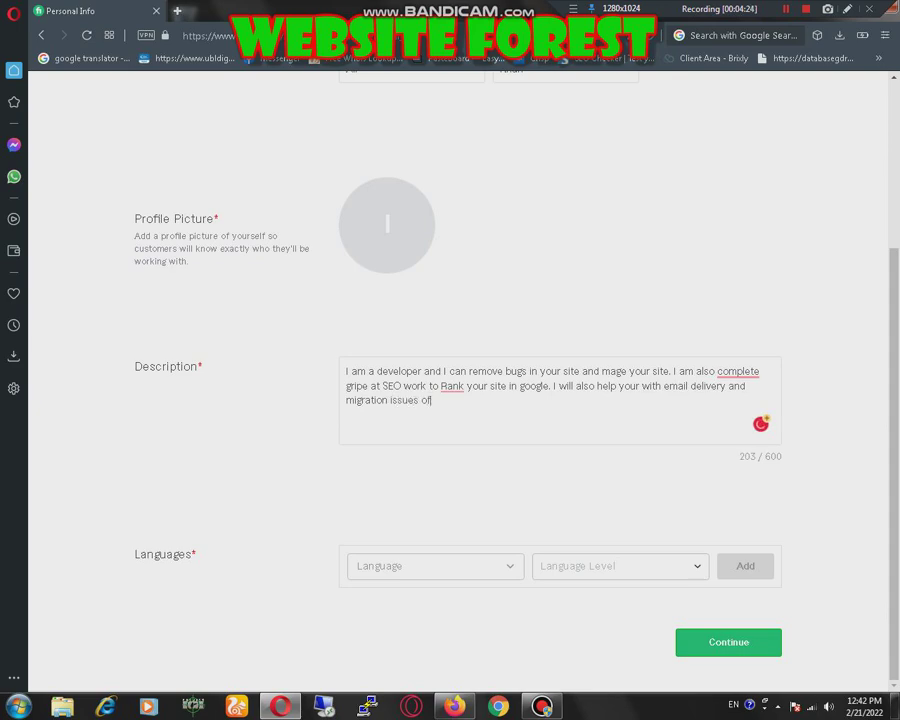
text(your site)
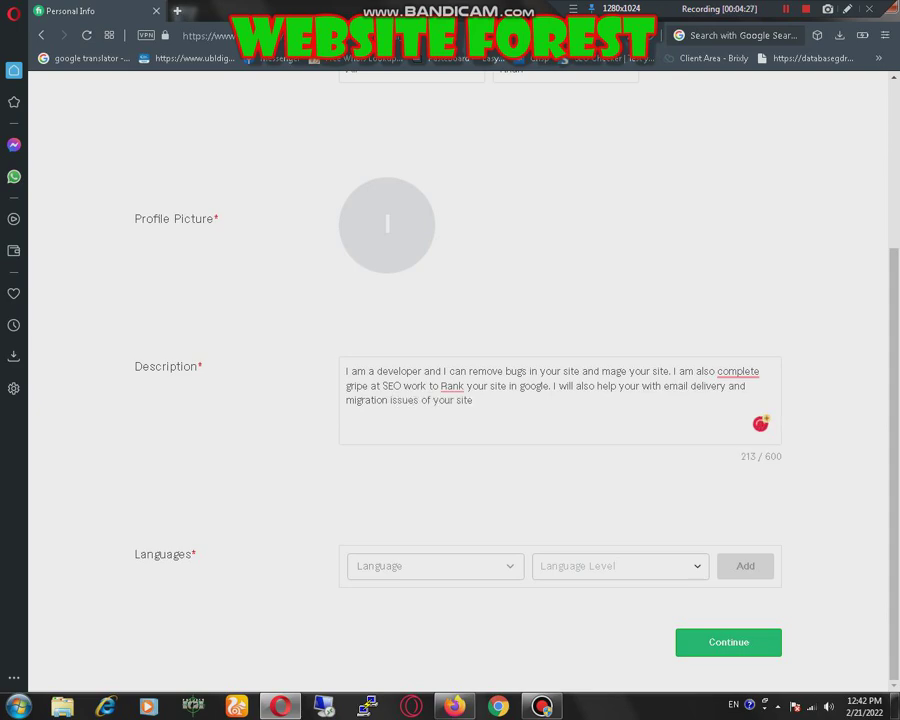
text(ly)
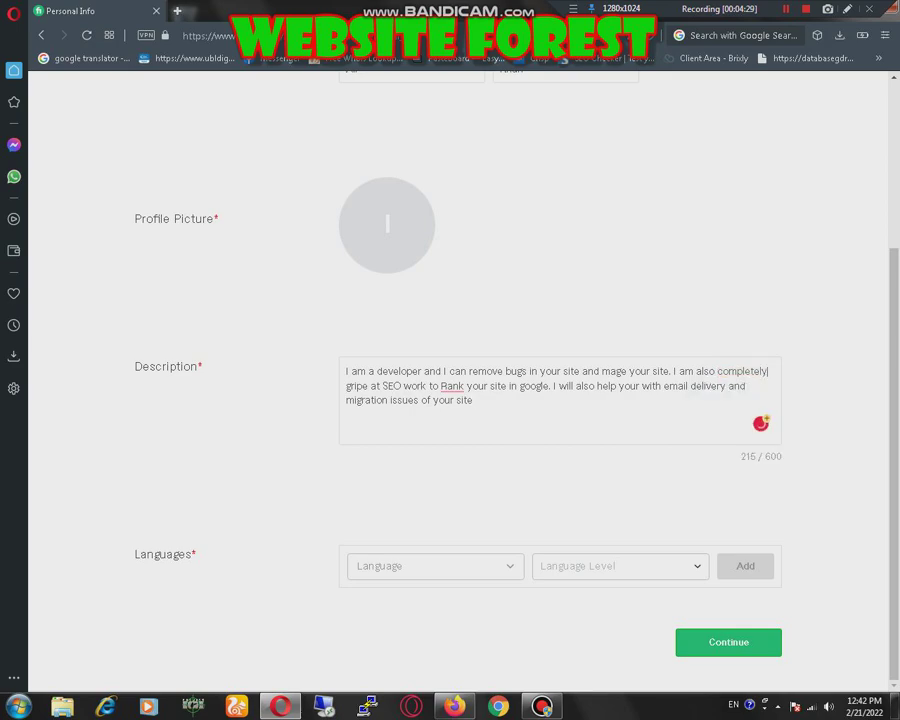
click(451, 386)
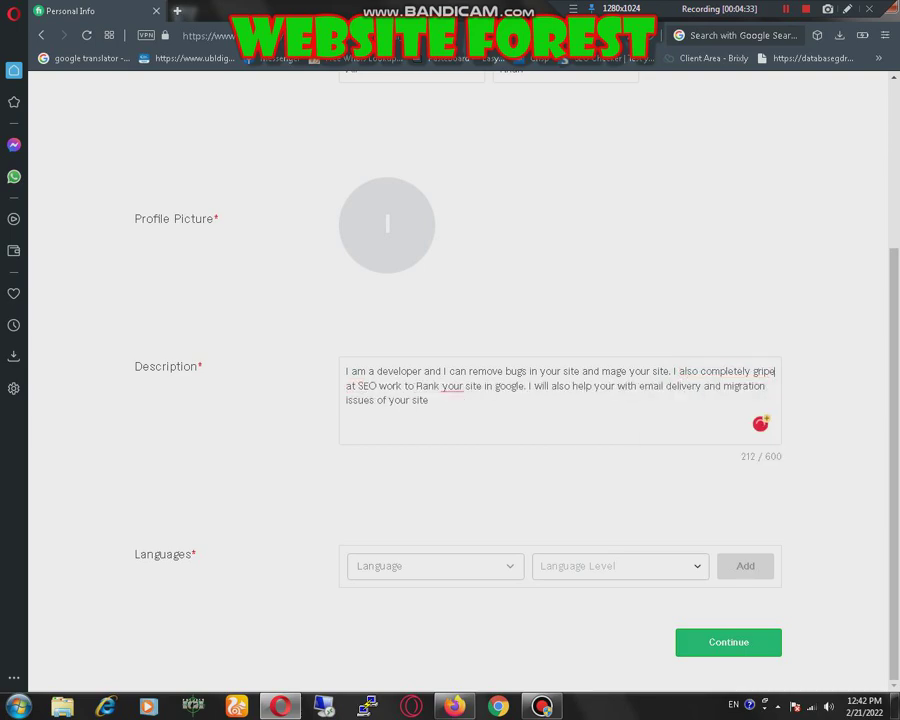
click(433, 385)
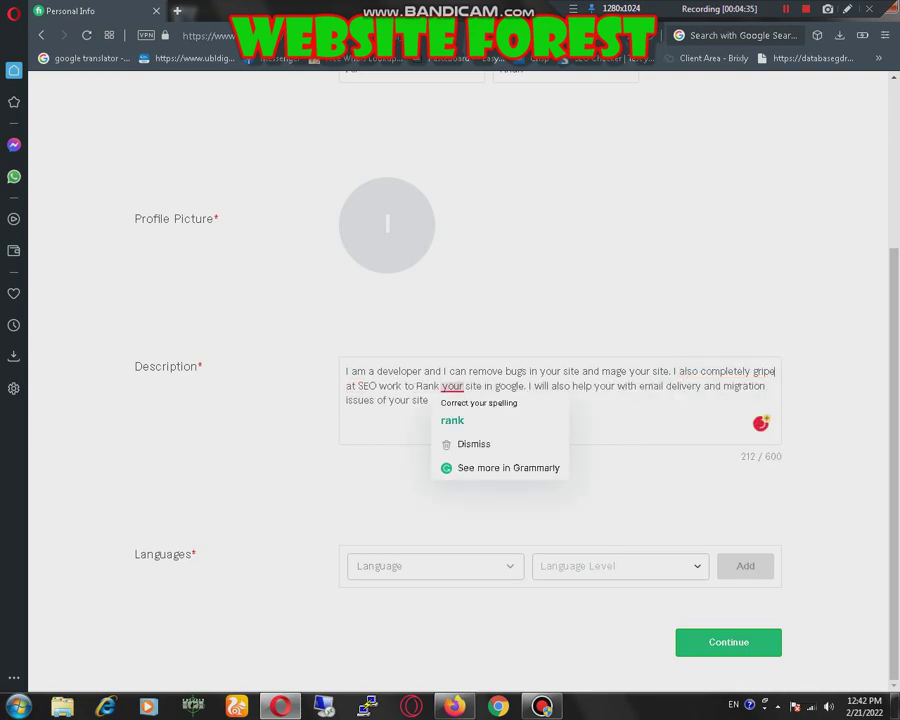
click(452, 419)
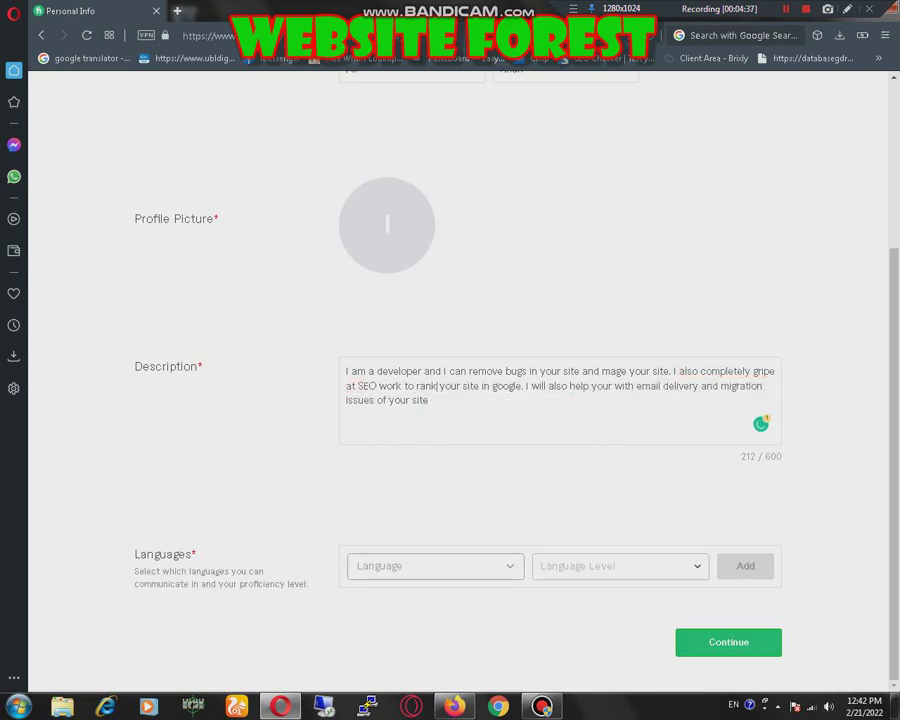
click(434, 565)
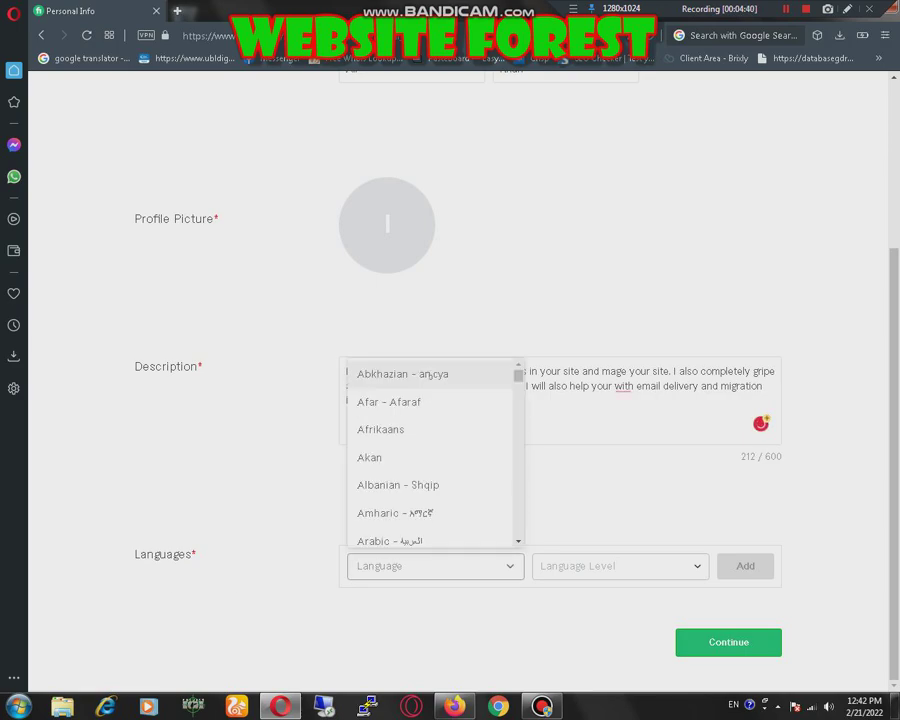
Add English at Fluent level to languages and correct 'help your' to 'help you'.
text(En)
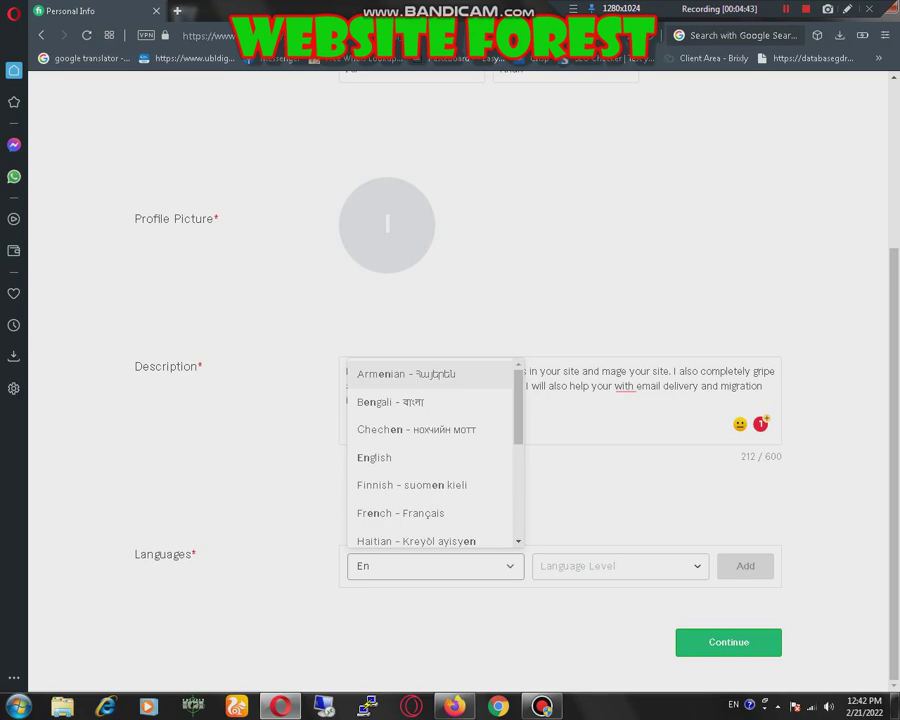
click(374, 457)
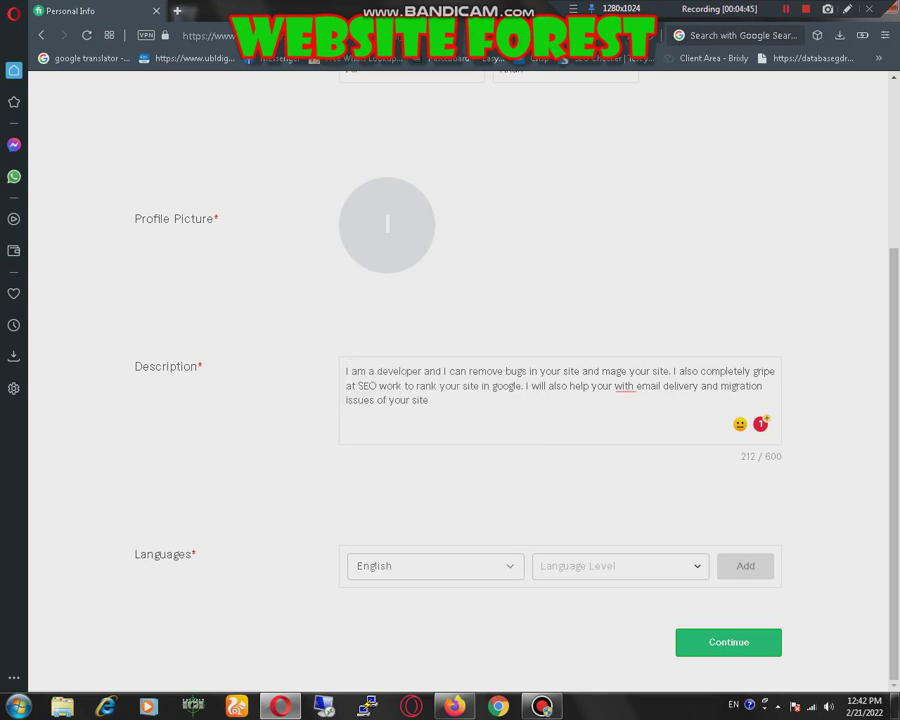
click(619, 565)
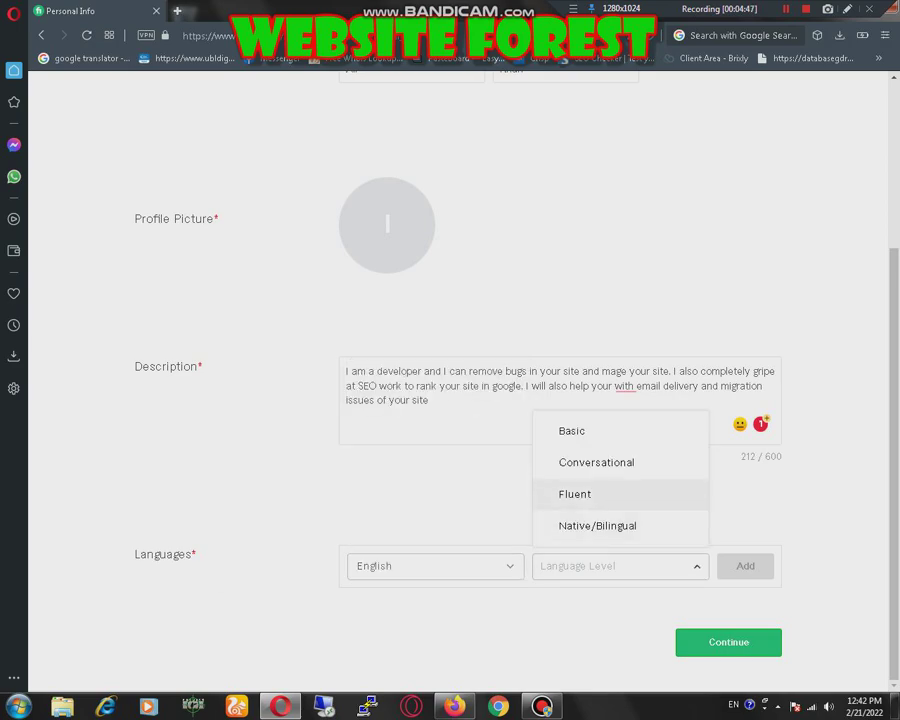
click(575, 494)
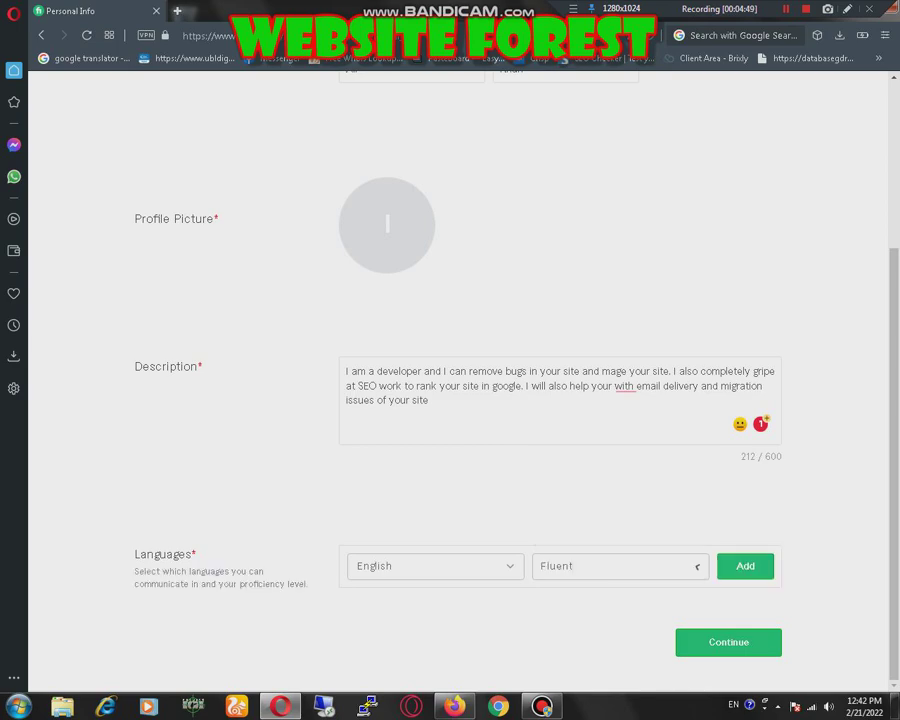
click(745, 565)
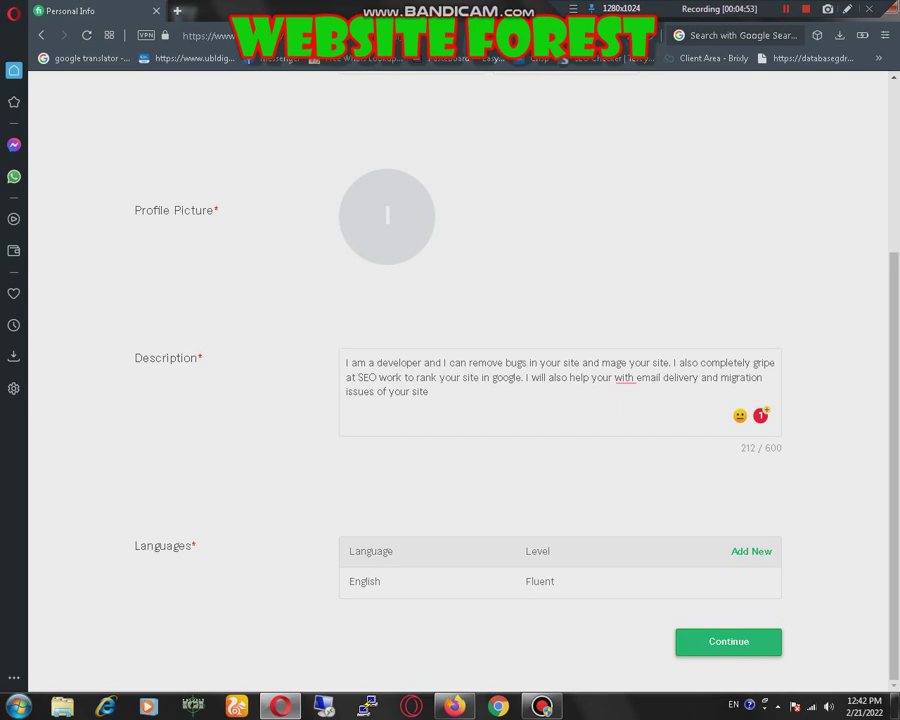
click(624, 378)
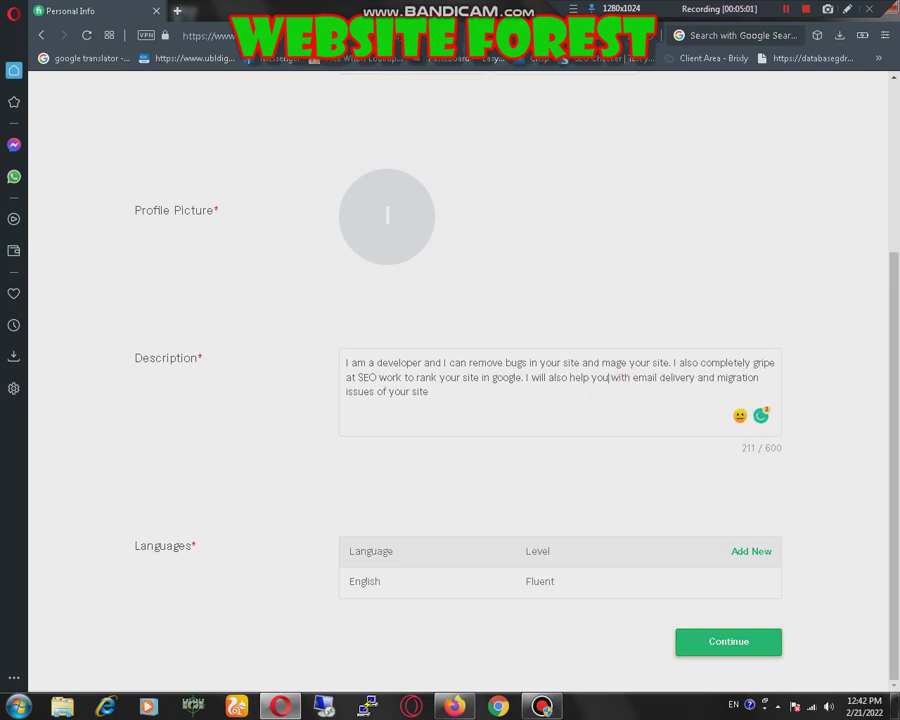
scroll(up, 3)
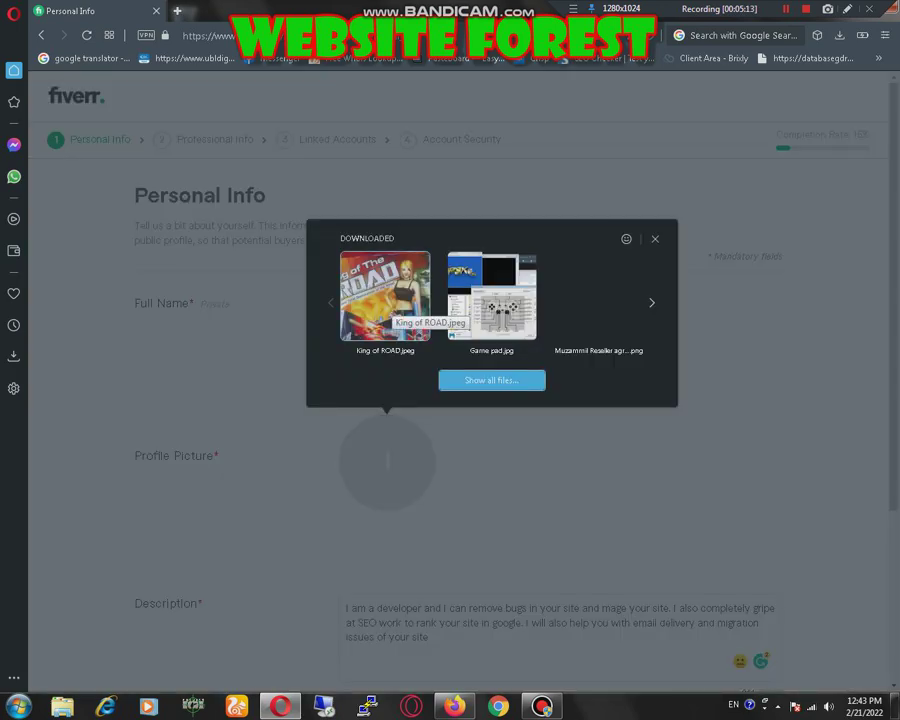
Set King of ROAD.jpeg as the profile picture and continue to Professional Info.
click(655, 239)
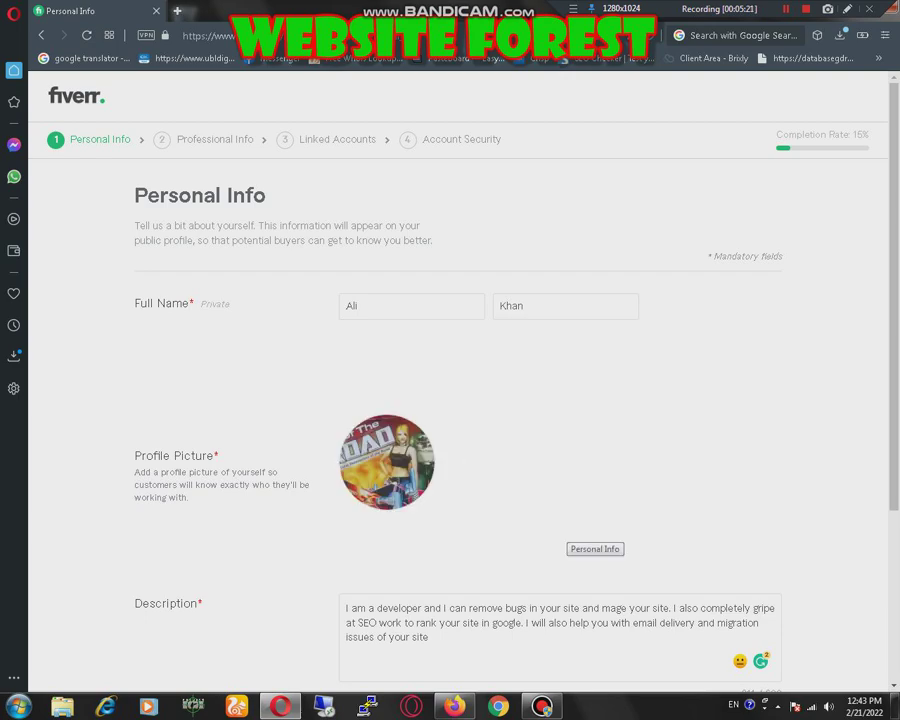
scroll(down, 3)
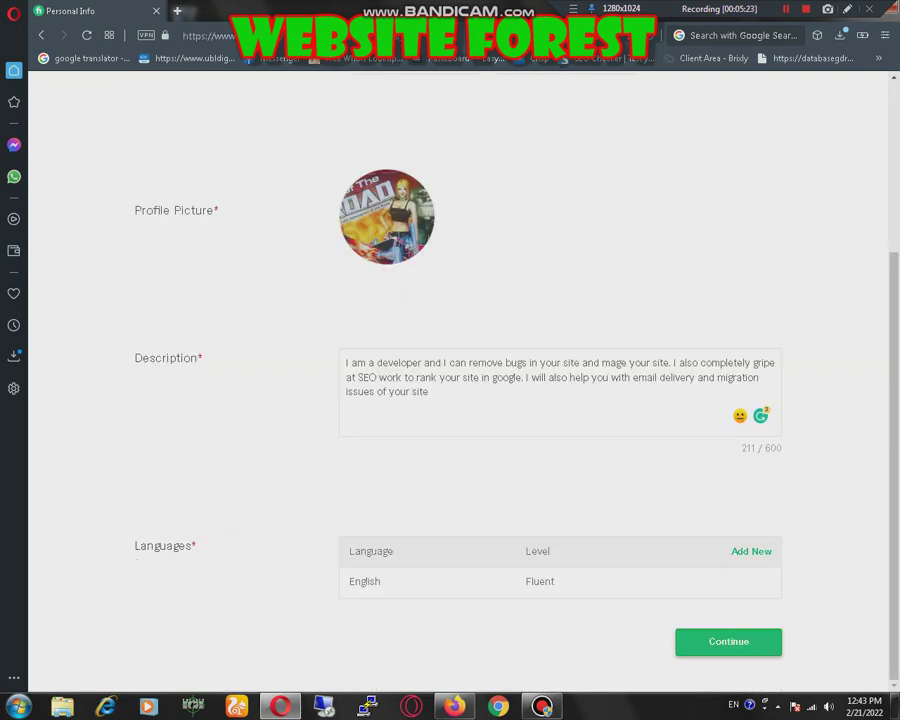
click(728, 641)
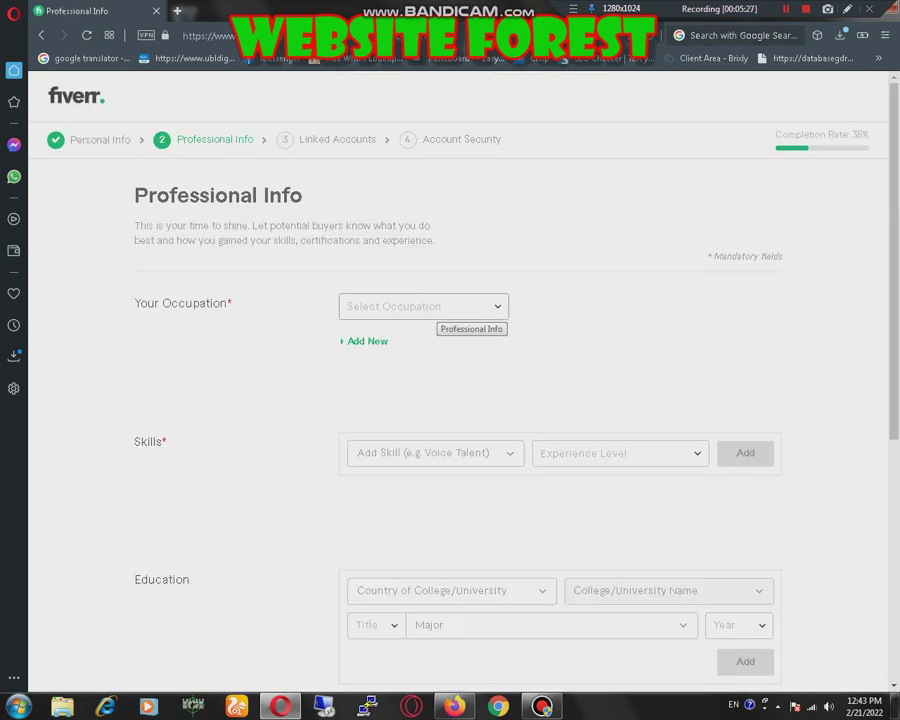
Choose Programming & Tech occupation, tick the five skills with QA unticked, and set years 2018 to 2022.
click(422, 306)
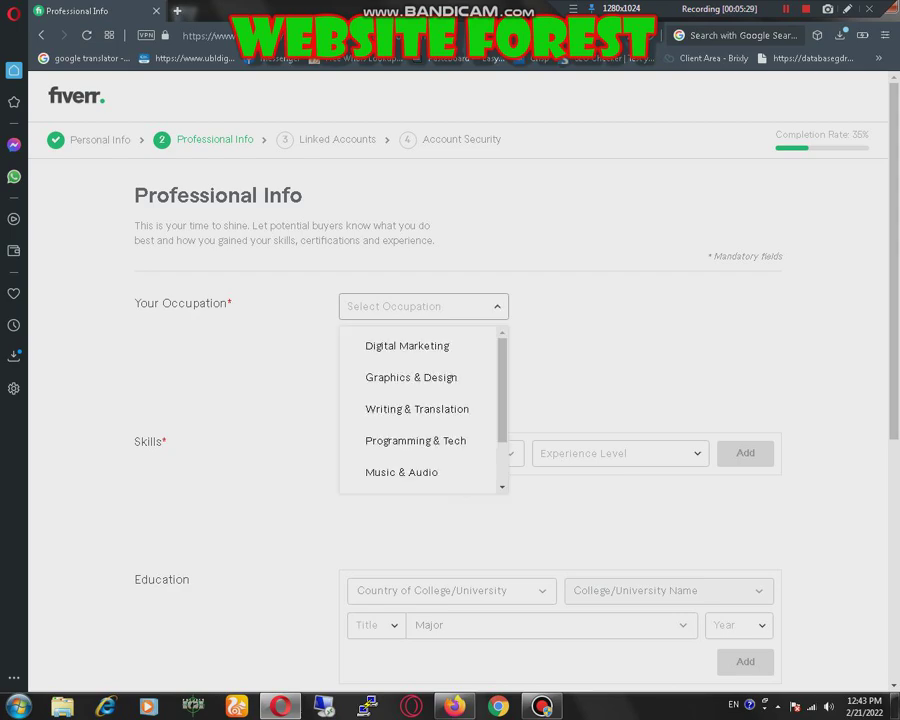
mouse_move(415, 440)
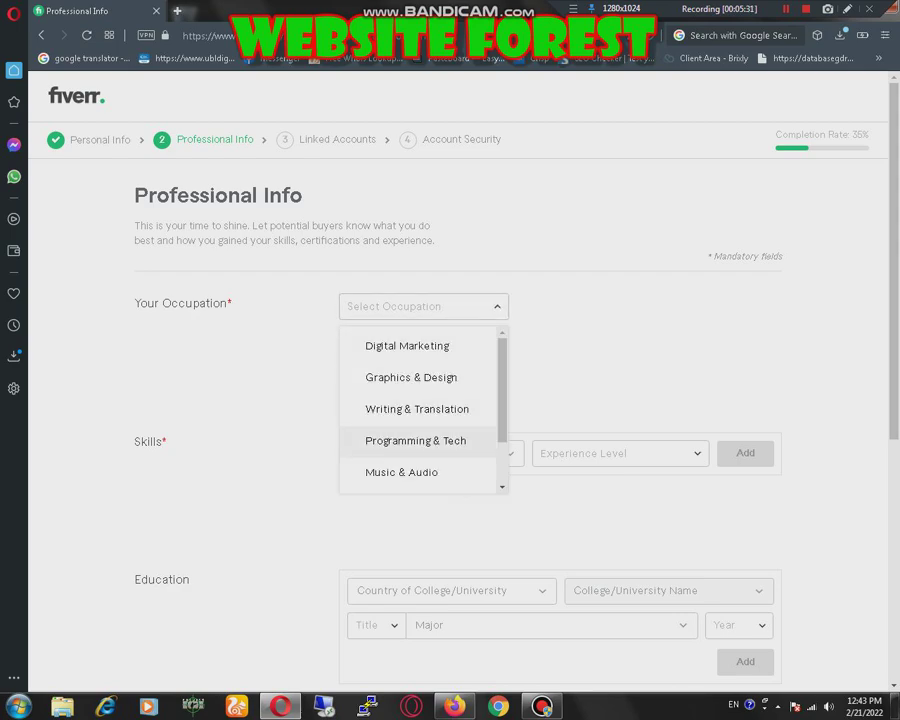
click(415, 440)
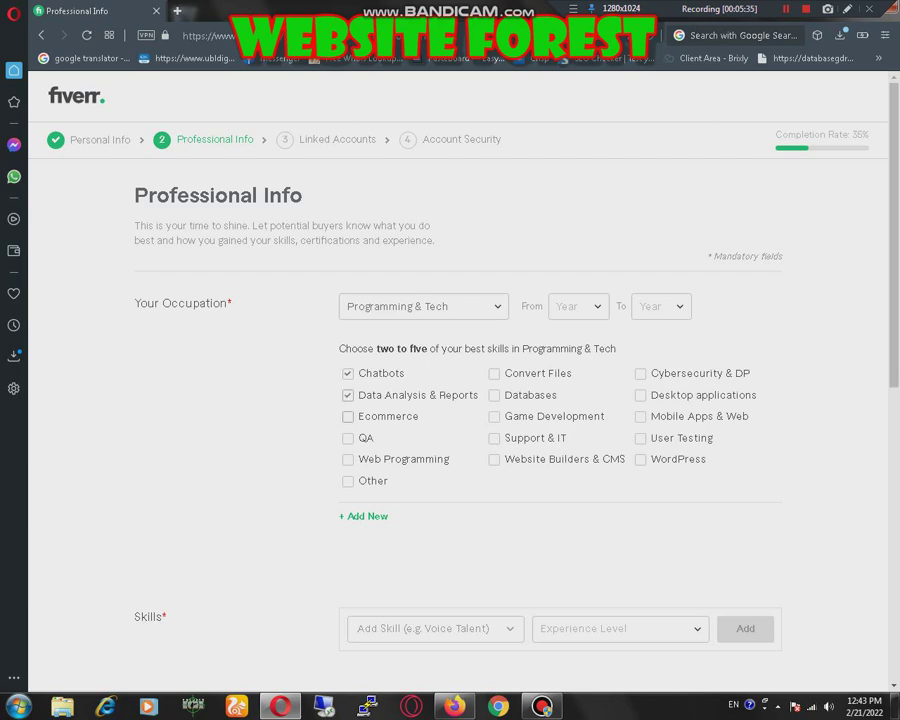
click(347, 438)
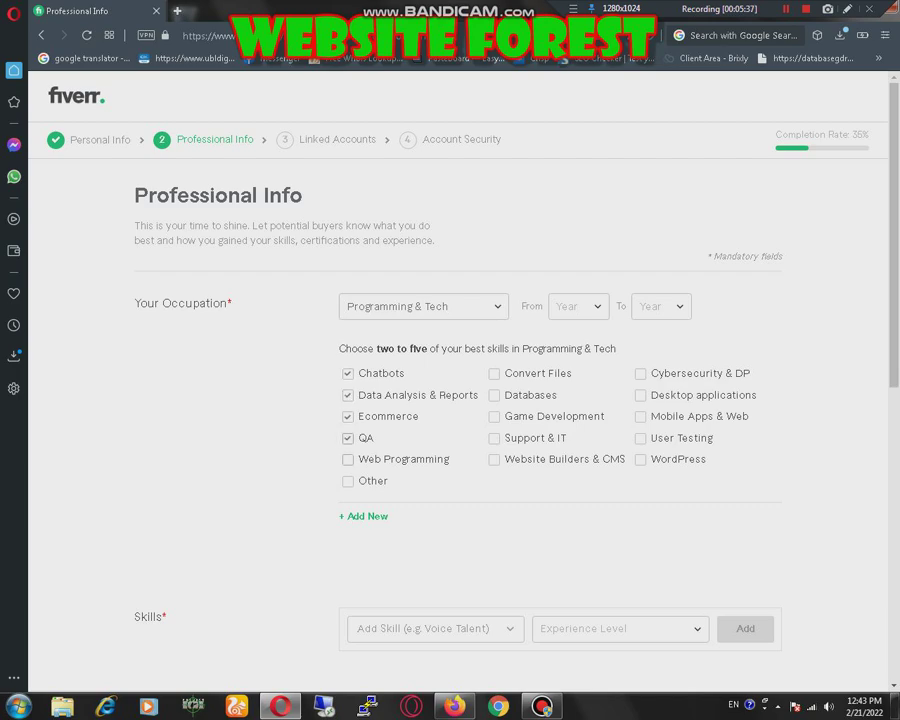
click(577, 306)
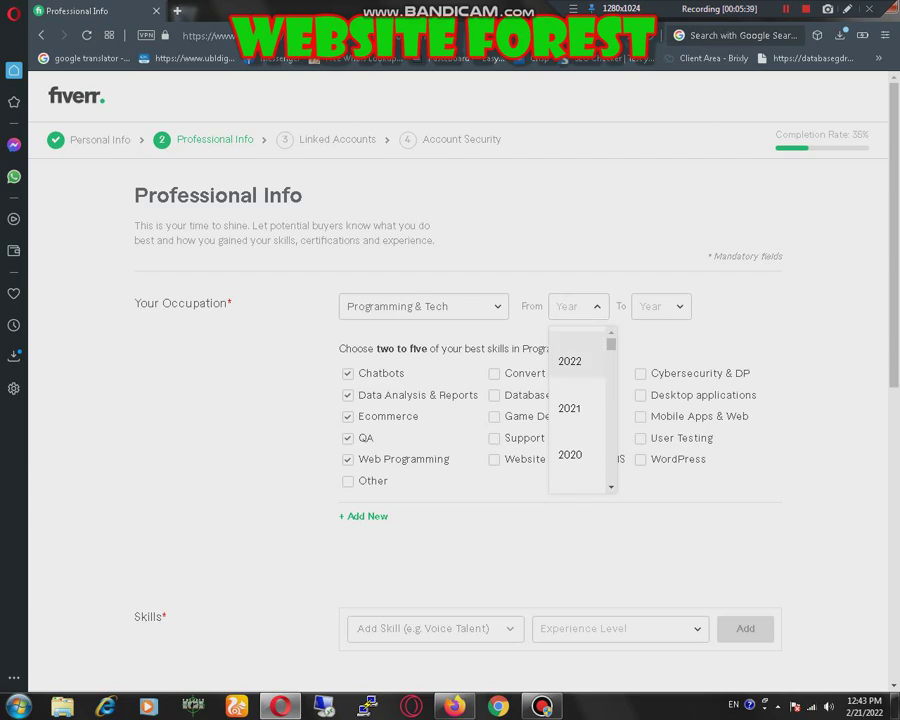
scroll(down, 3)
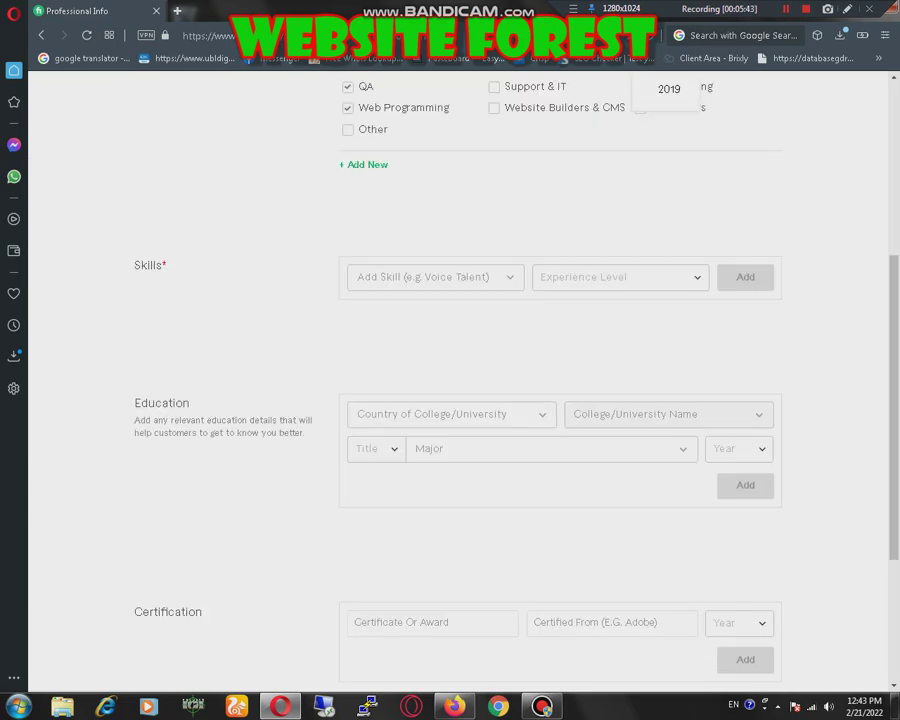
scroll(up, 3)
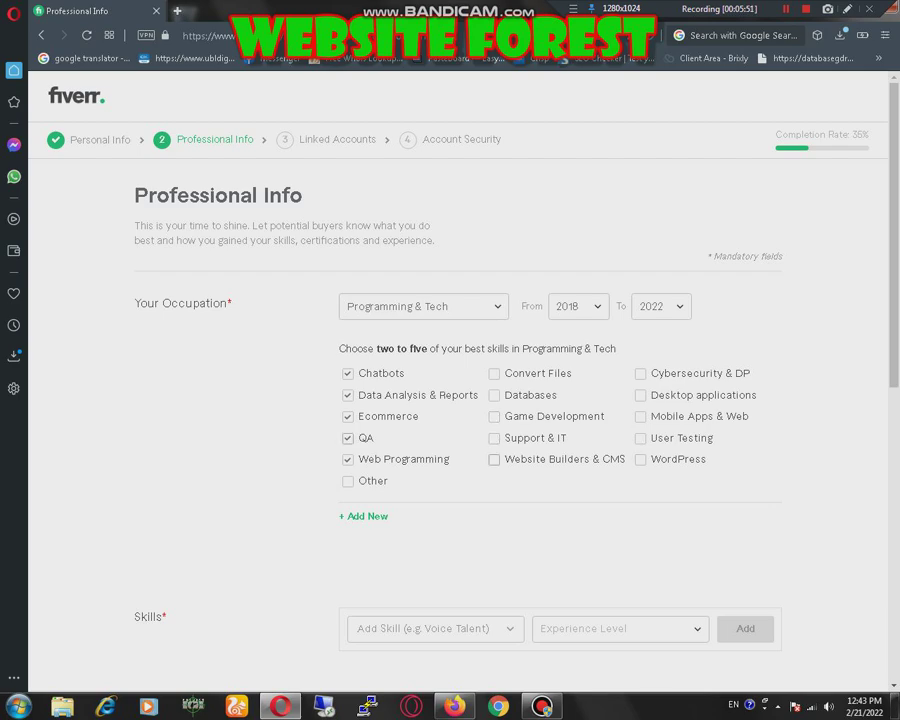
click(347, 438)
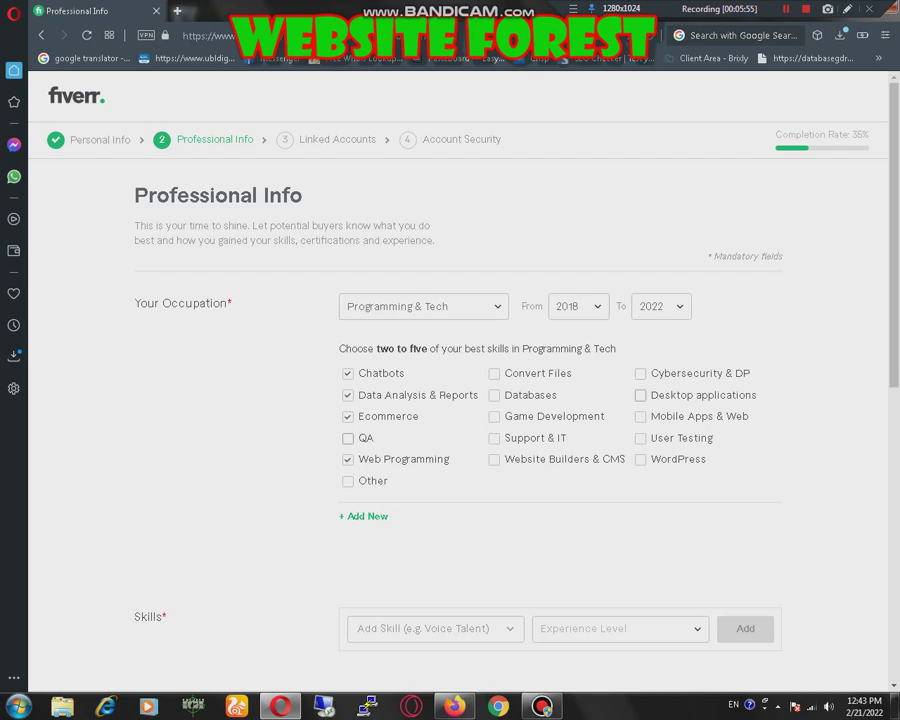
scroll(down, 3)
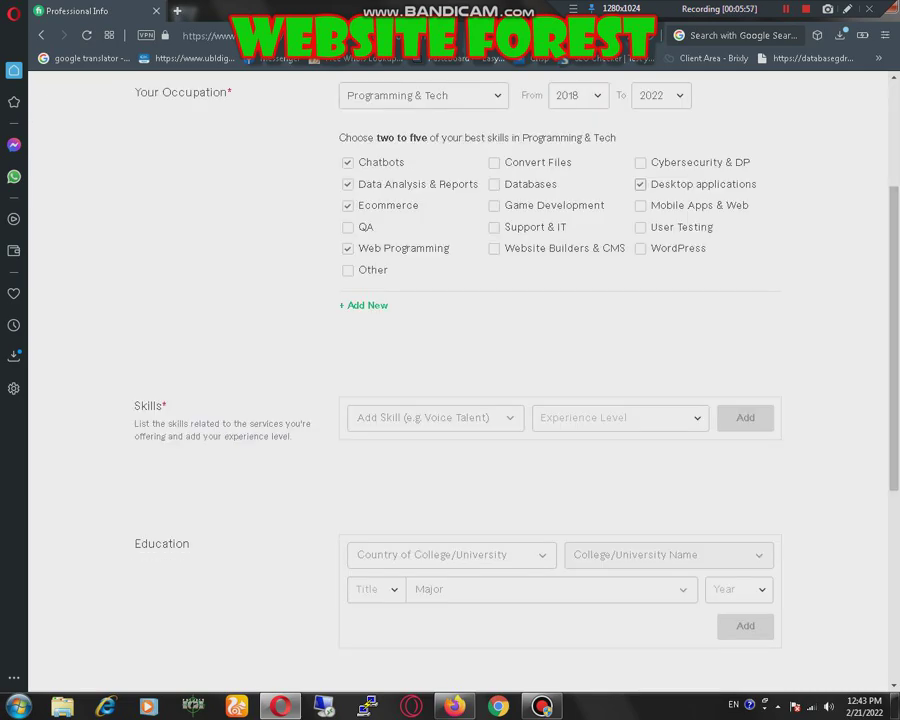
Enter the skill Developer and set its experience level to Expert.
click(435, 417)
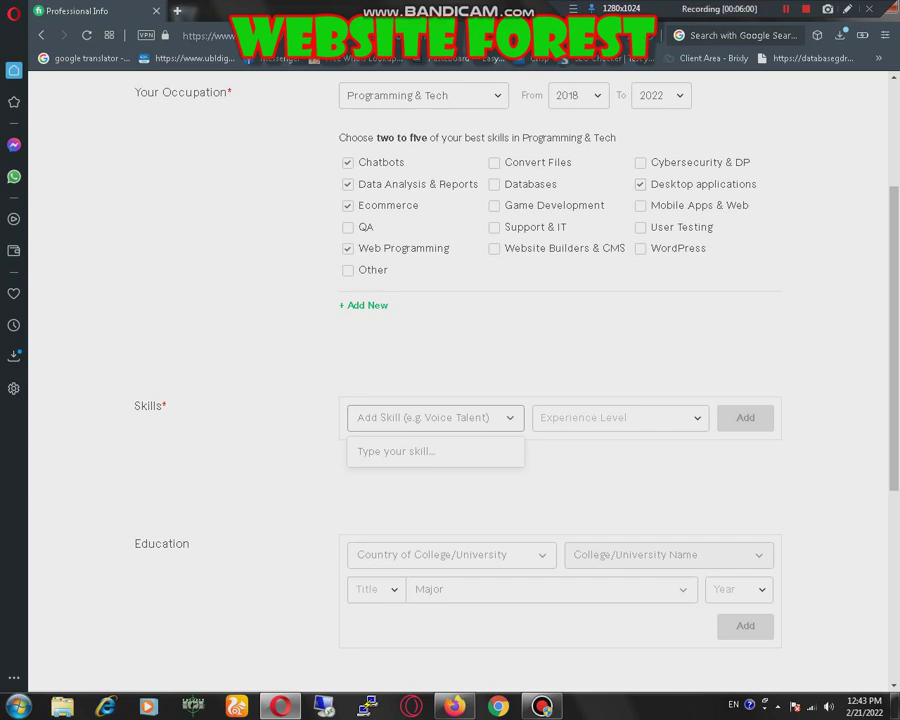
text(Del)
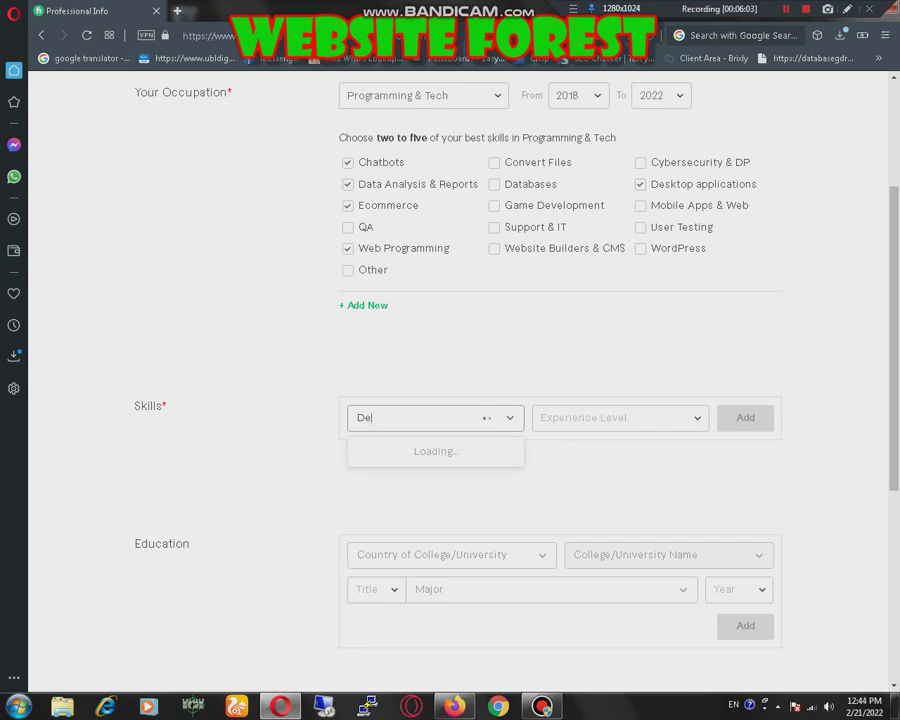
text(Developer)
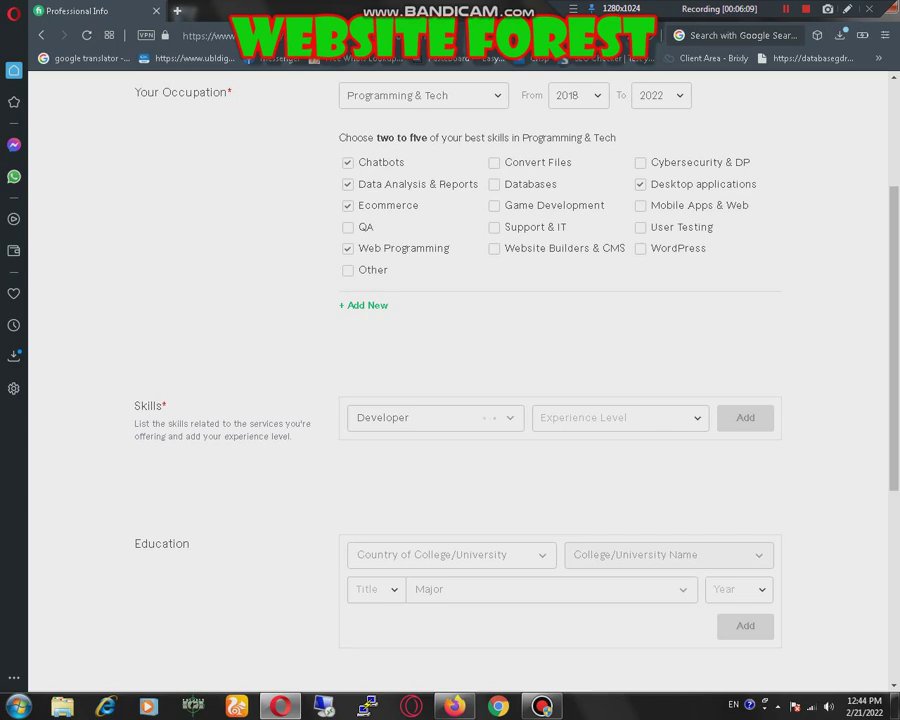
click(619, 417)
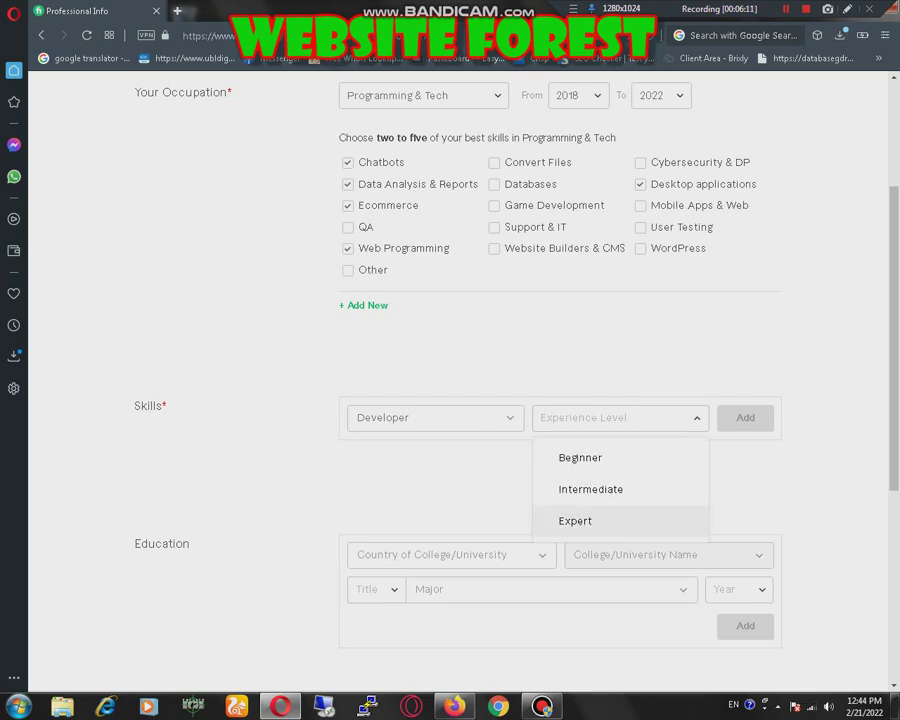
click(575, 520)
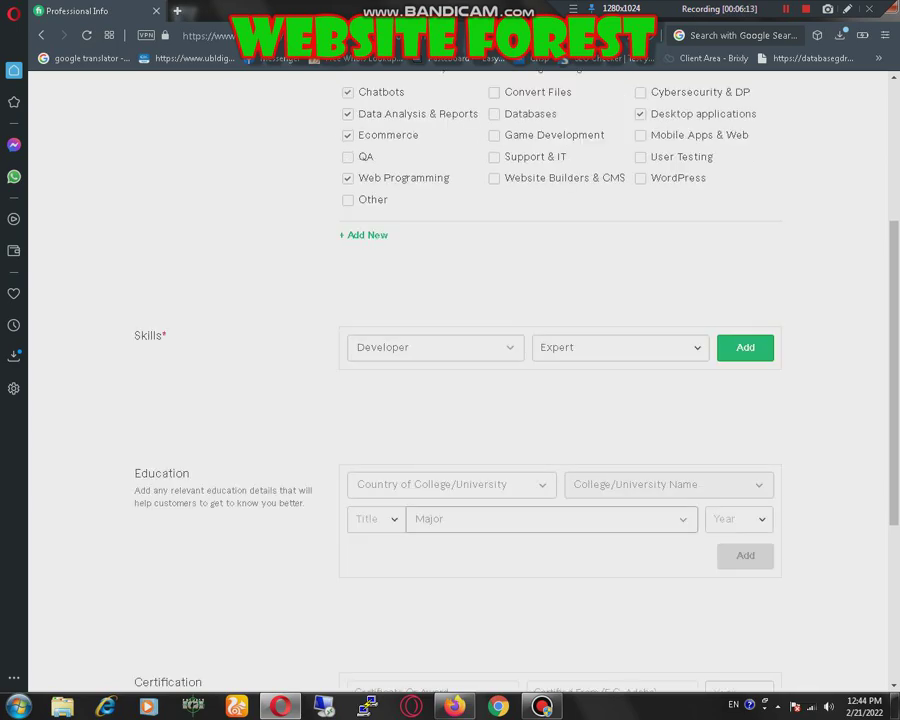
Choose Pakistan as the college country and enter Mount College as the college name.
click(451, 484)
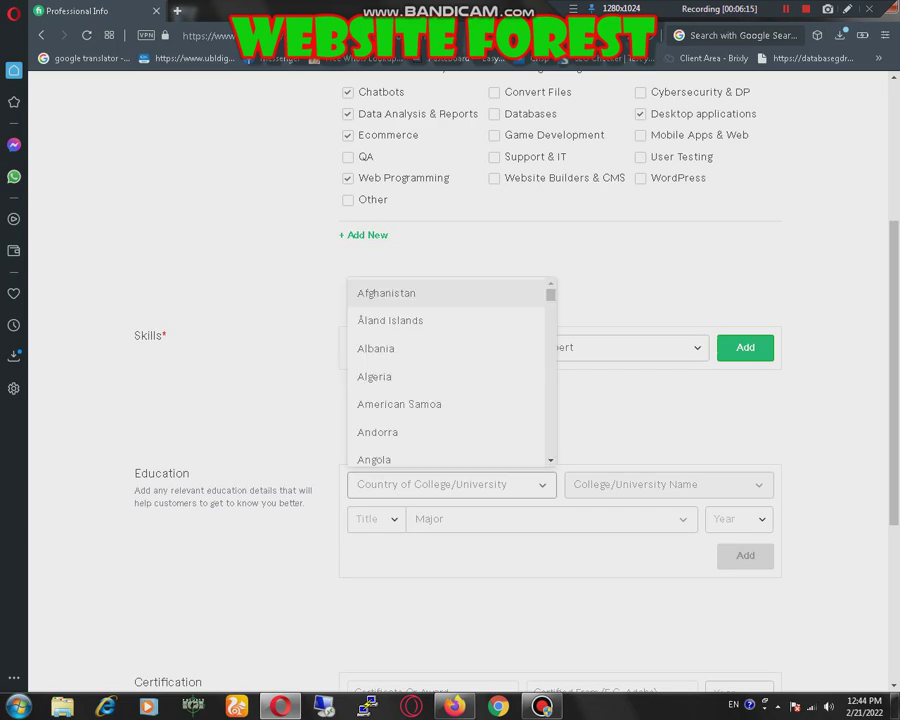
scroll(down, 3)
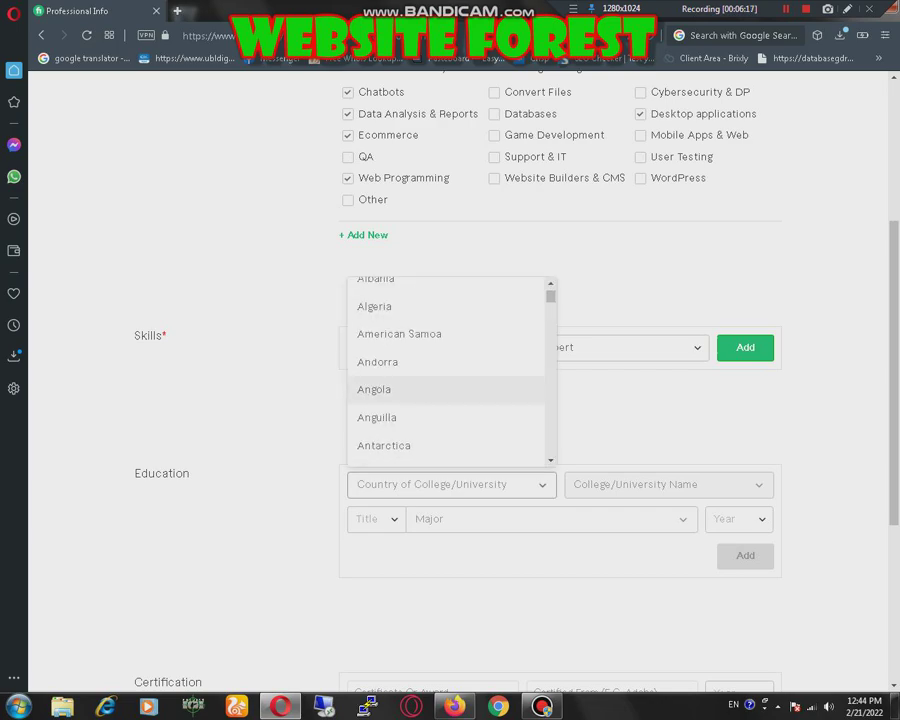
text(pa)
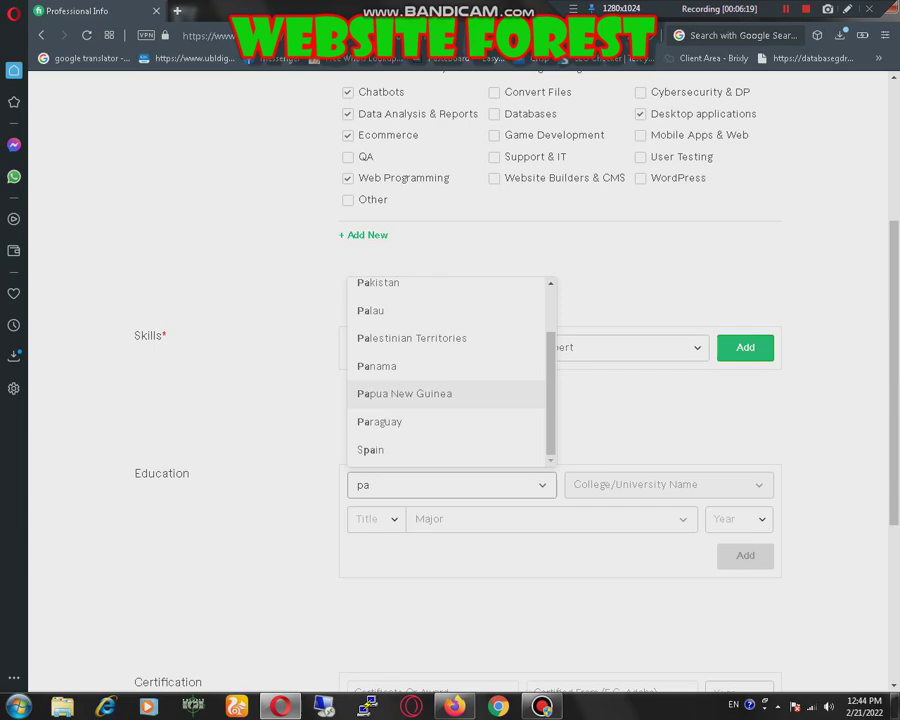
click(378, 282)
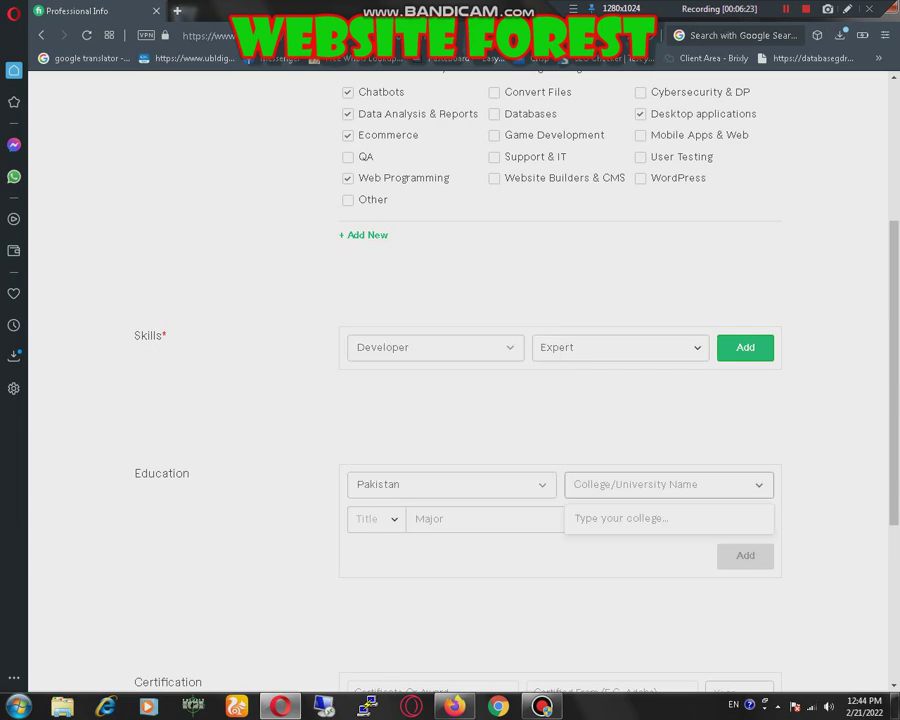
text(Mount)
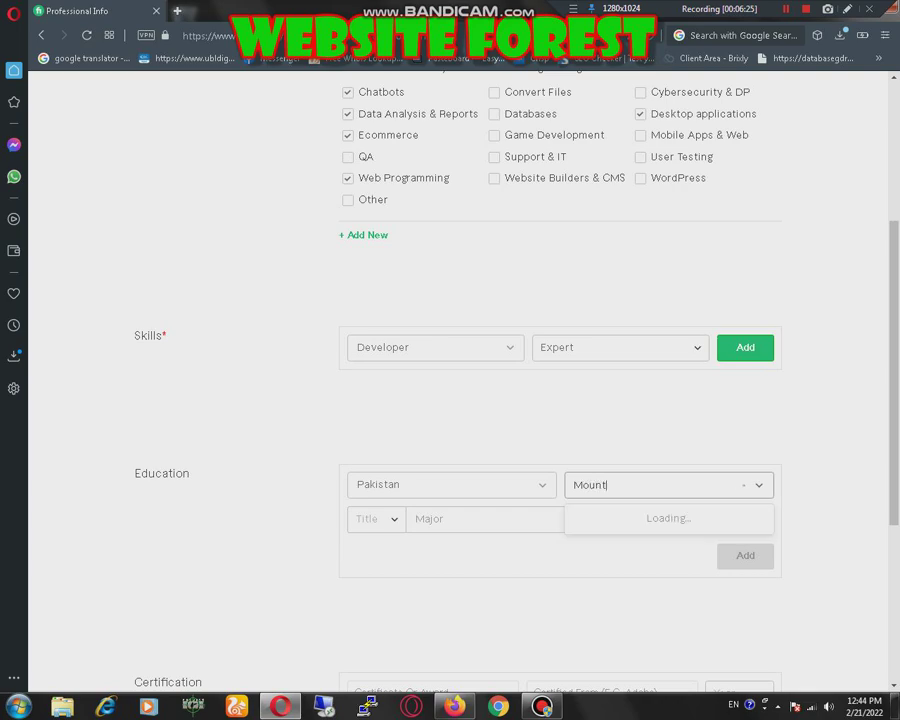
text(College)
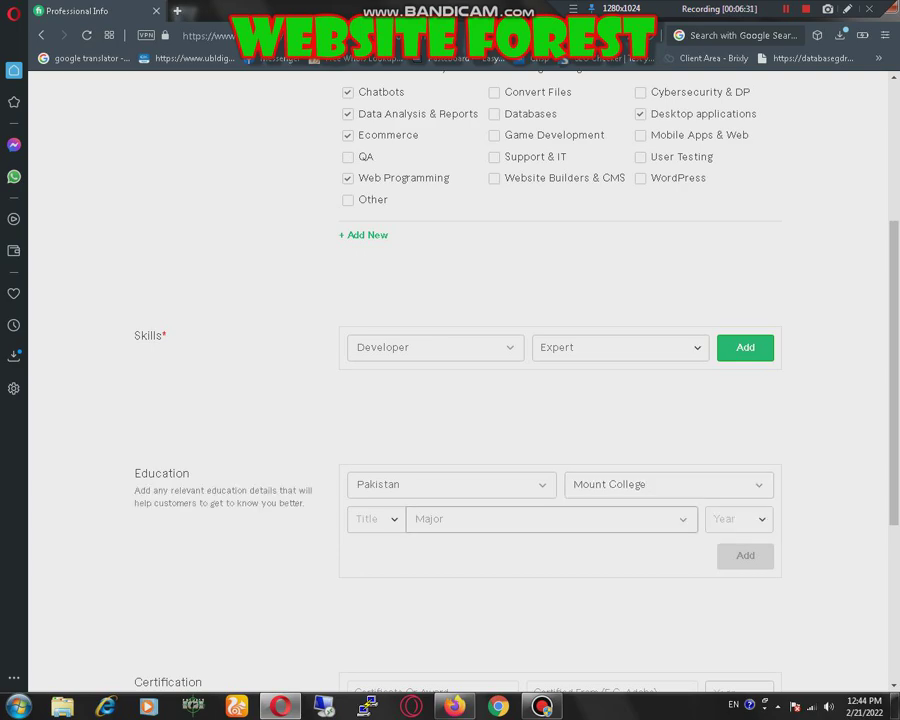
Set major bsccomputer science, year 2019, title B.Sc., and add the education entry.
click(550, 518)
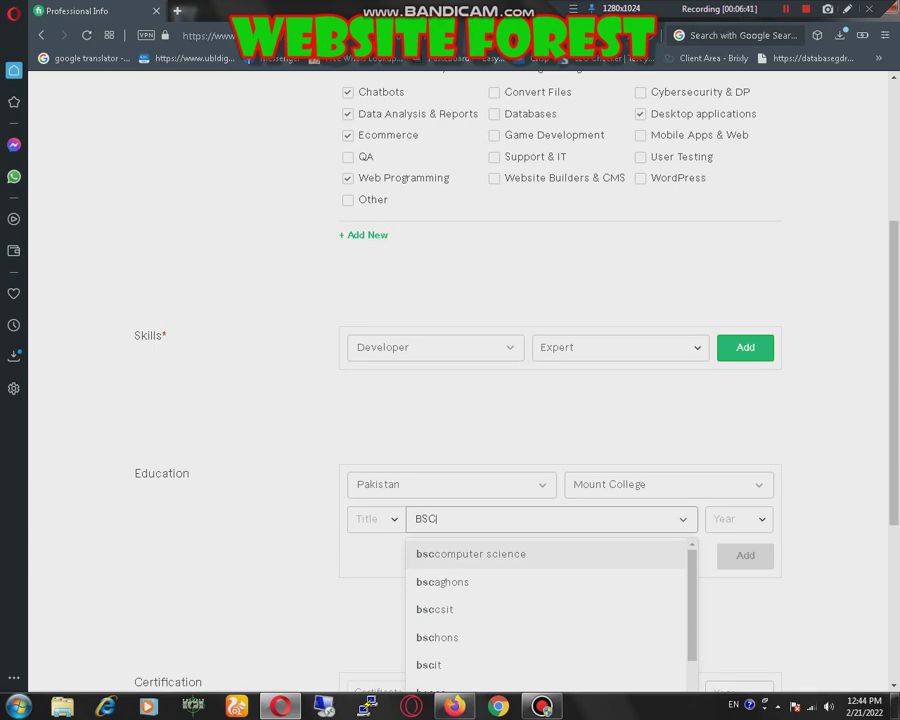
click(471, 554)
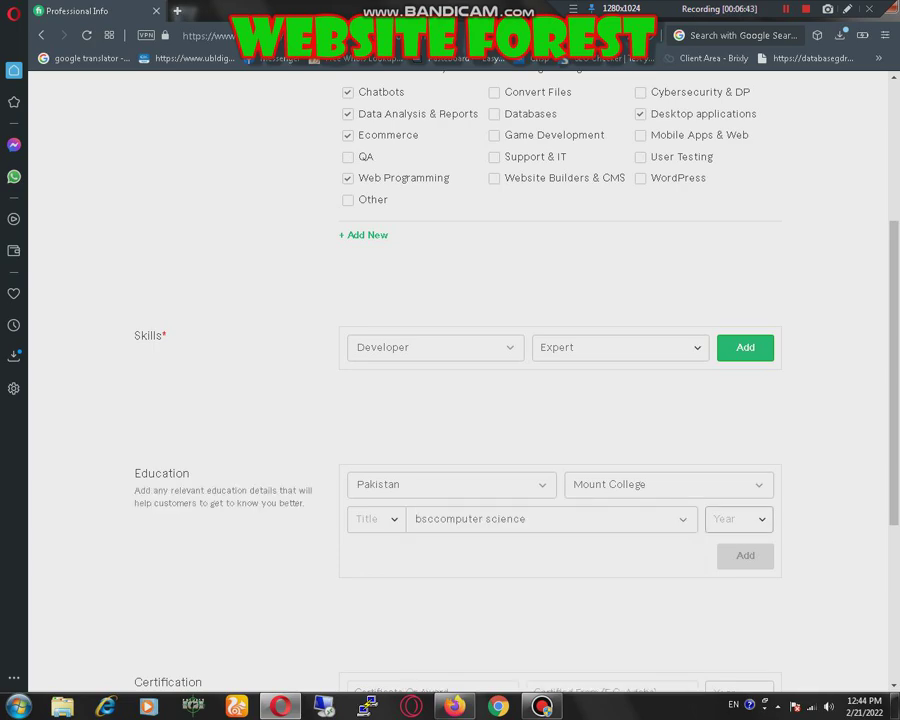
click(738, 519)
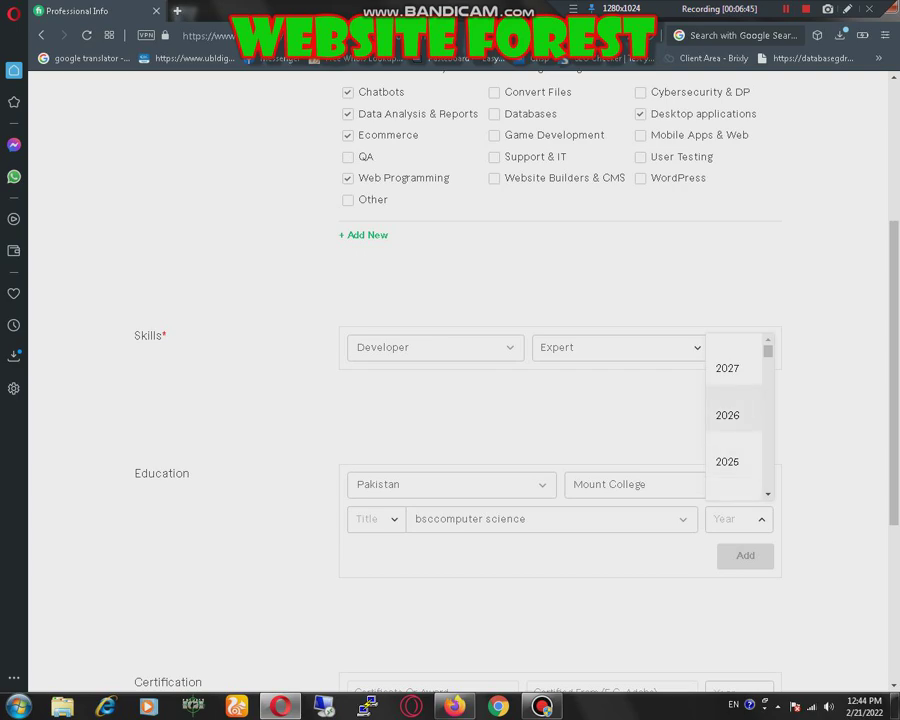
scroll(down, 3)
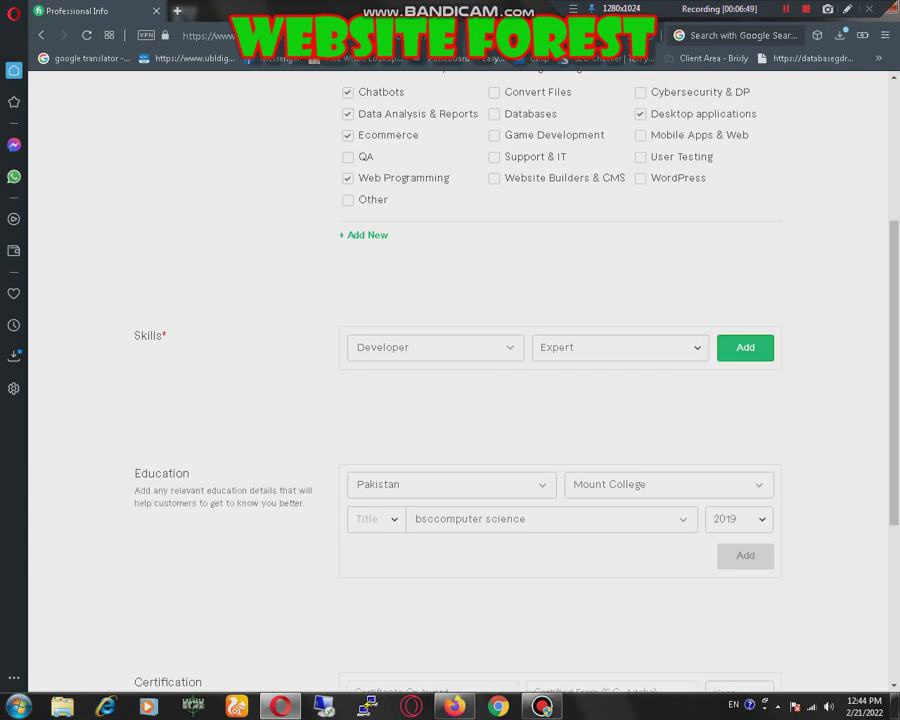
scroll(down, 3)
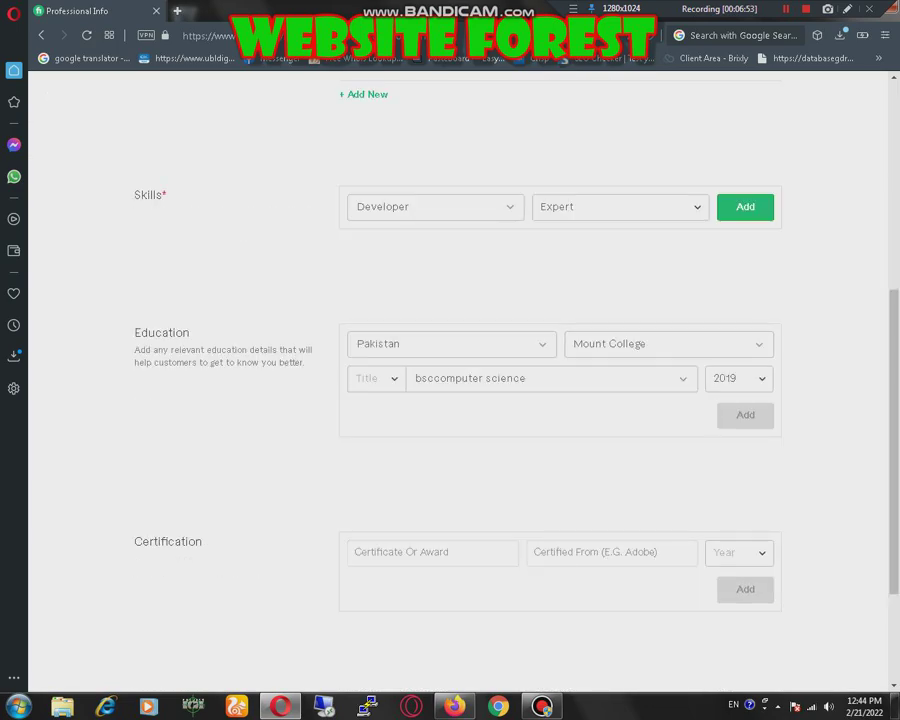
click(375, 378)
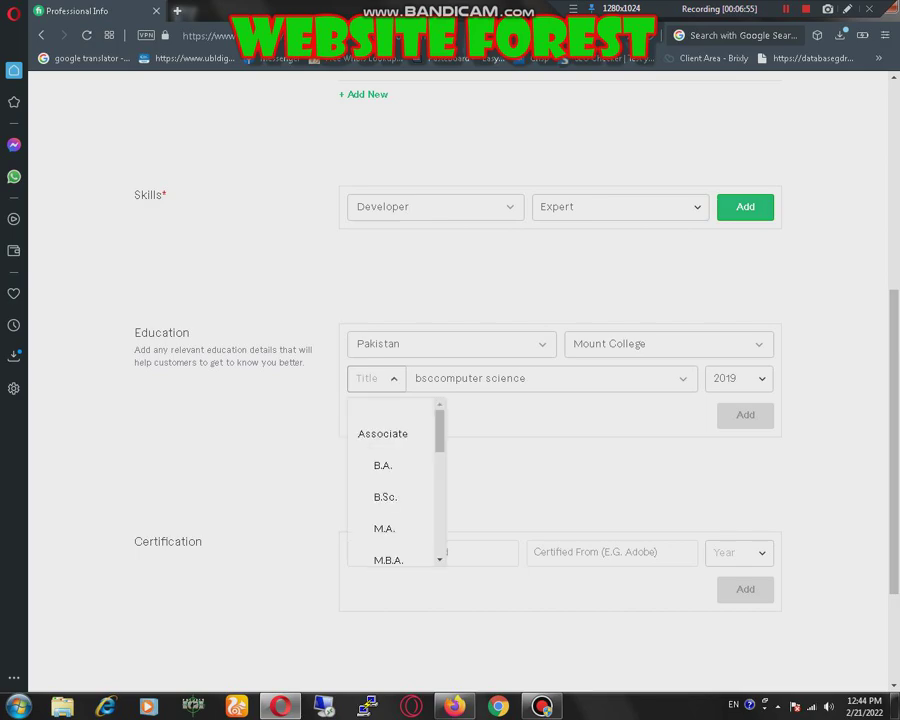
click(385, 497)
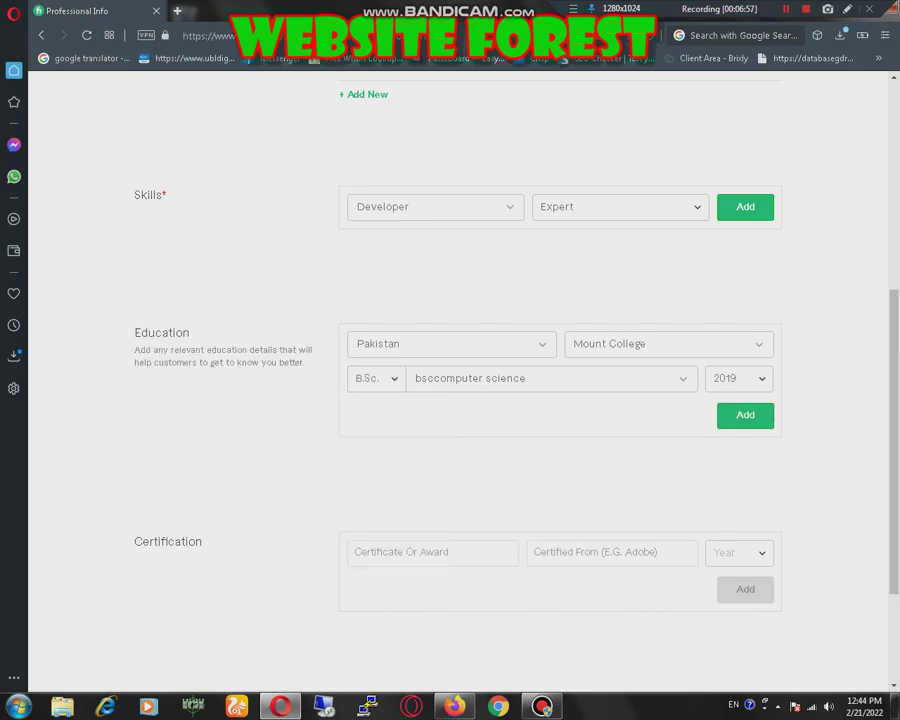
click(744, 415)
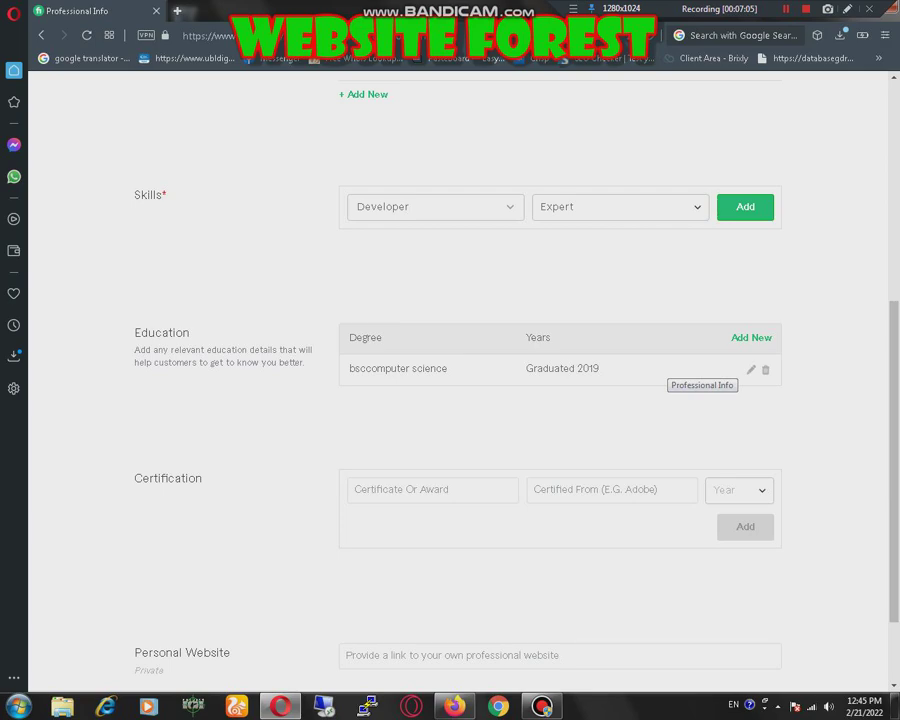
click(738, 490)
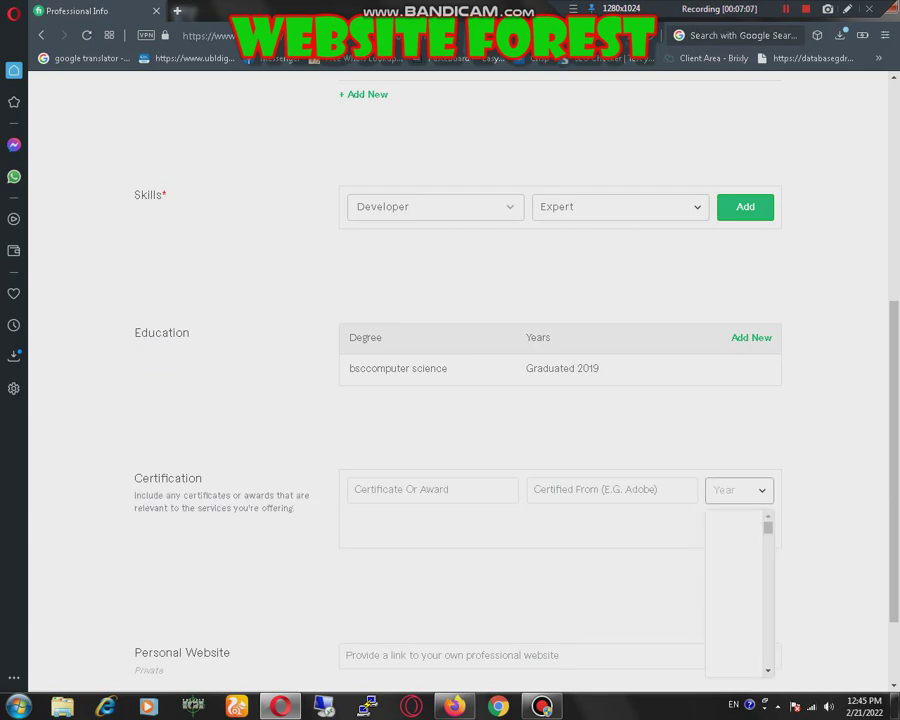
Set the certification year to 2019, leaving the Skills row flagged as needing a skill.
click(739, 490)
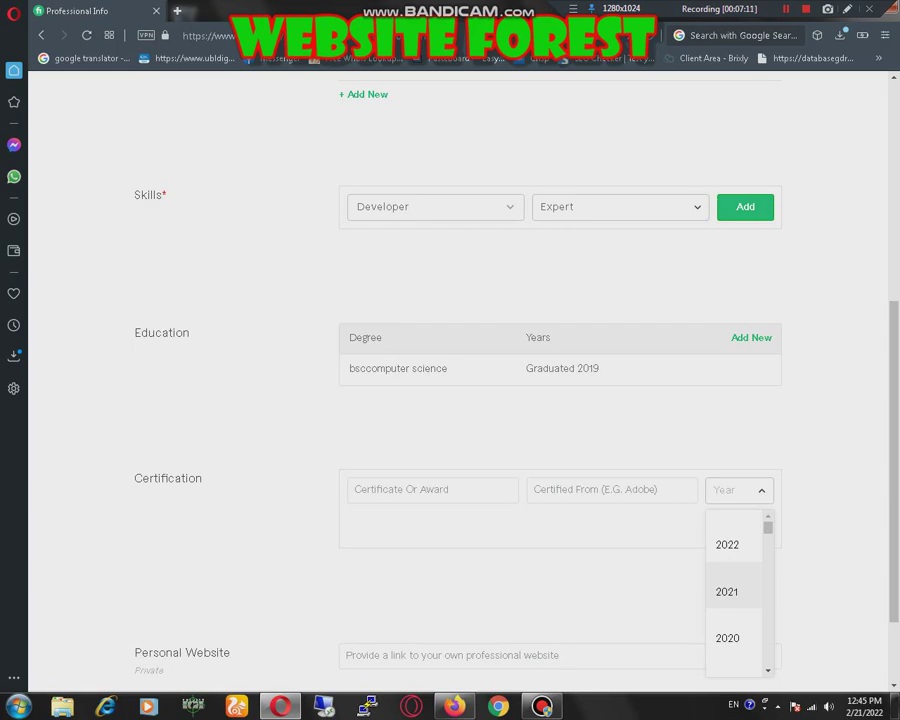
scroll(down, 3)
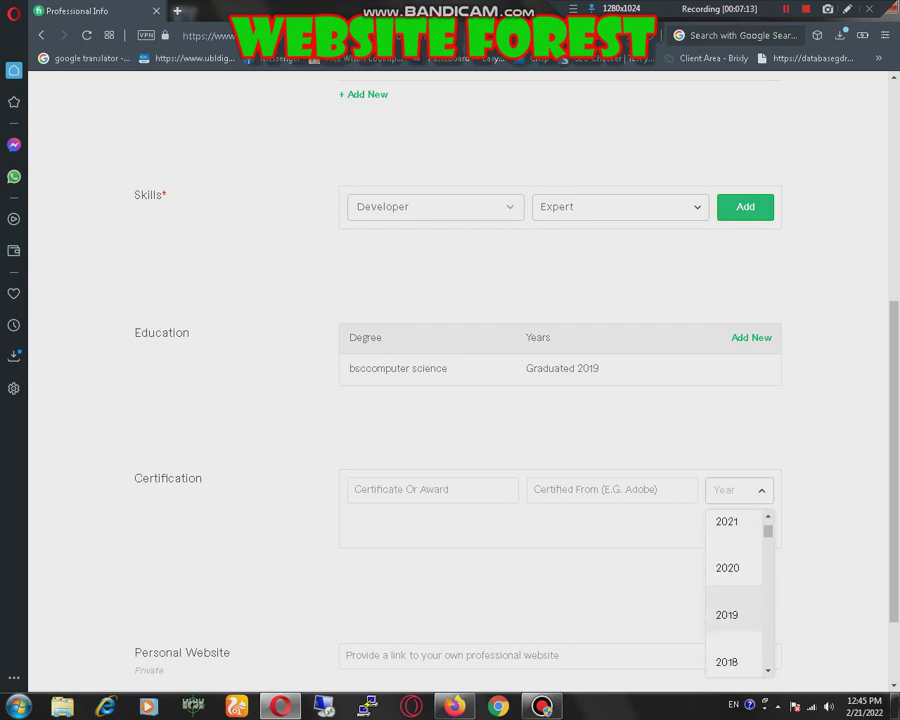
click(726, 614)
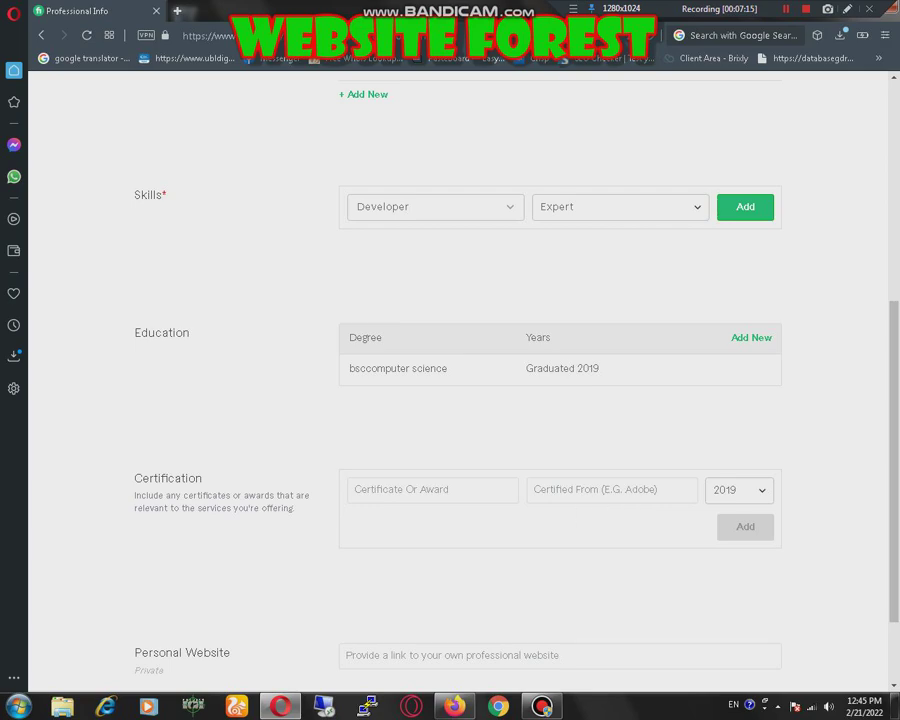
scroll(down, 3)
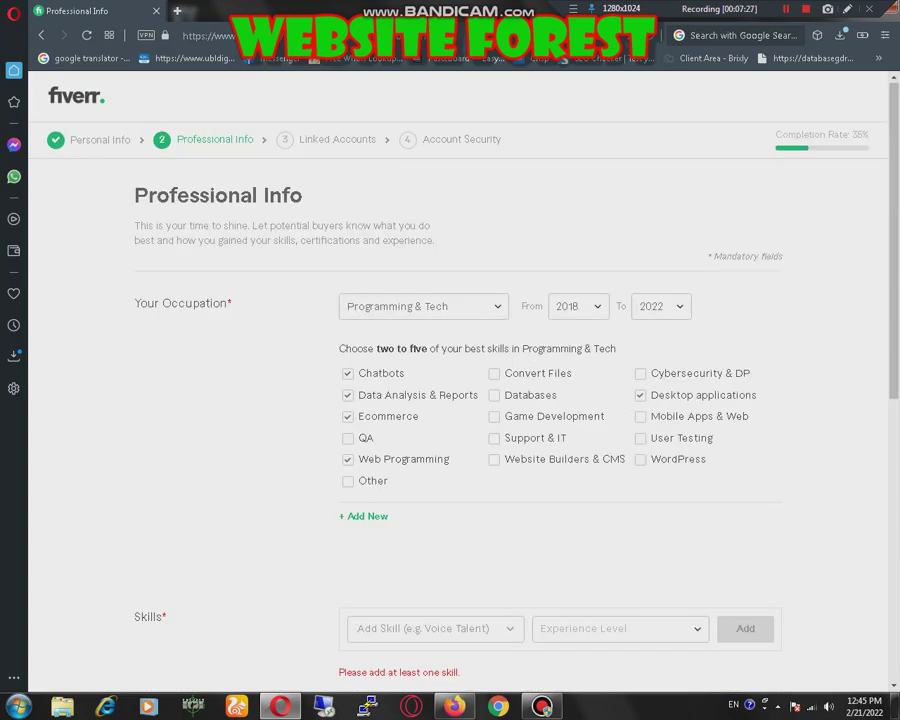
Add English voice over at Expert level as a skill and continue to Linked Accounts.
scroll(down, 3)
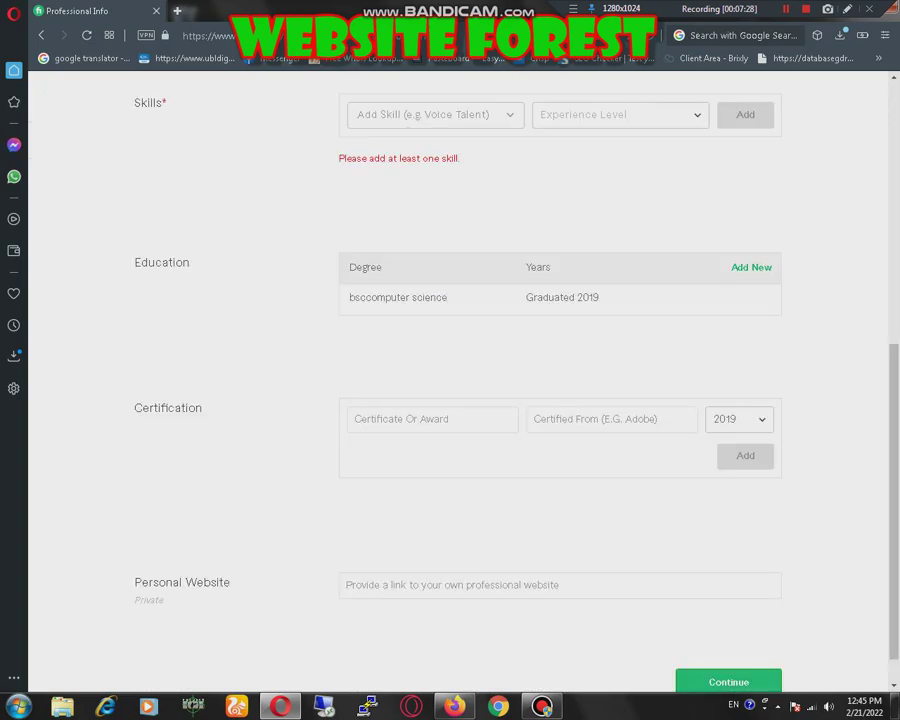
scroll(down, 3)
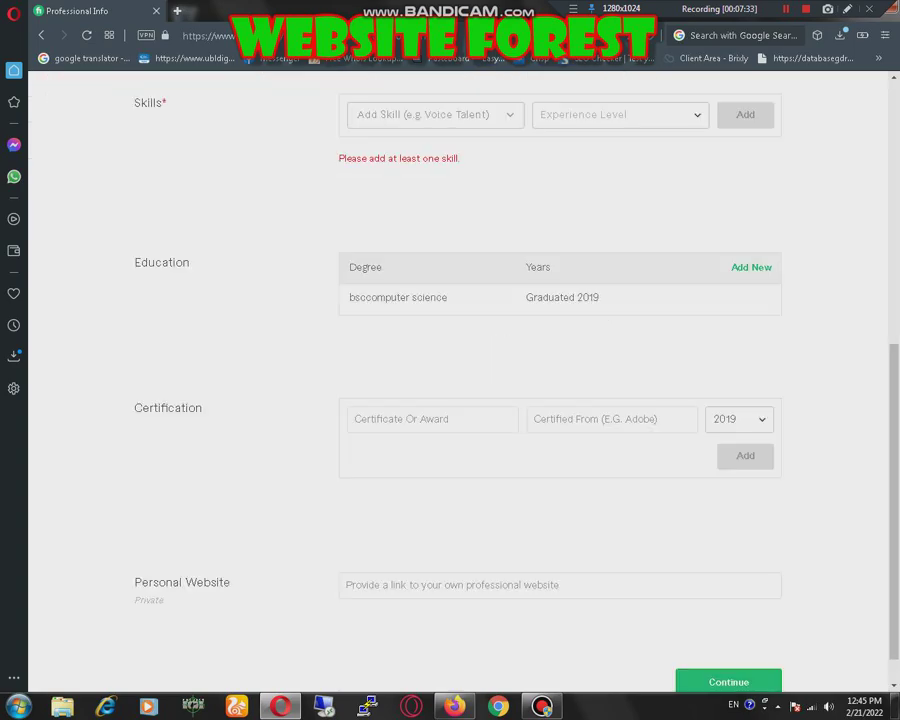
scroll(up, 3)
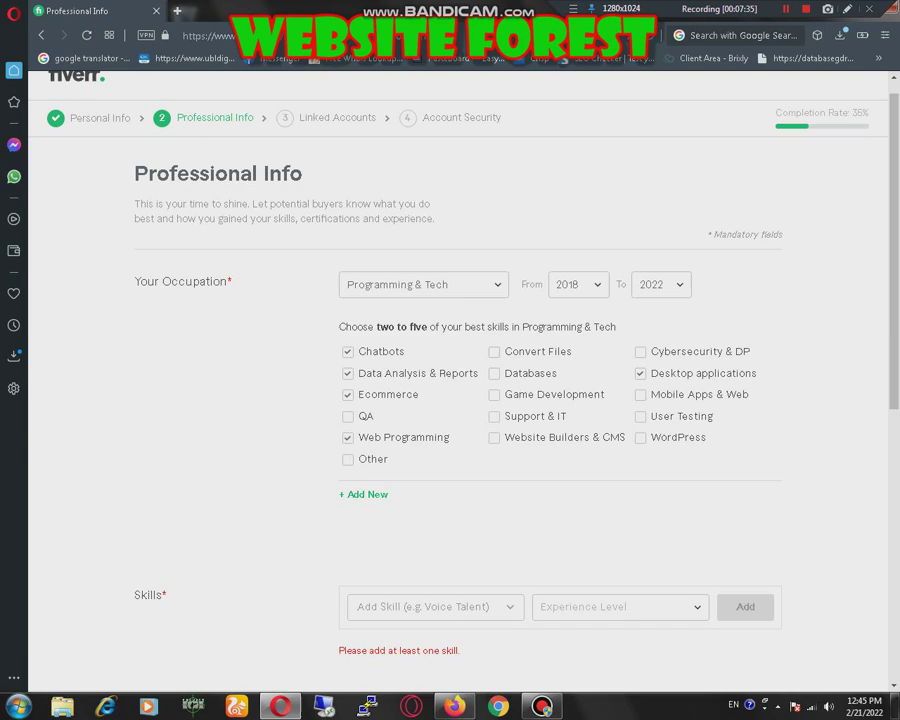
scroll(down, 3)
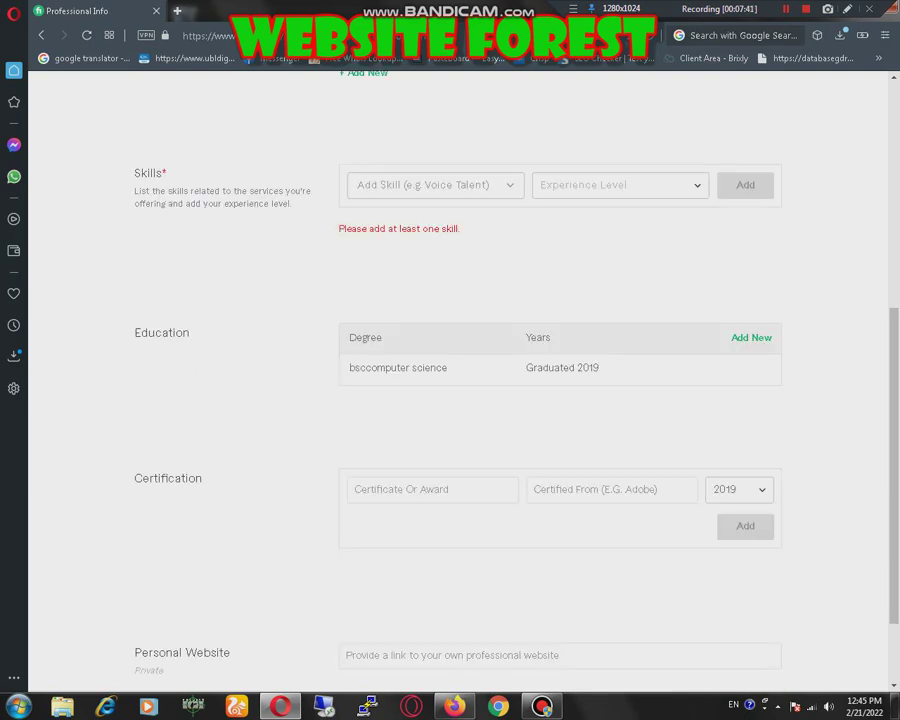
click(434, 184)
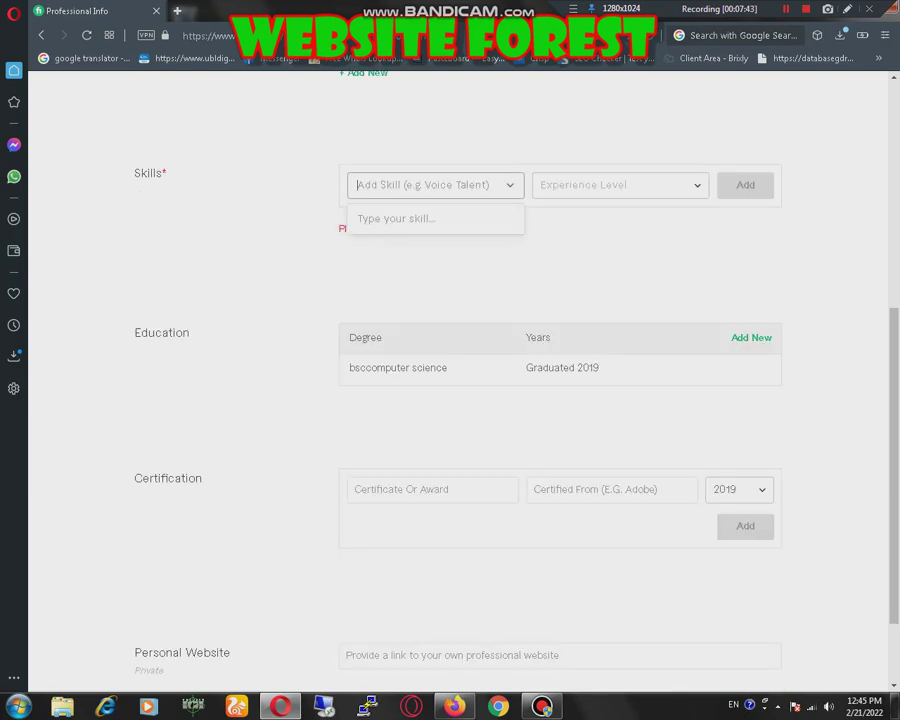
text(Voice over)
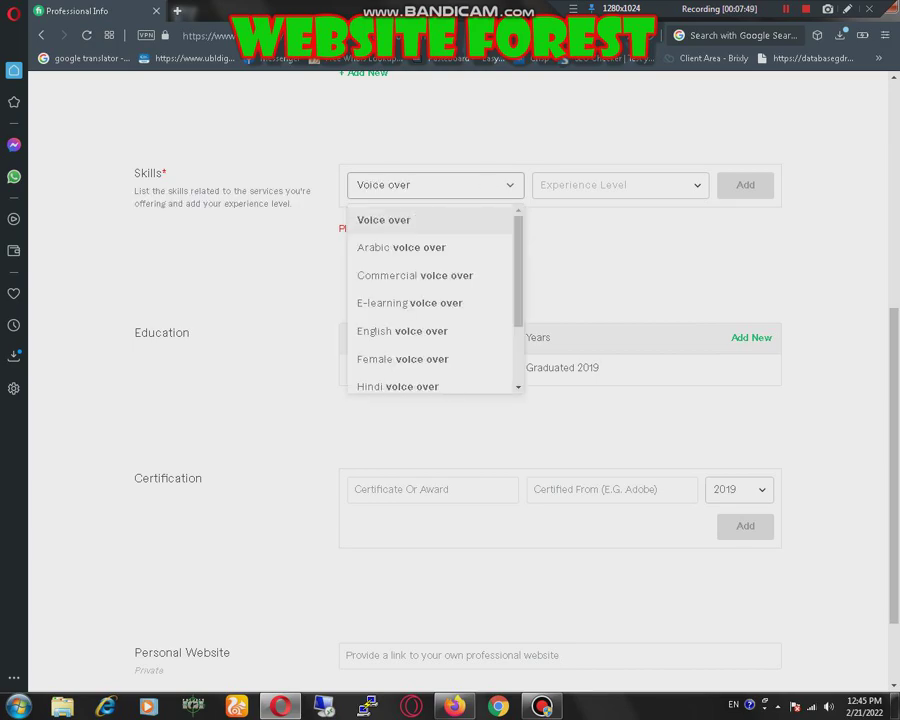
mouse_move(401, 247)
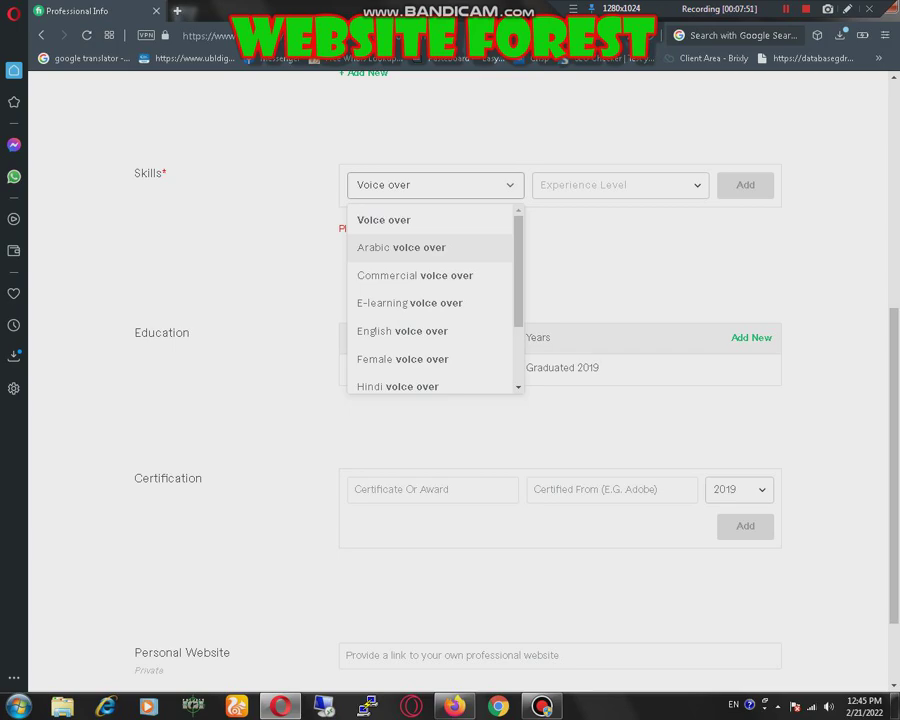
mouse_move(402, 358)
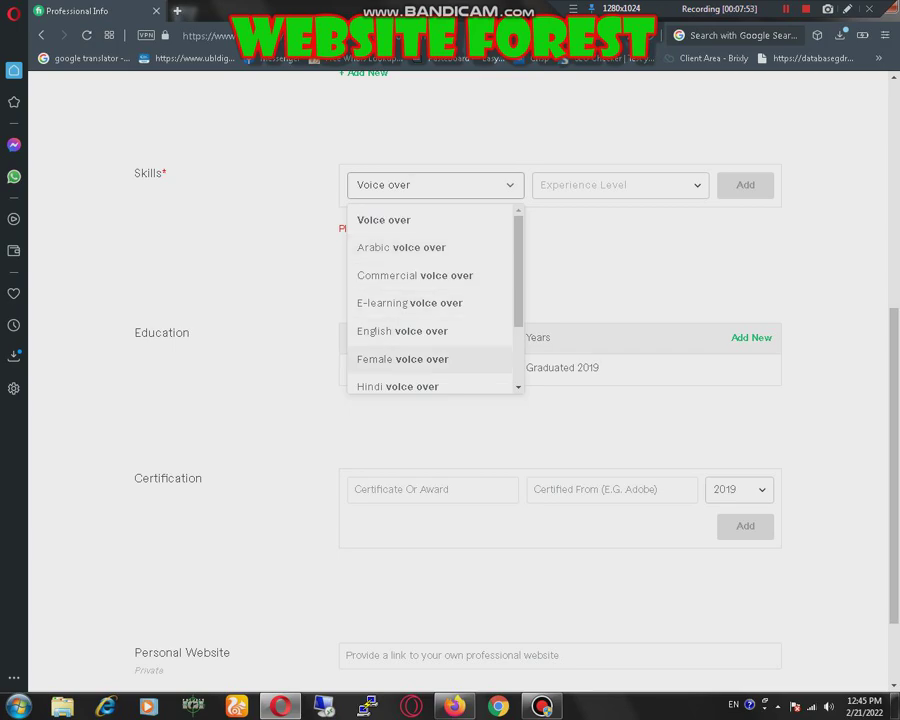
click(401, 330)
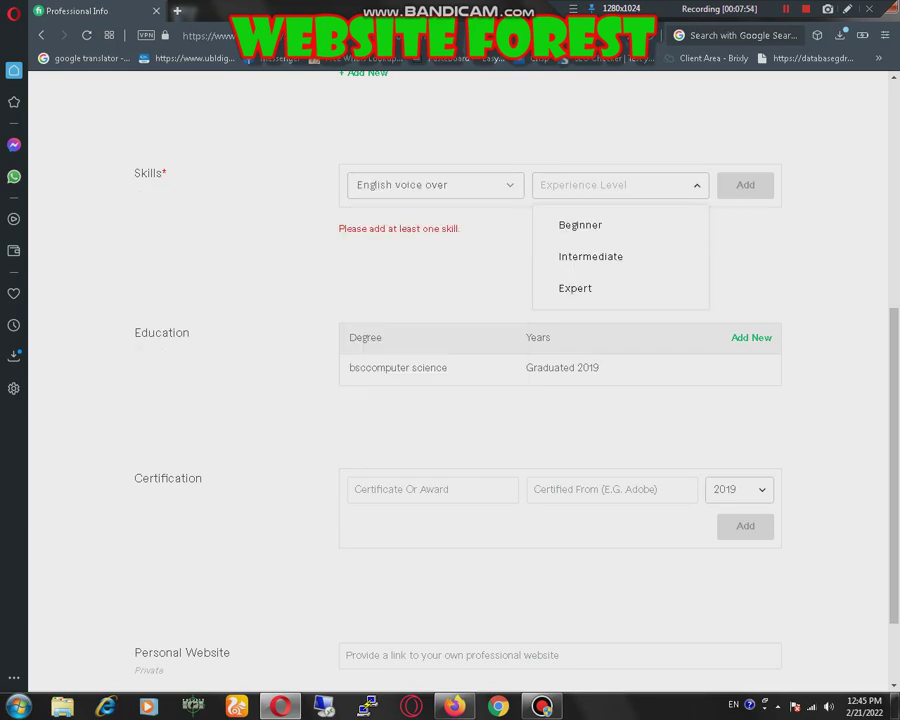
click(575, 288)
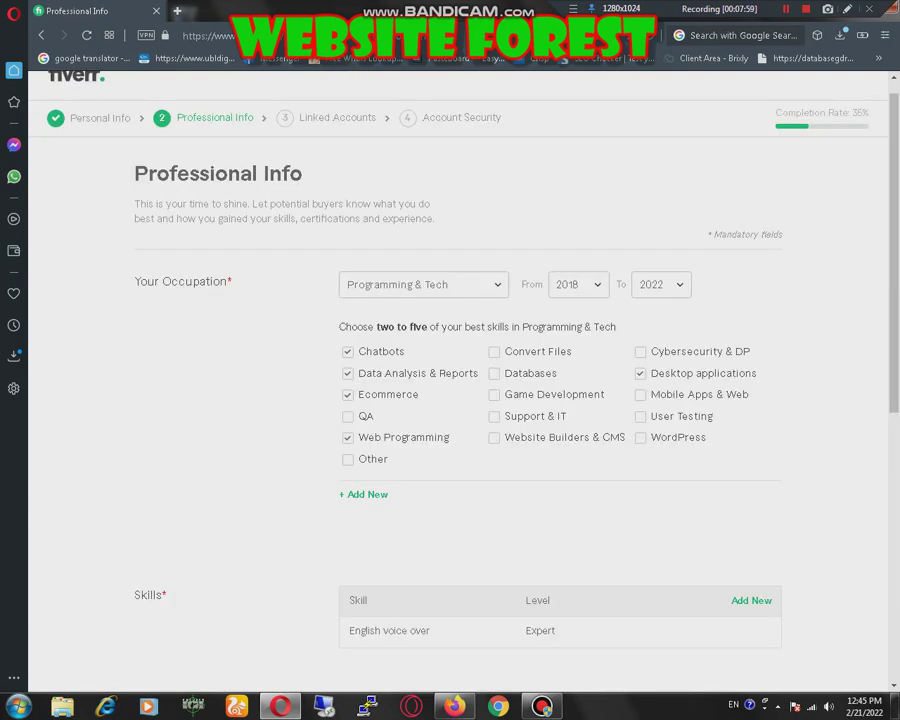
scroll(down, 3)
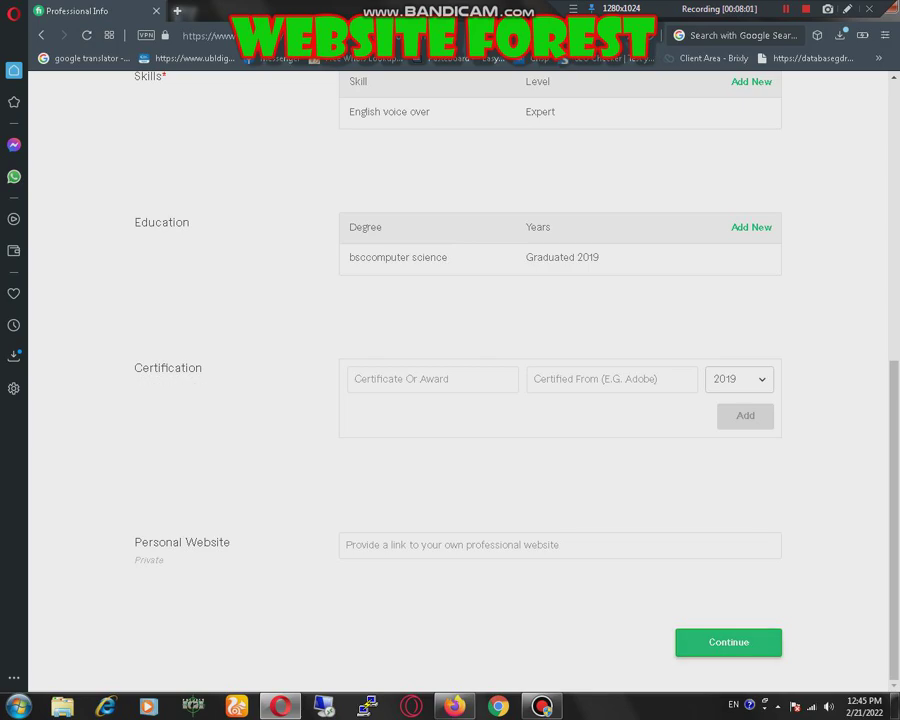
click(728, 642)
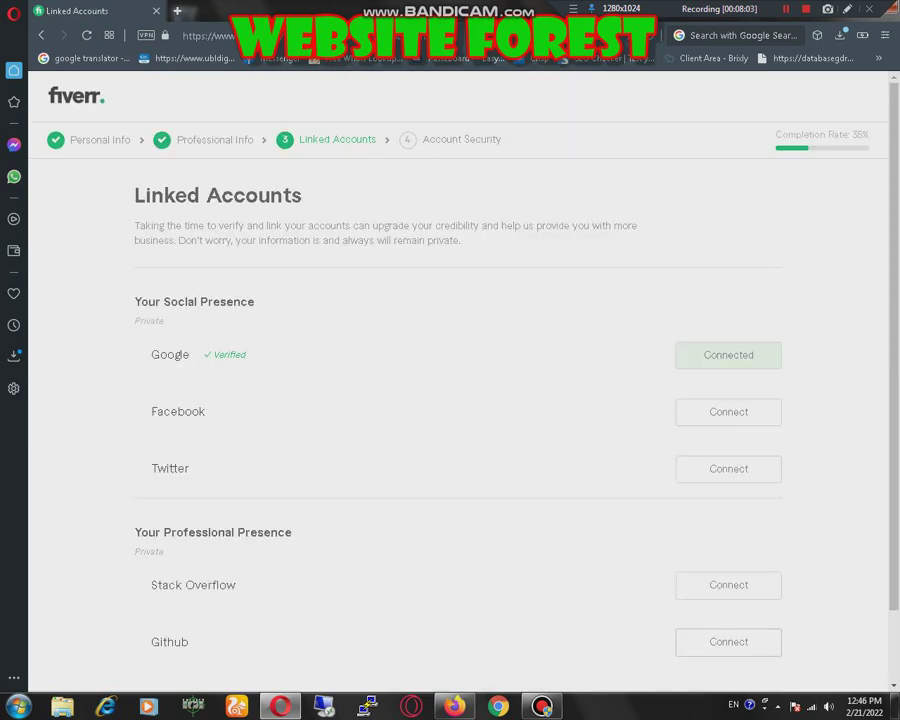
Keep Google as the only linked account and continue to Account Security.
scroll(down, 3)
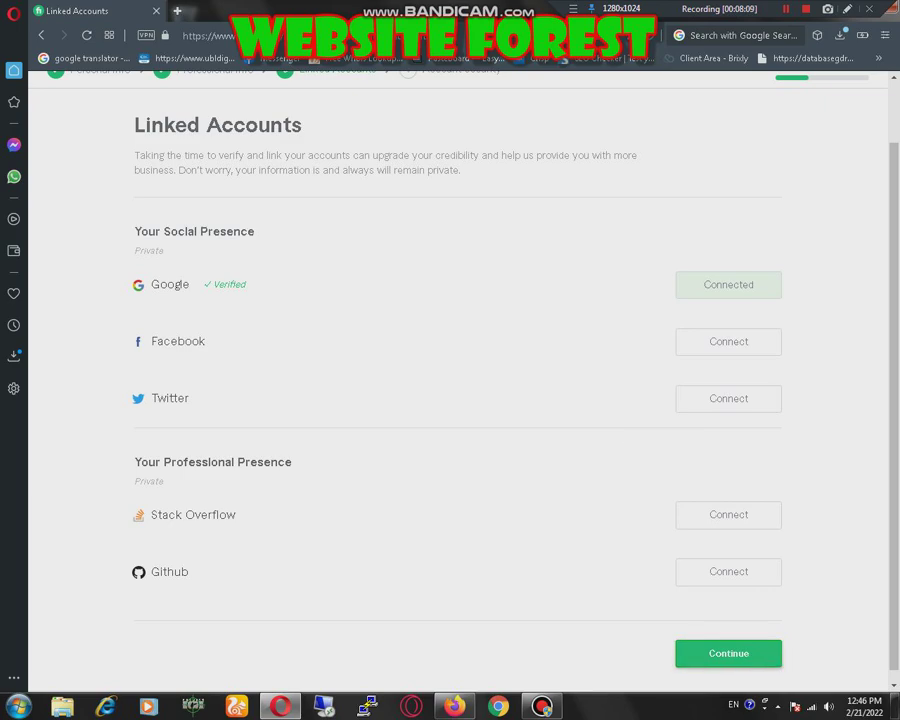
click(728, 653)
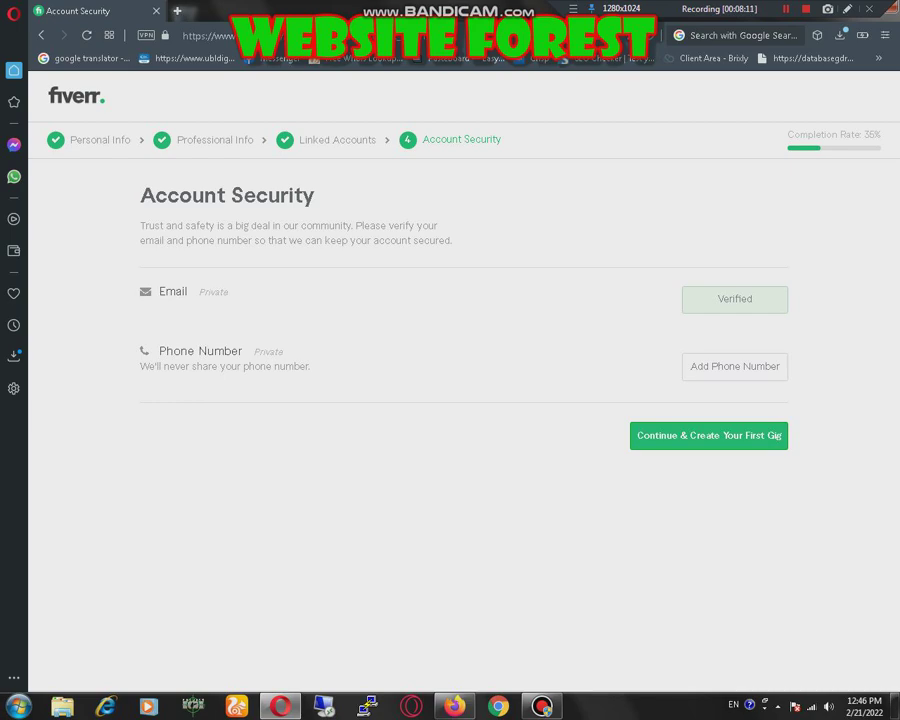
mouse_move(708, 435)
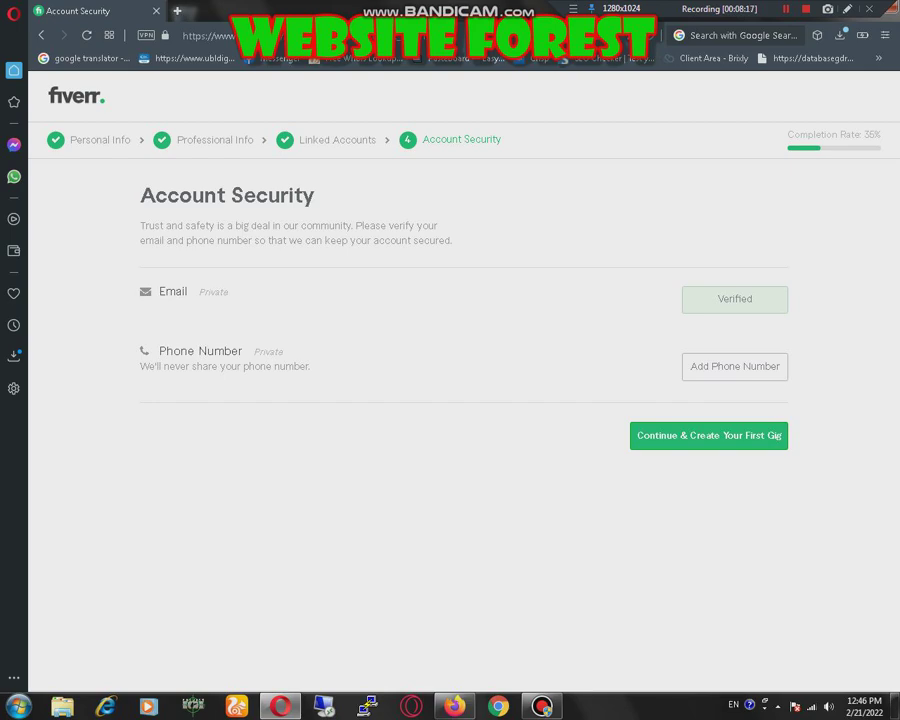
Start adding a phone number, bringing up the Verify Phone Number dialog.
click(734, 366)
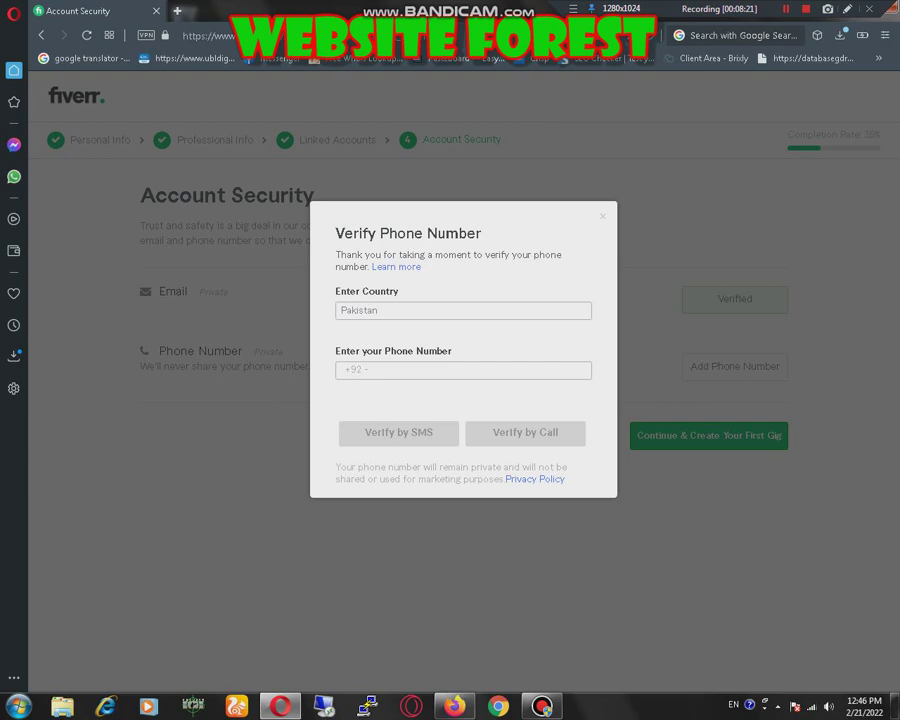
Enter the Pakistan phone number after +92 and request the code via Verify by SMS.
click(463, 370)
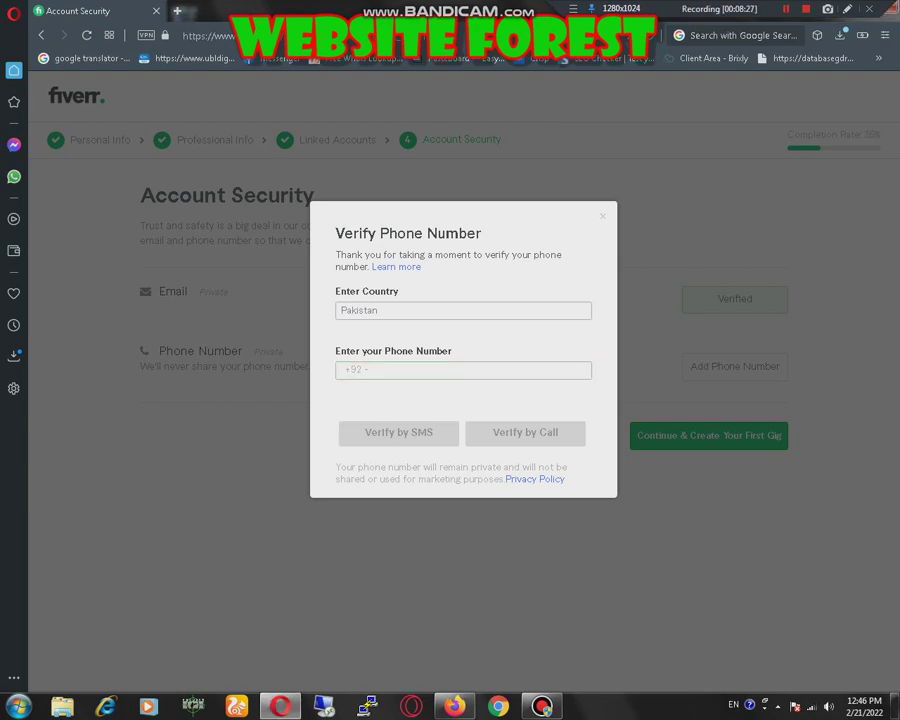
click(463, 370)
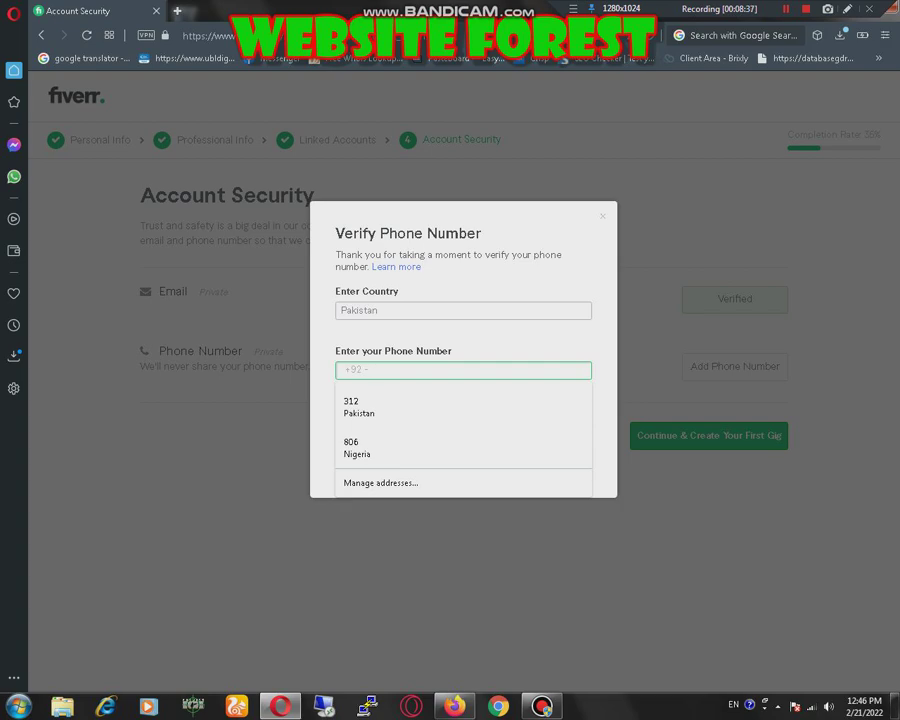
click(463, 369)
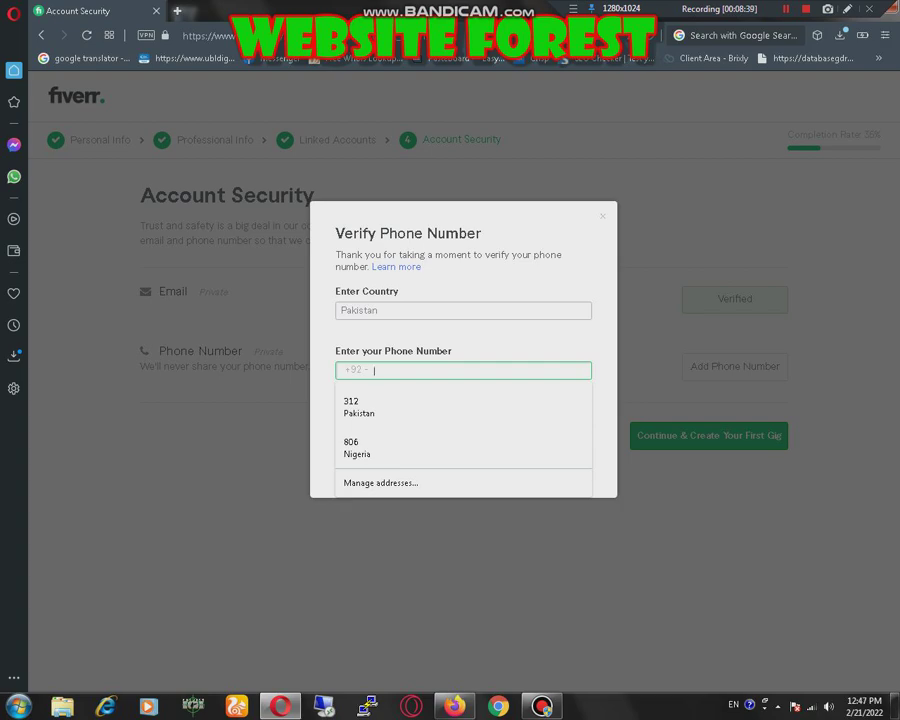
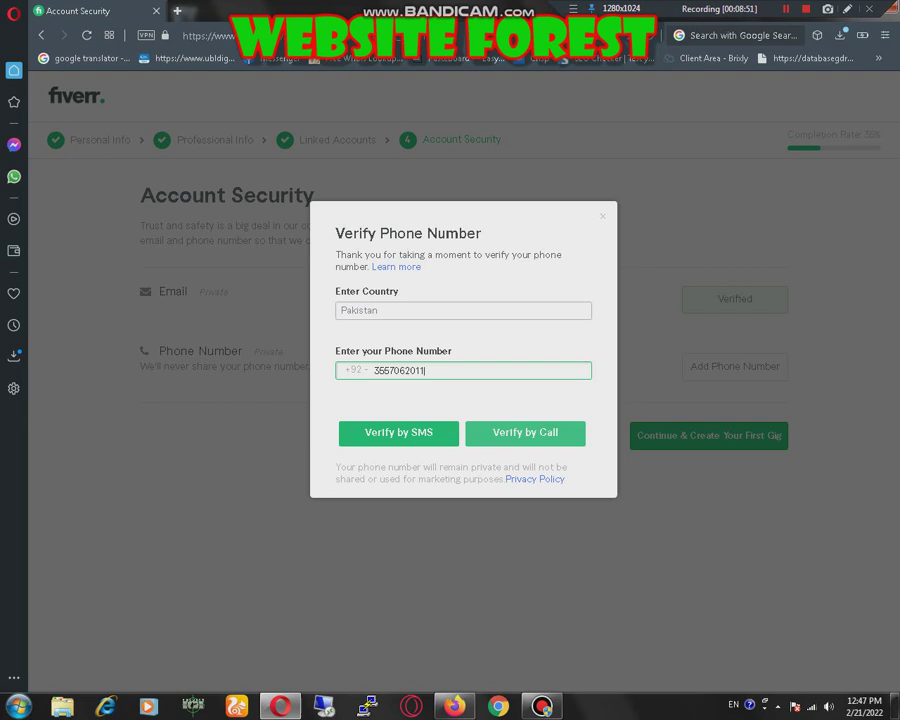
click(398, 432)
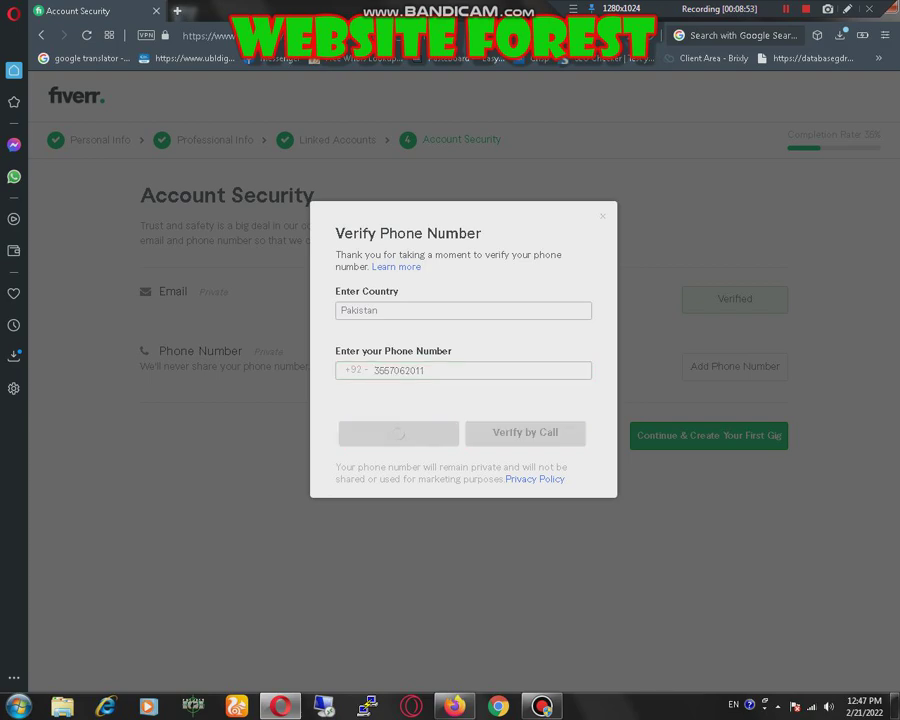
click(525, 432)
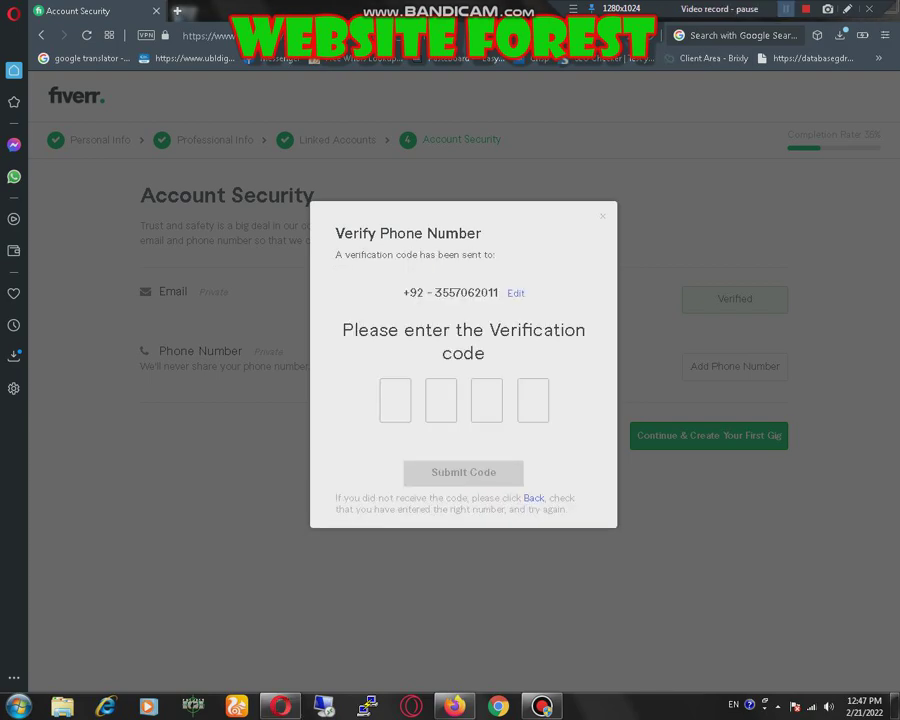
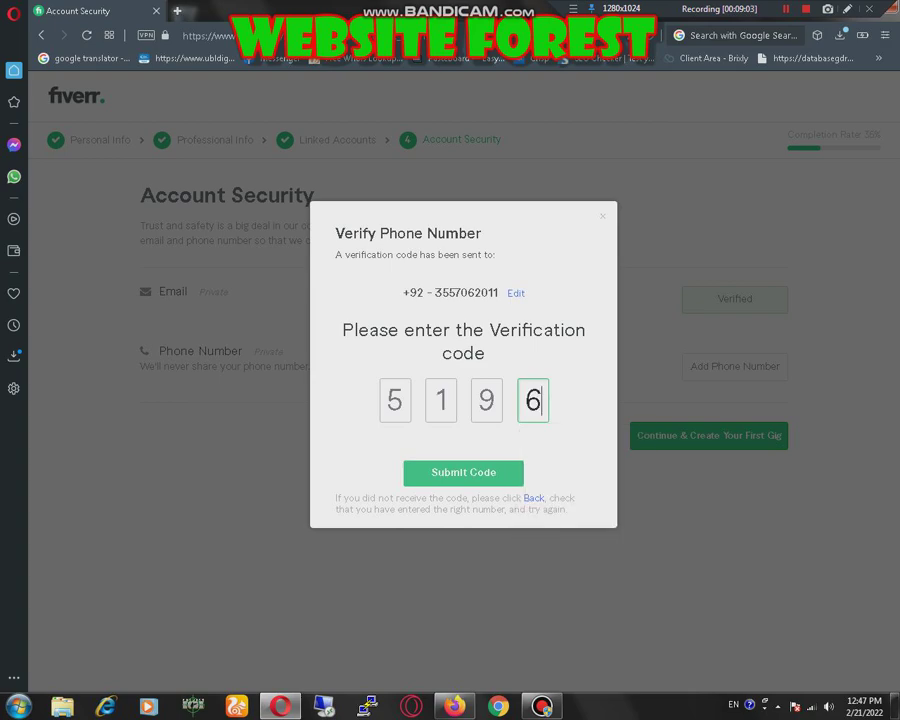
click(463, 472)
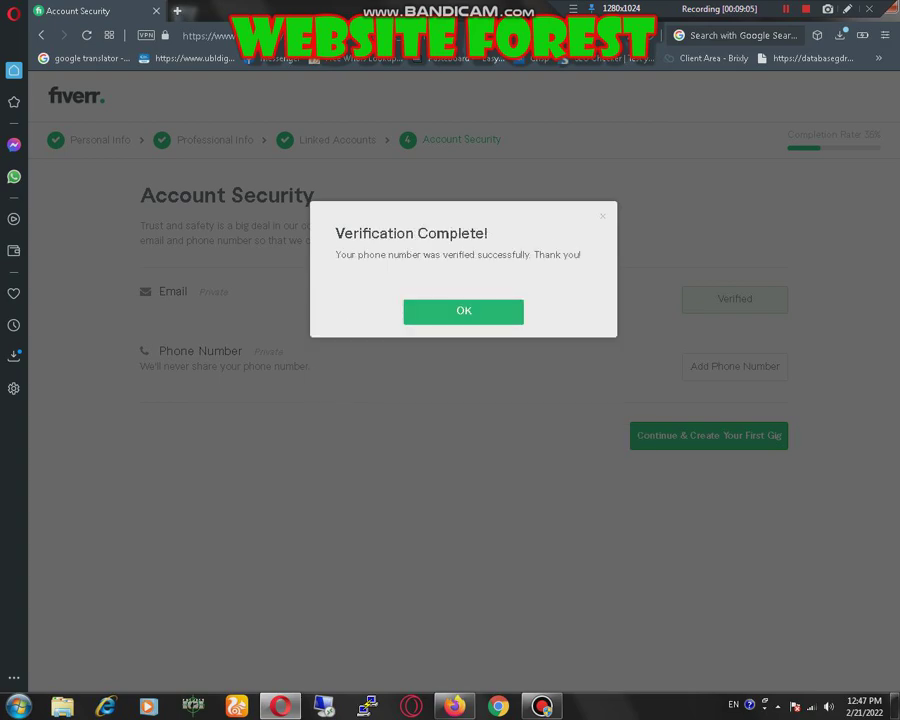
click(463, 311)
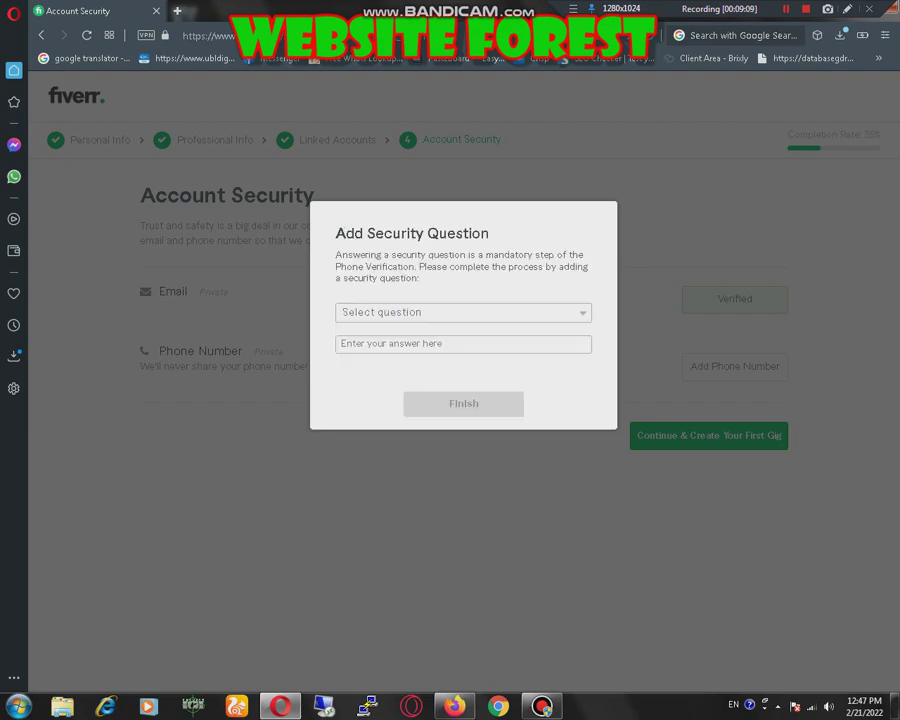
Save 'What was your childhood nickname?' with its answer, marking the phone Verified.
click(463, 311)
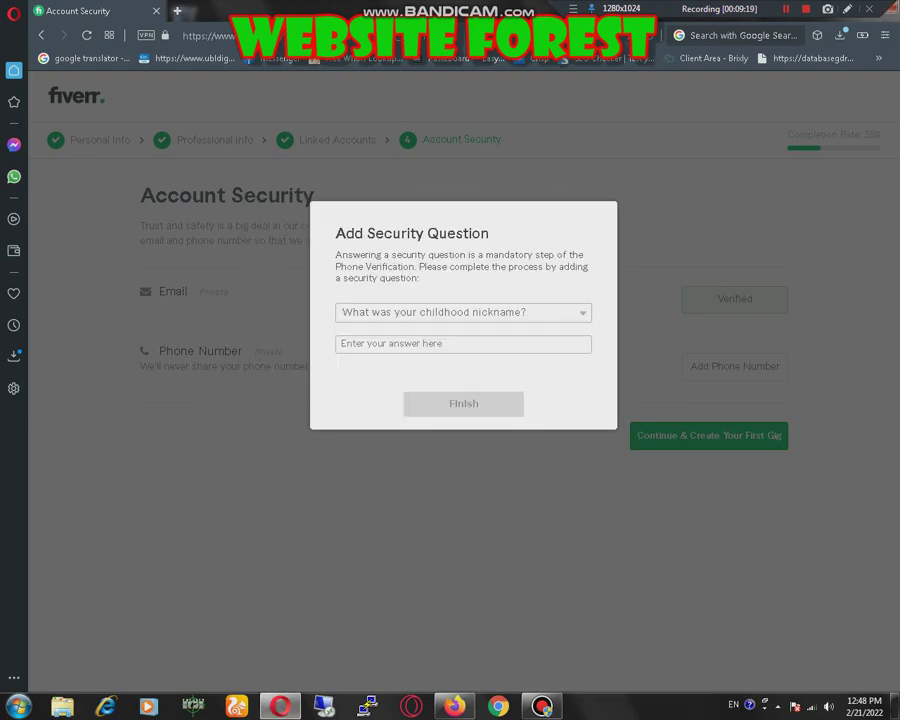
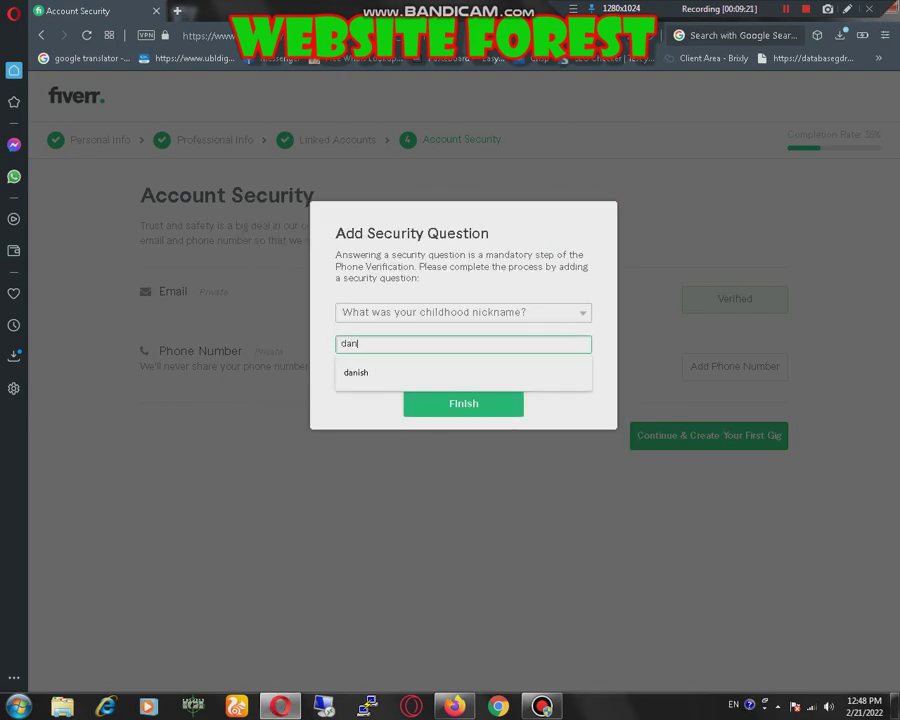
click(355, 372)
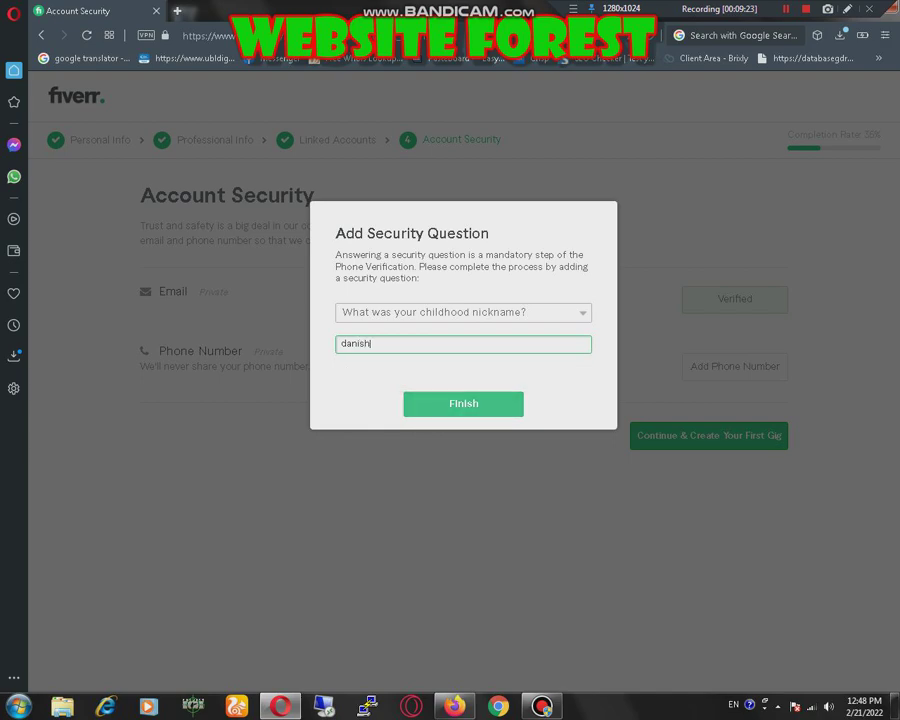
click(463, 403)
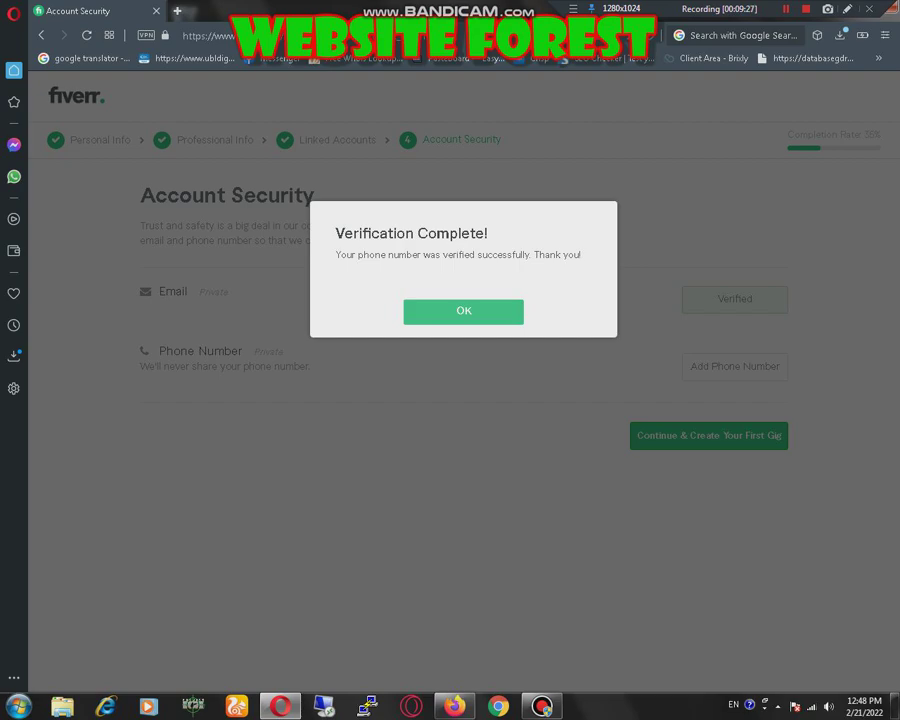
click(463, 311)
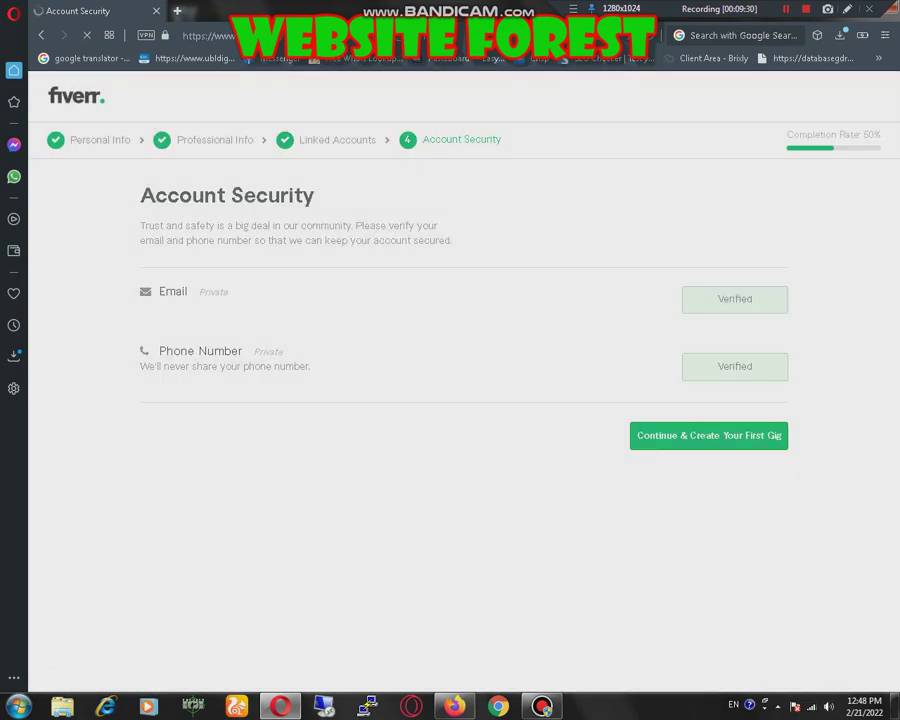
Finish Account Security to show the 'Your seller profile is all set!' dialog.
click(708, 435)
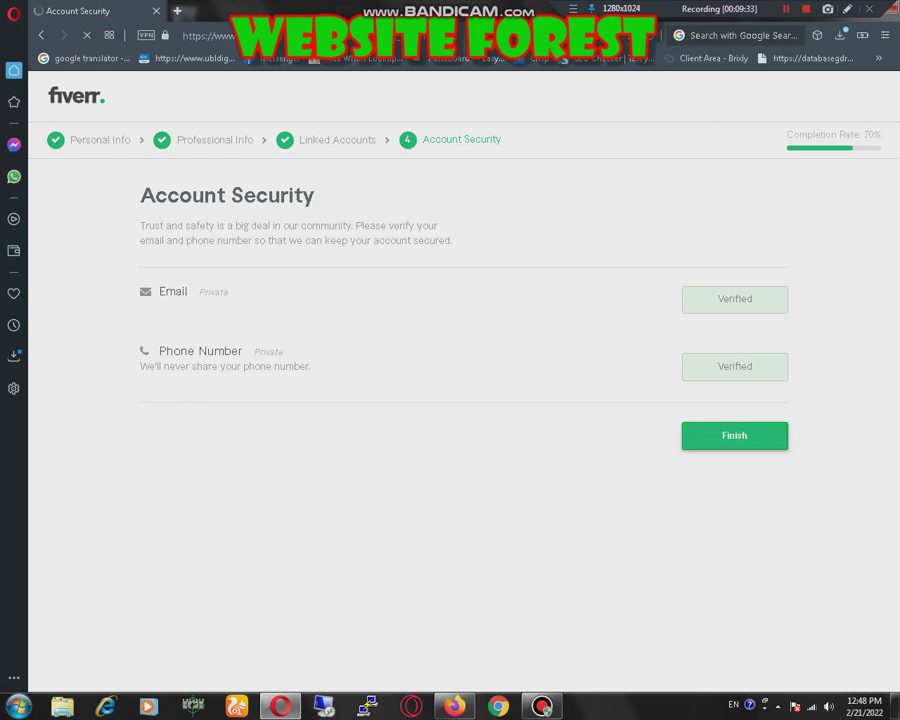
mouse_move(734, 435)
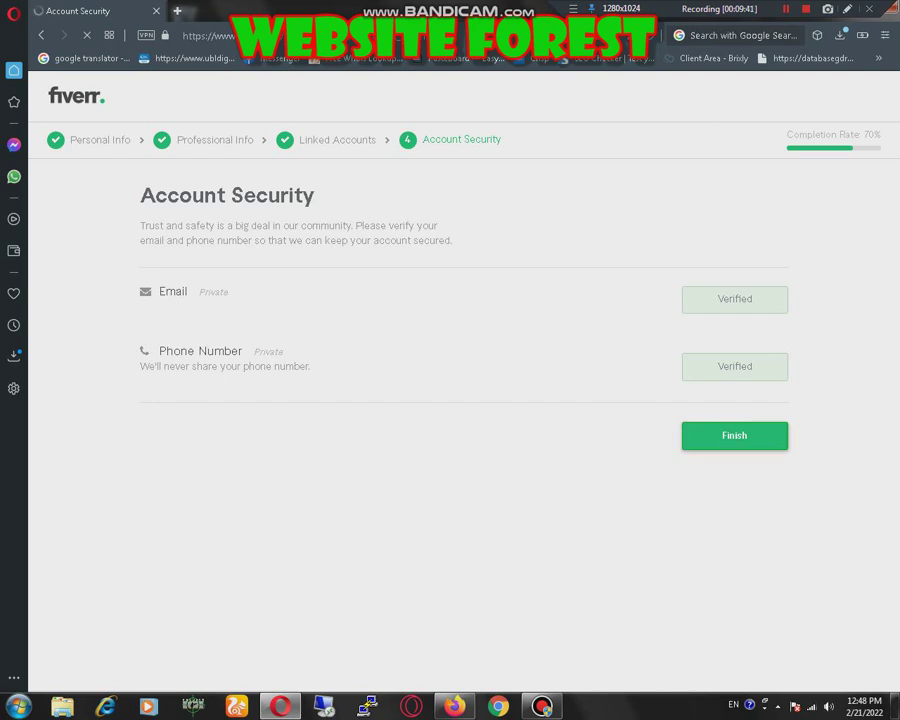
click(734, 435)
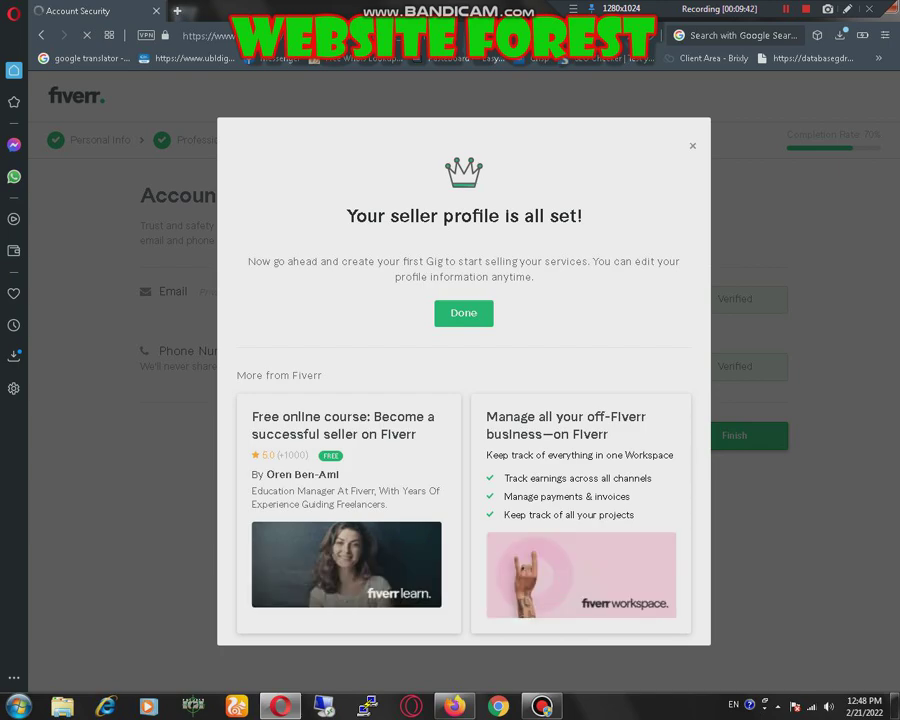